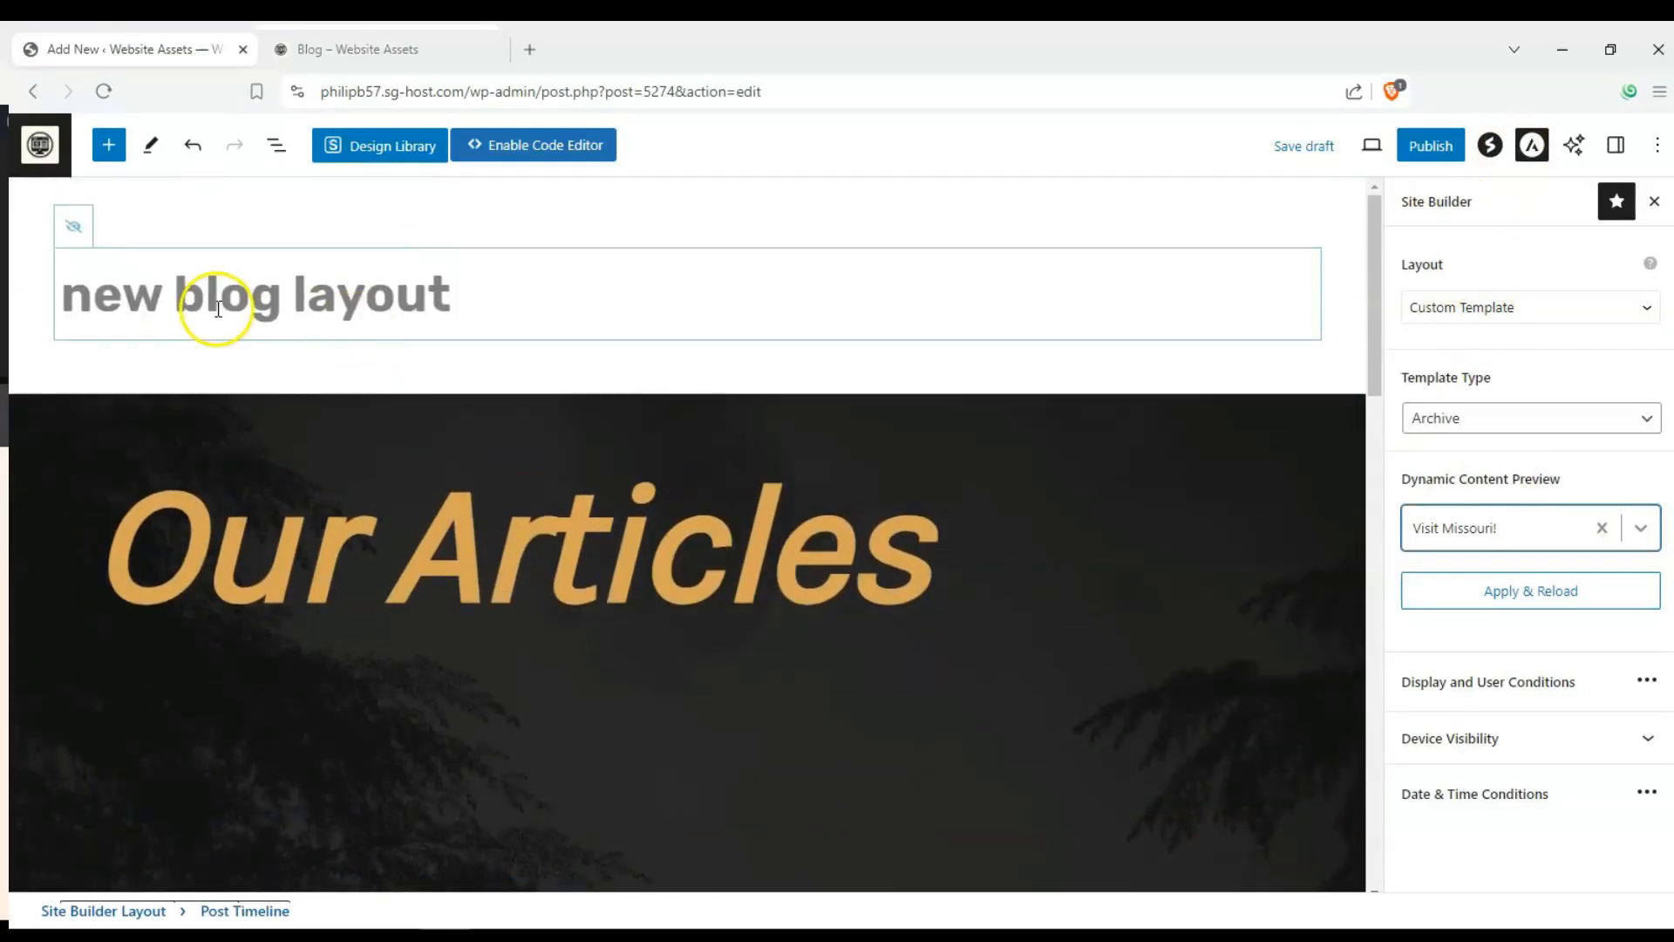
- Review the site's current Blog page, scrolling through its existing post listing
scroll("down", 3)
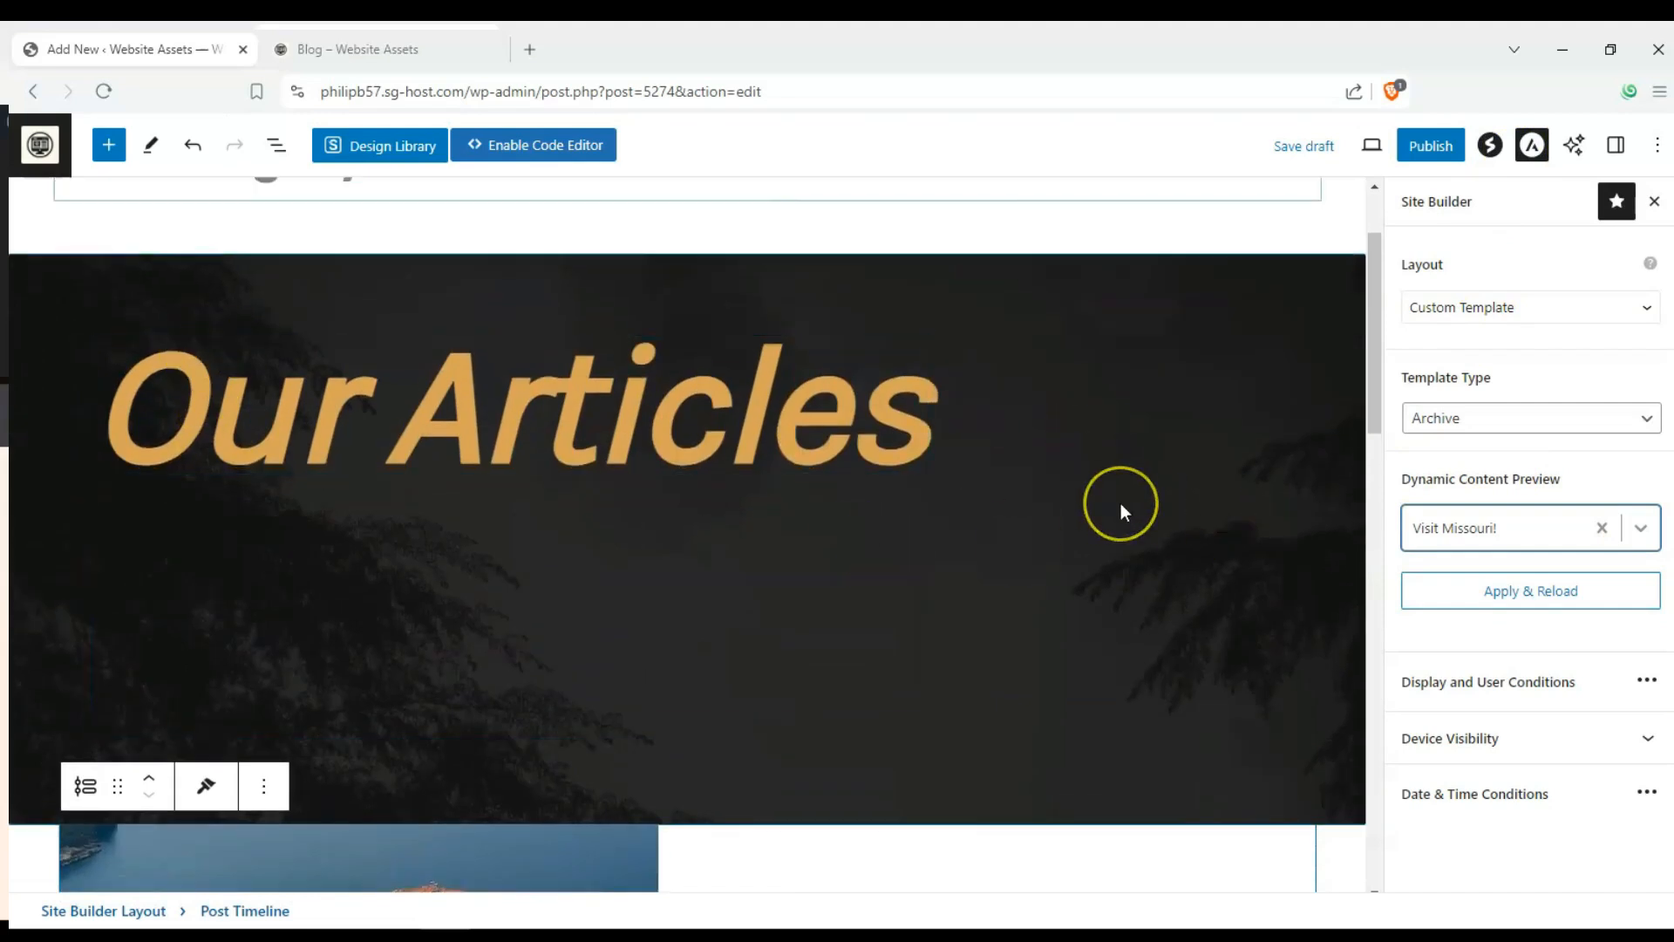
scroll("down", 3)
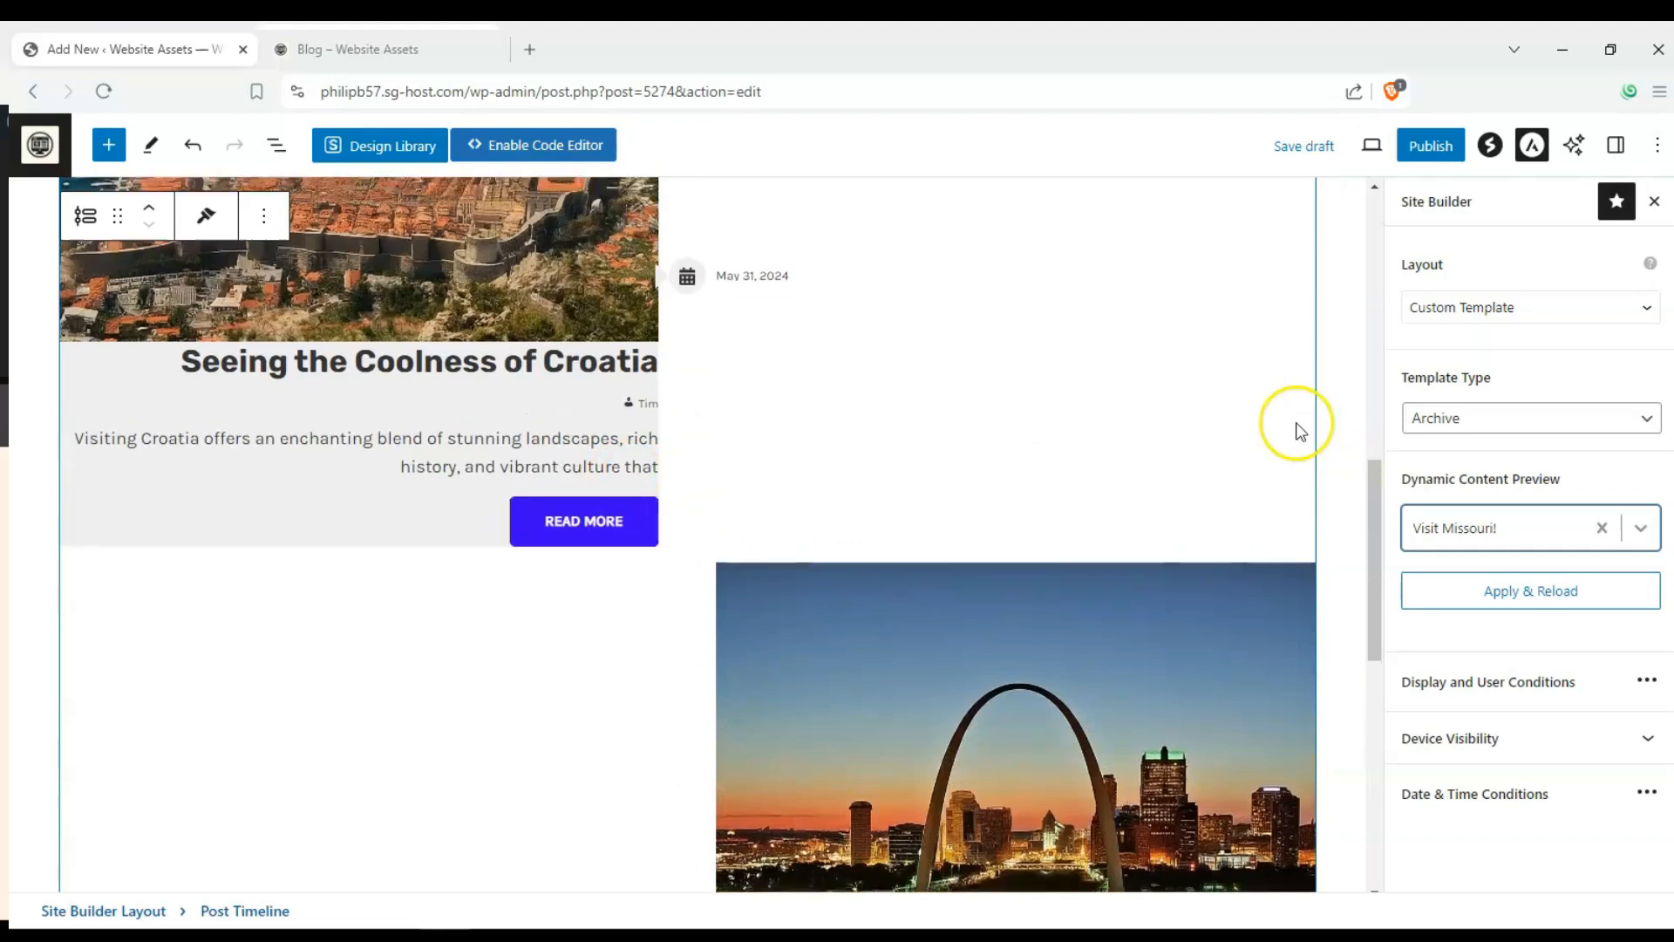
left_click(356, 49)
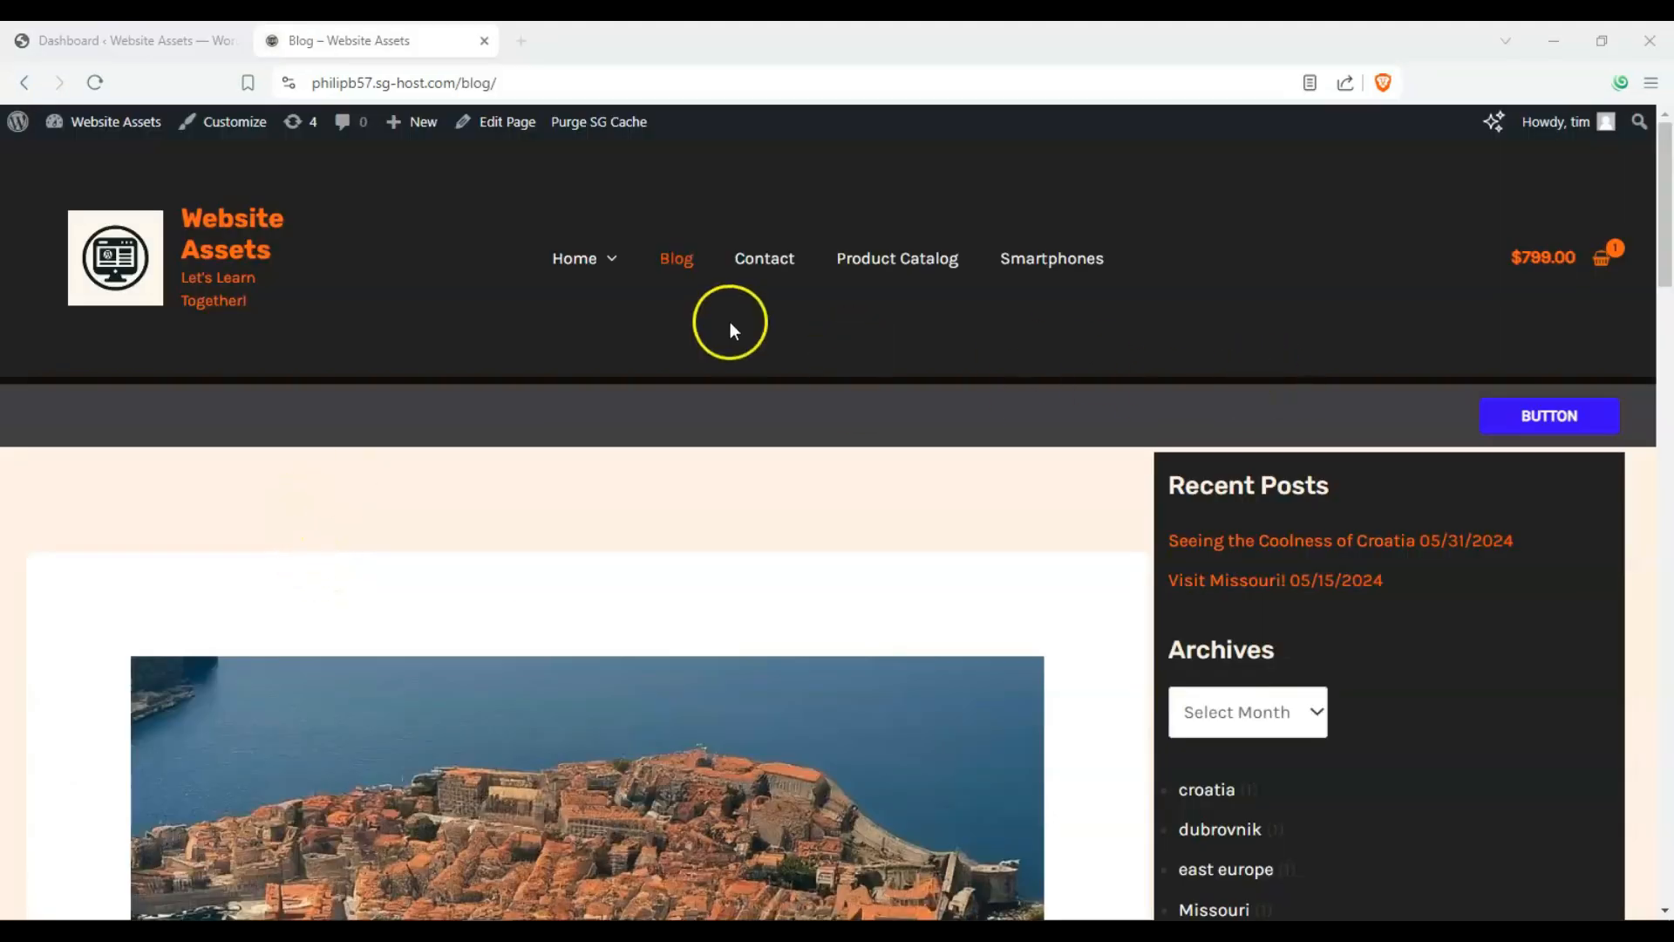
mouse_move(111, 347)
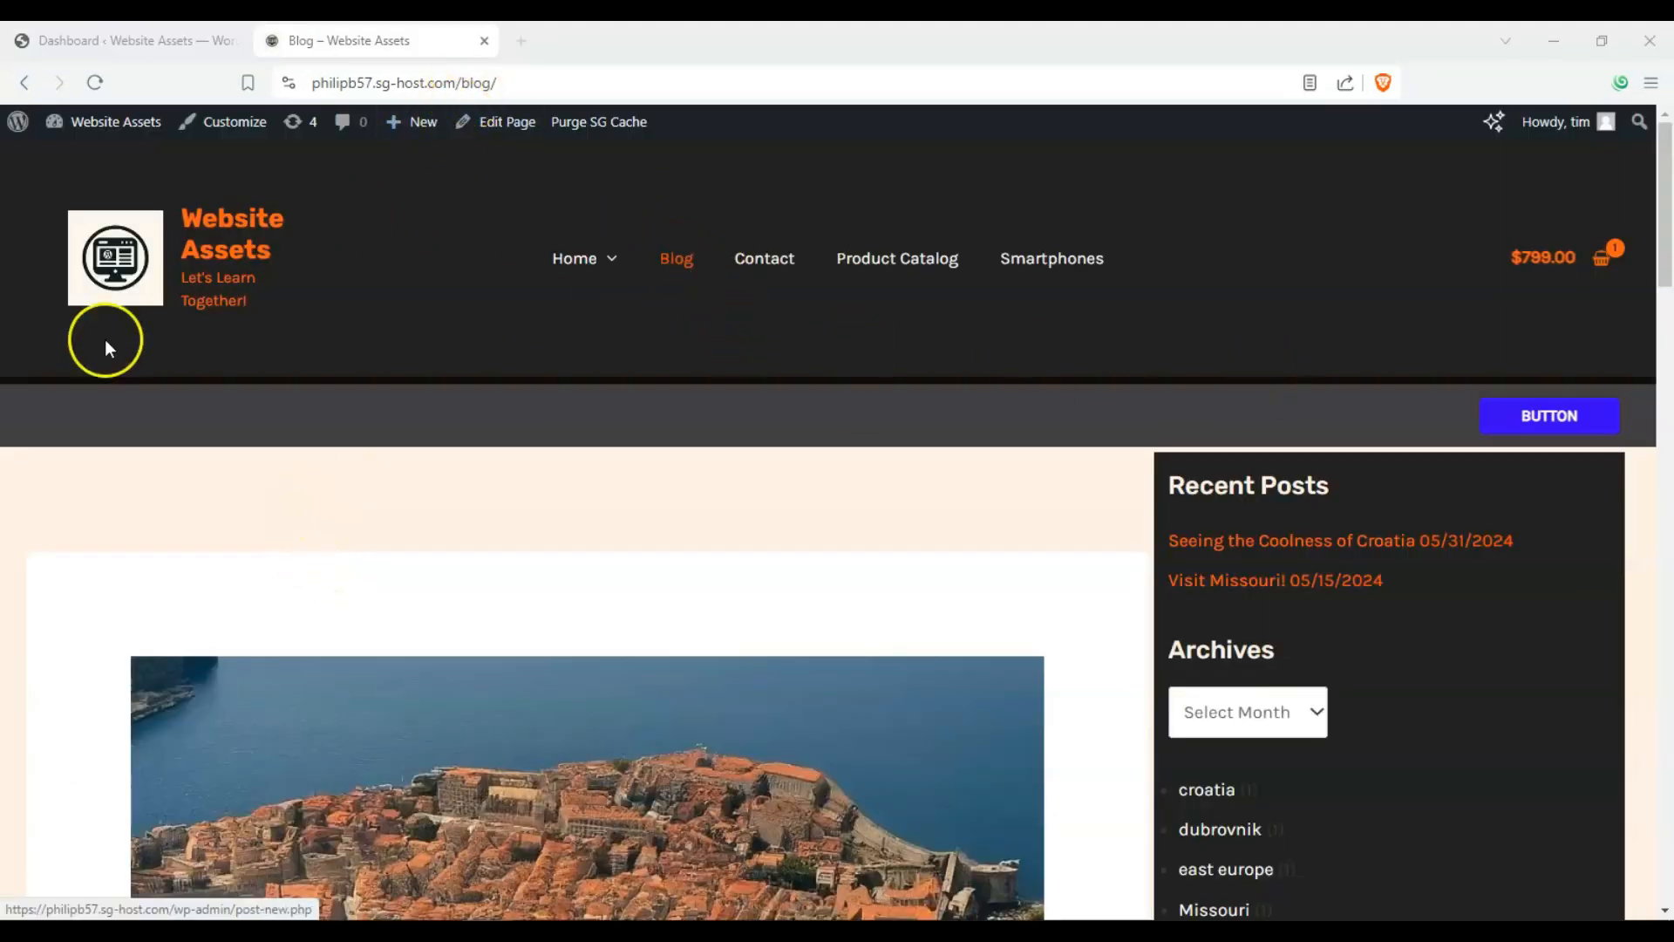
scroll("down", 3)
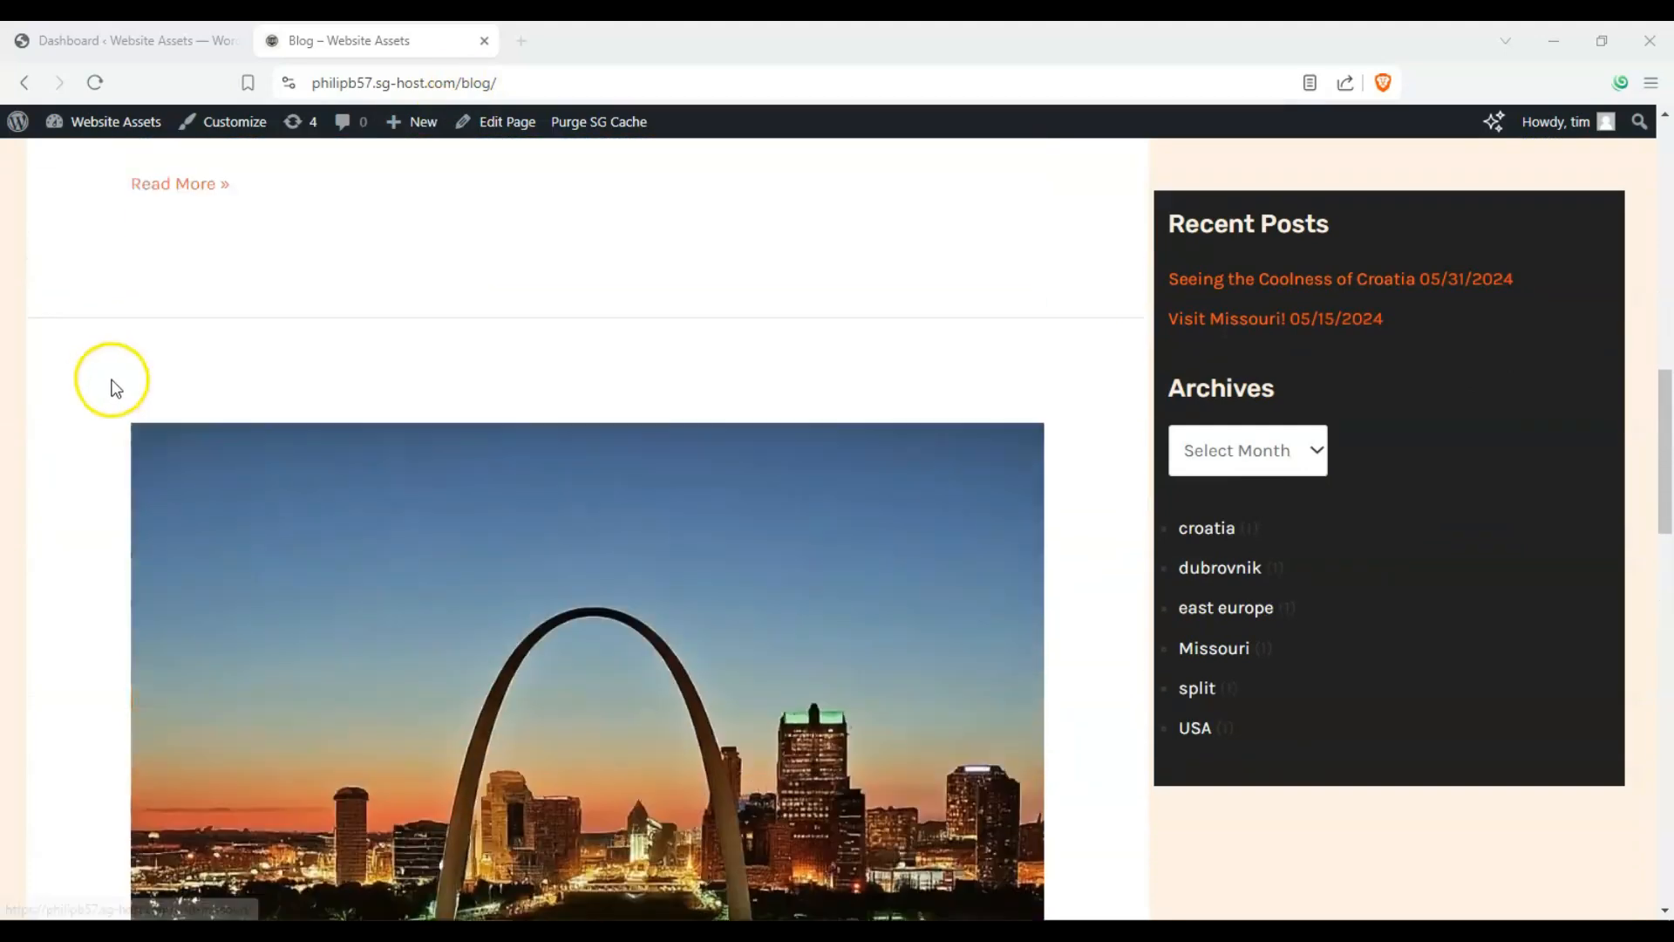
scroll("down", 3)
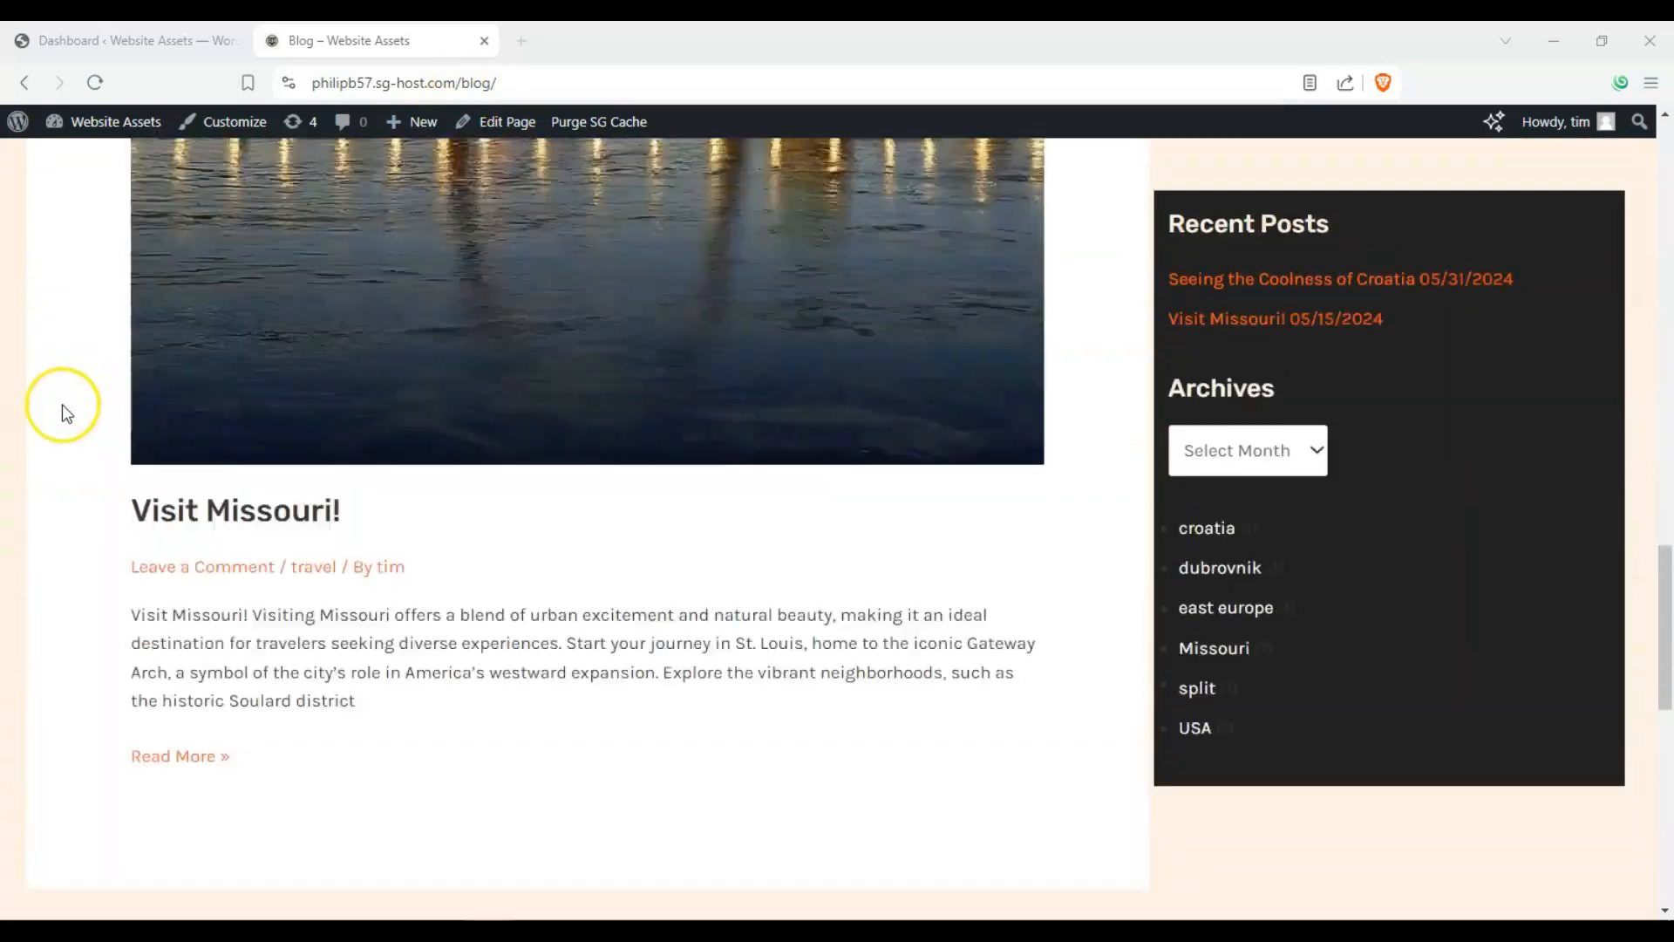
scroll("up", 3)
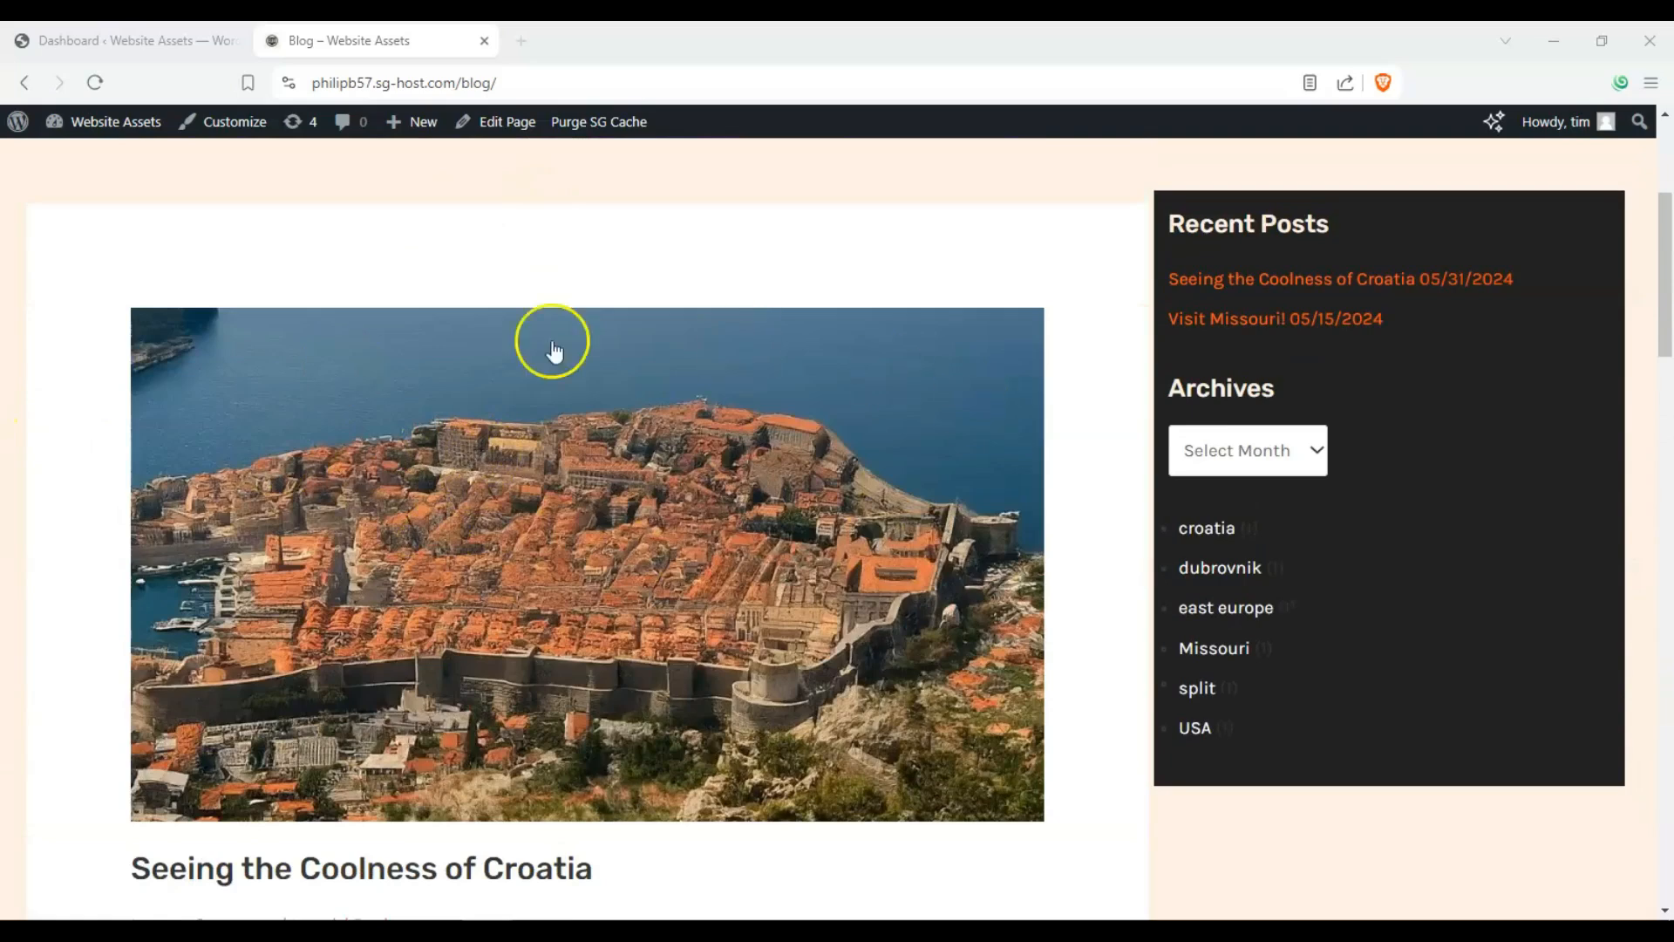
scroll("down", 3)
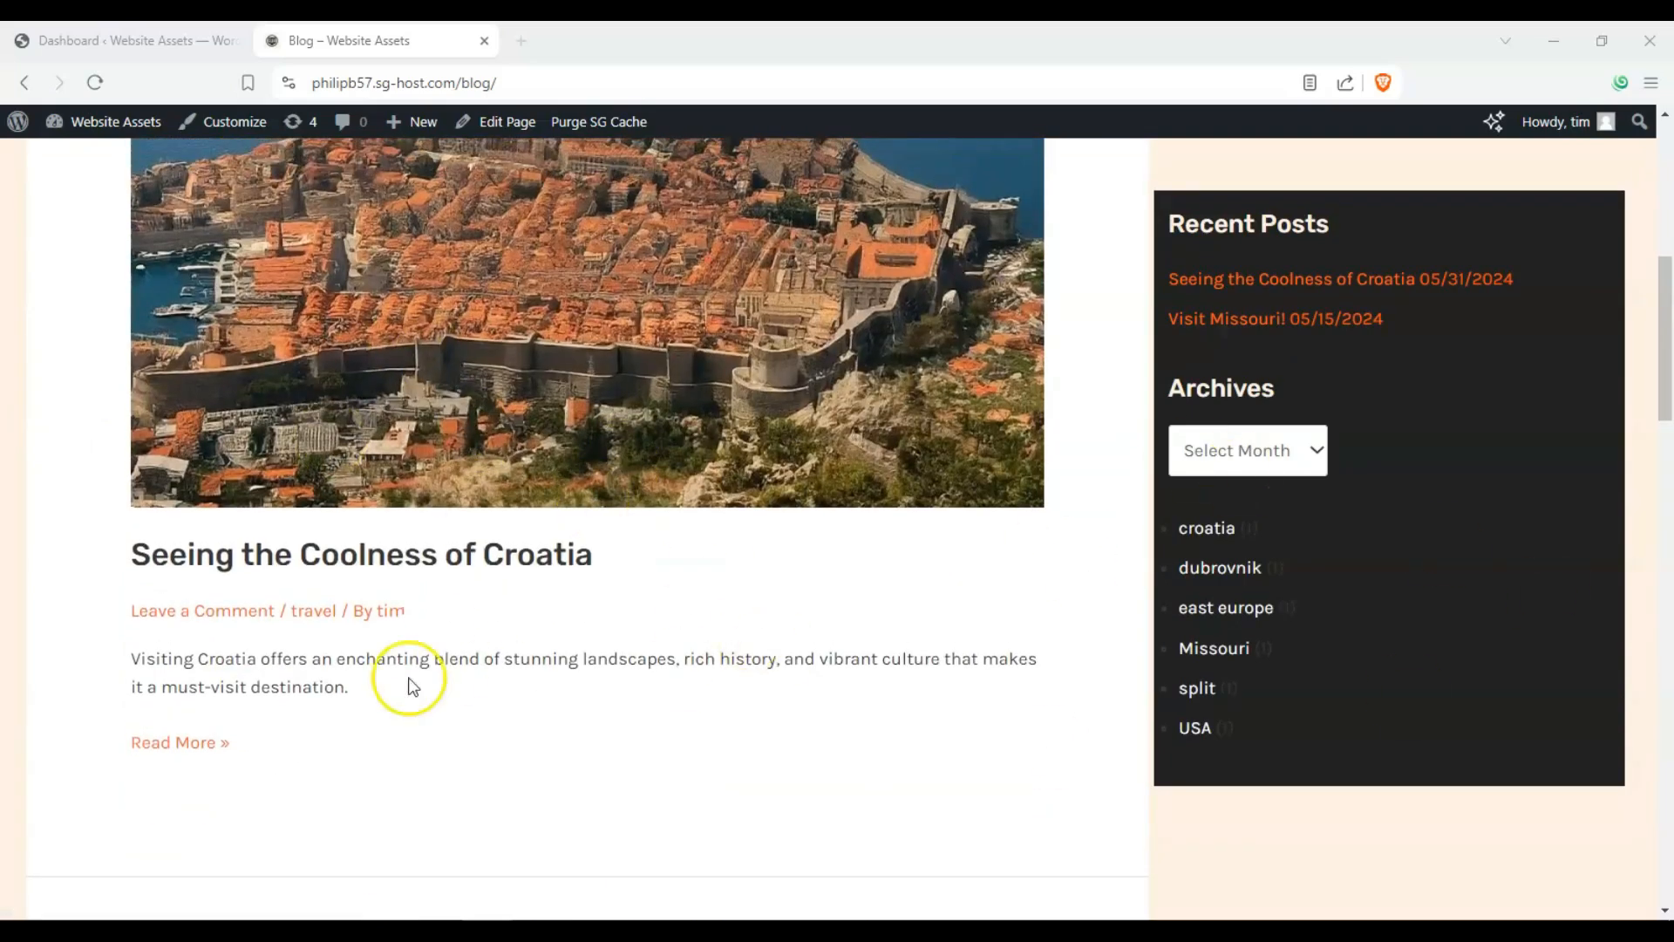
scroll("up", 3)
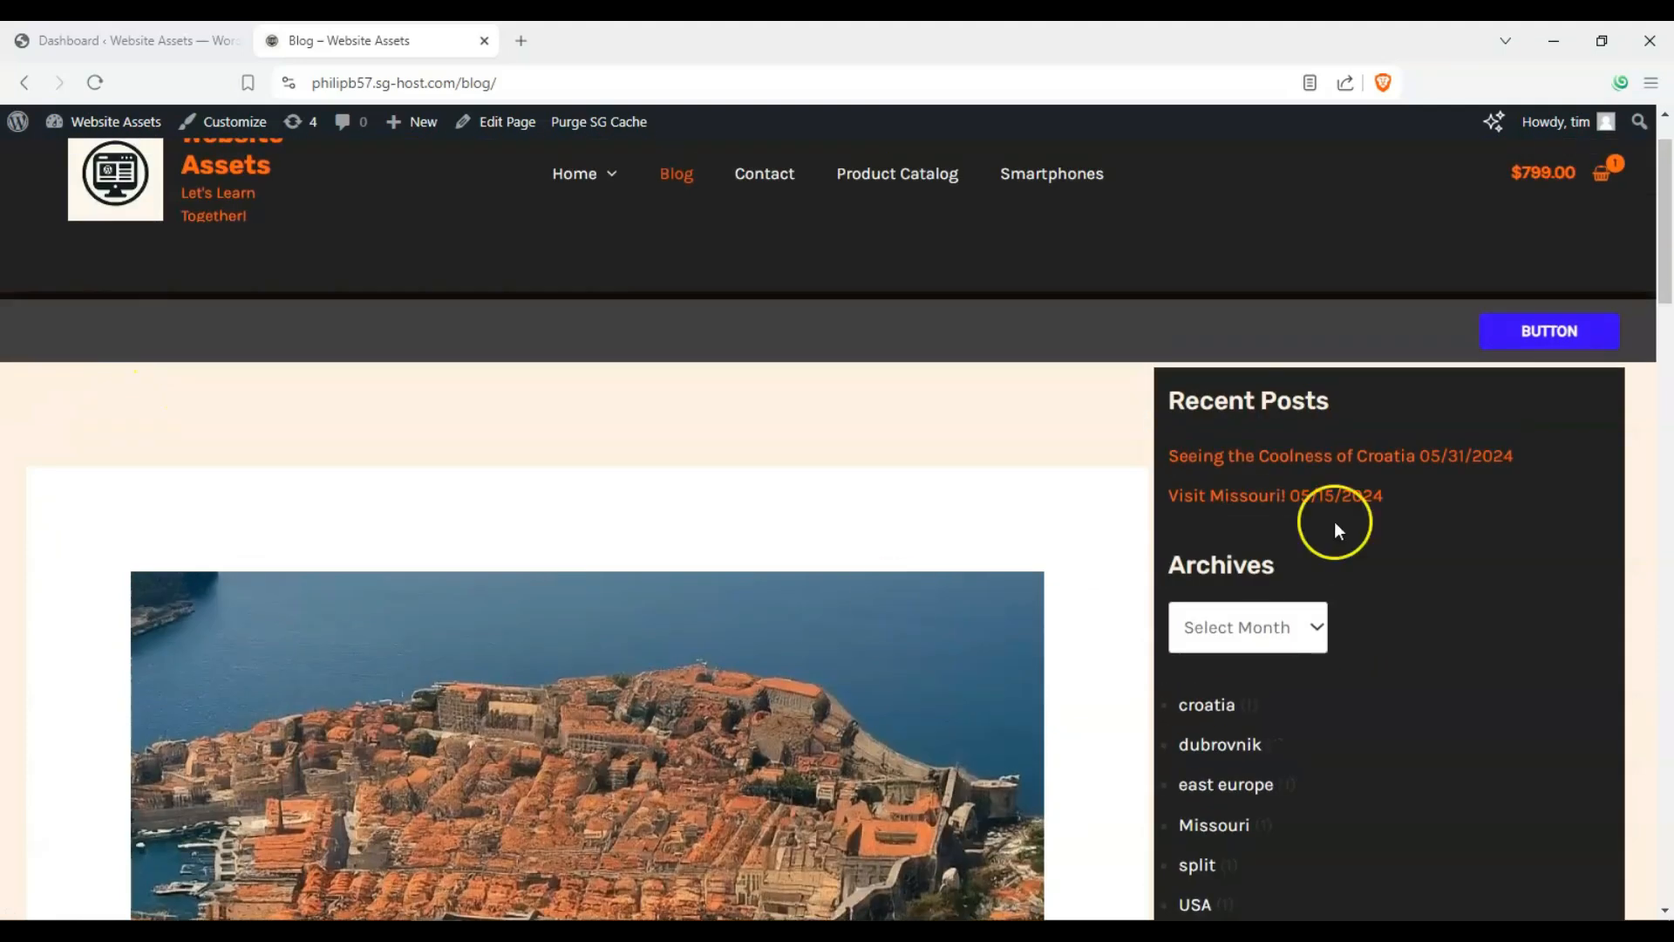
scroll("down", 3)
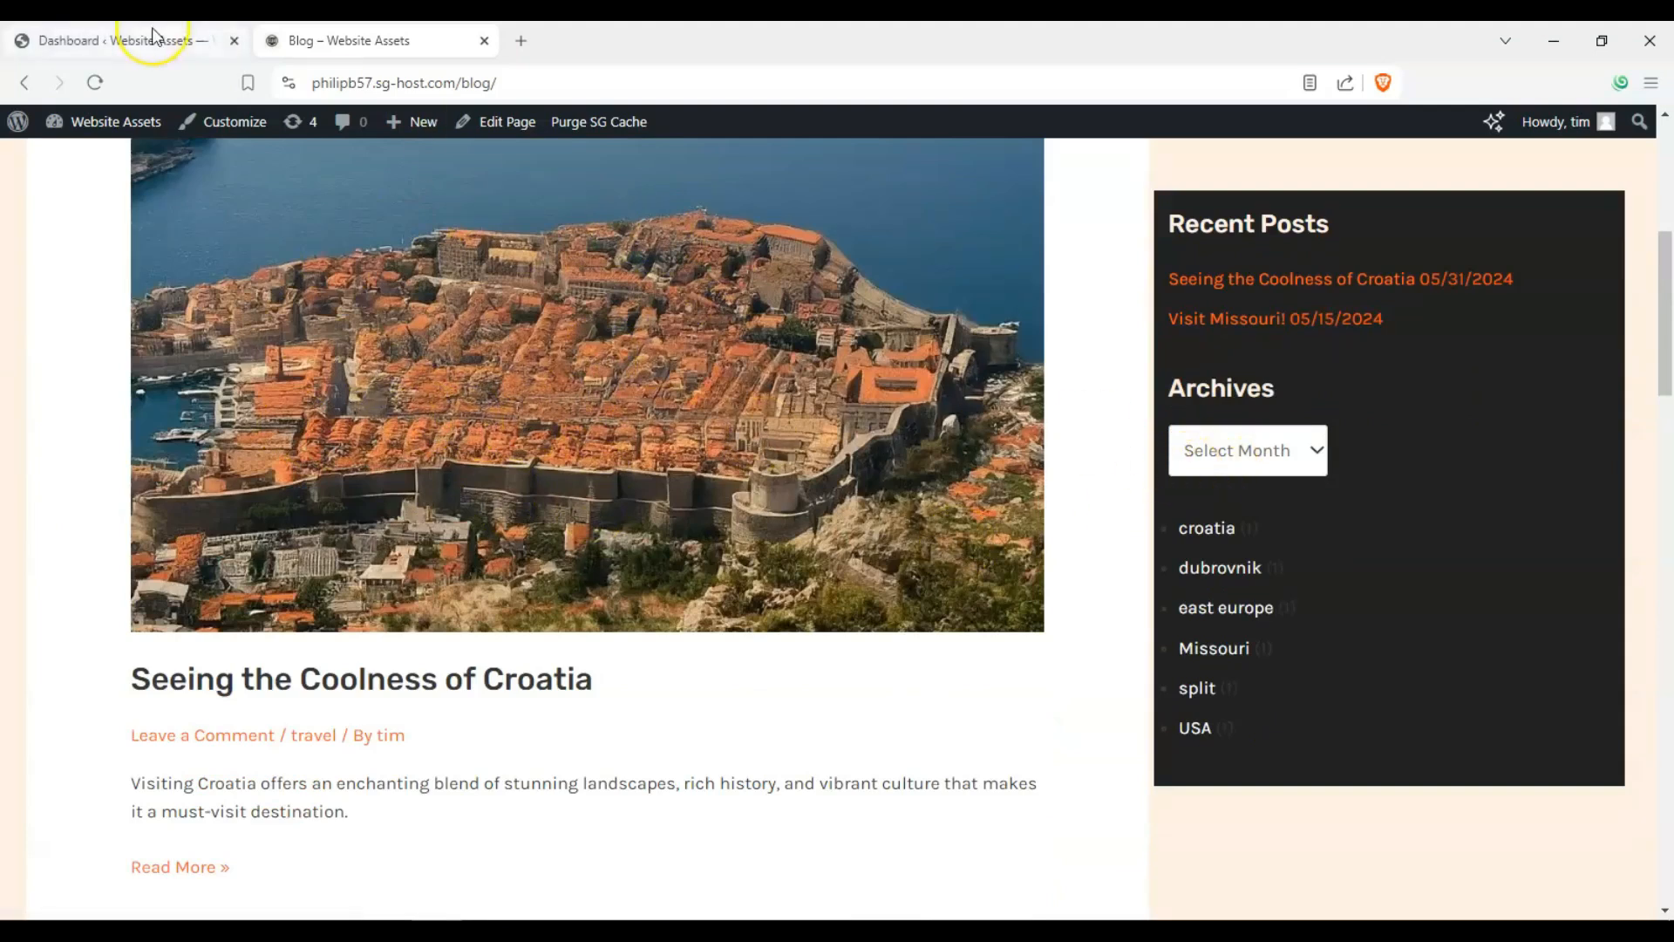
- Return to the WordPress admin dashboard and launch Astra's Site Builder
left_click(122, 40)
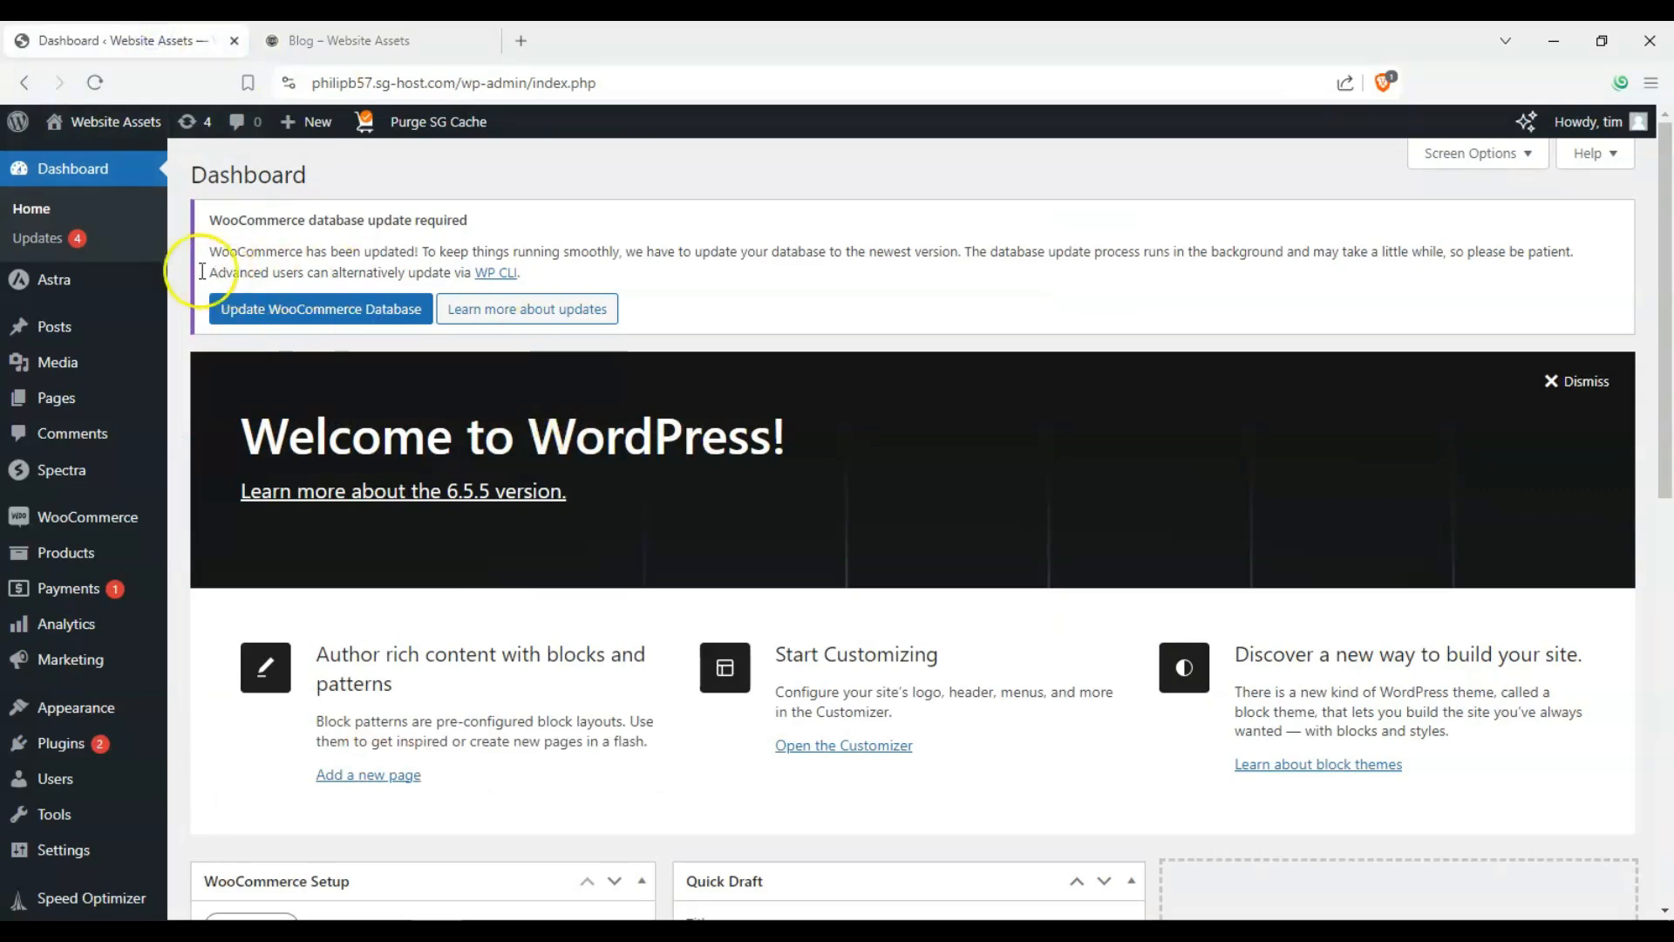
mouse_move(54, 279)
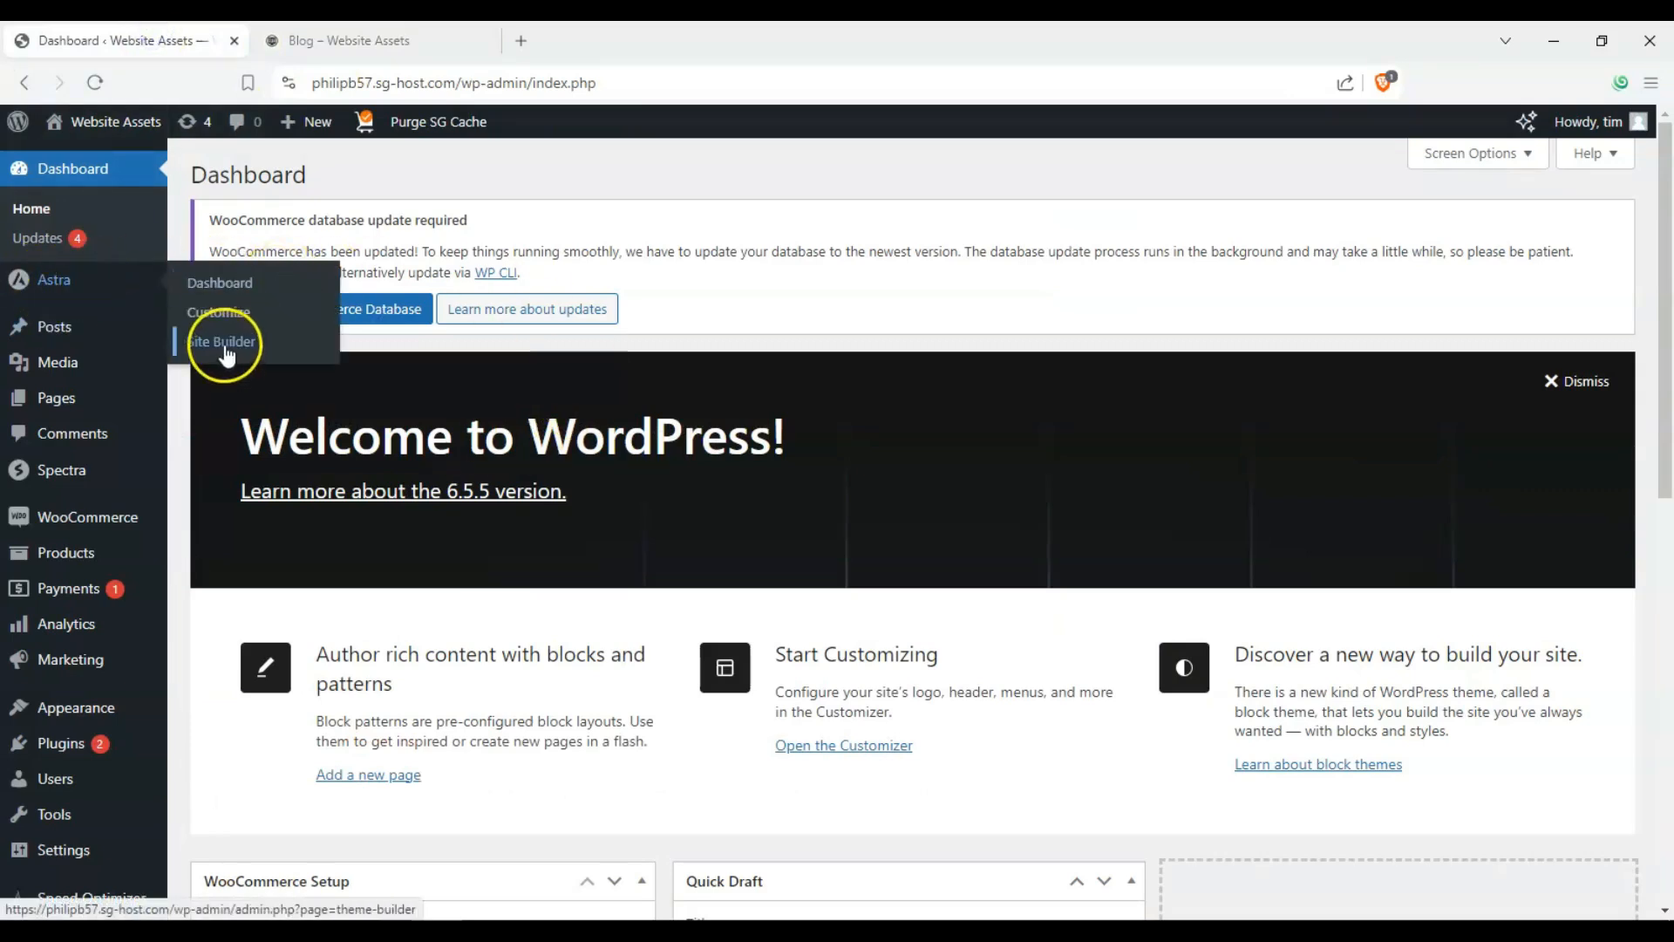
left_click(220, 342)
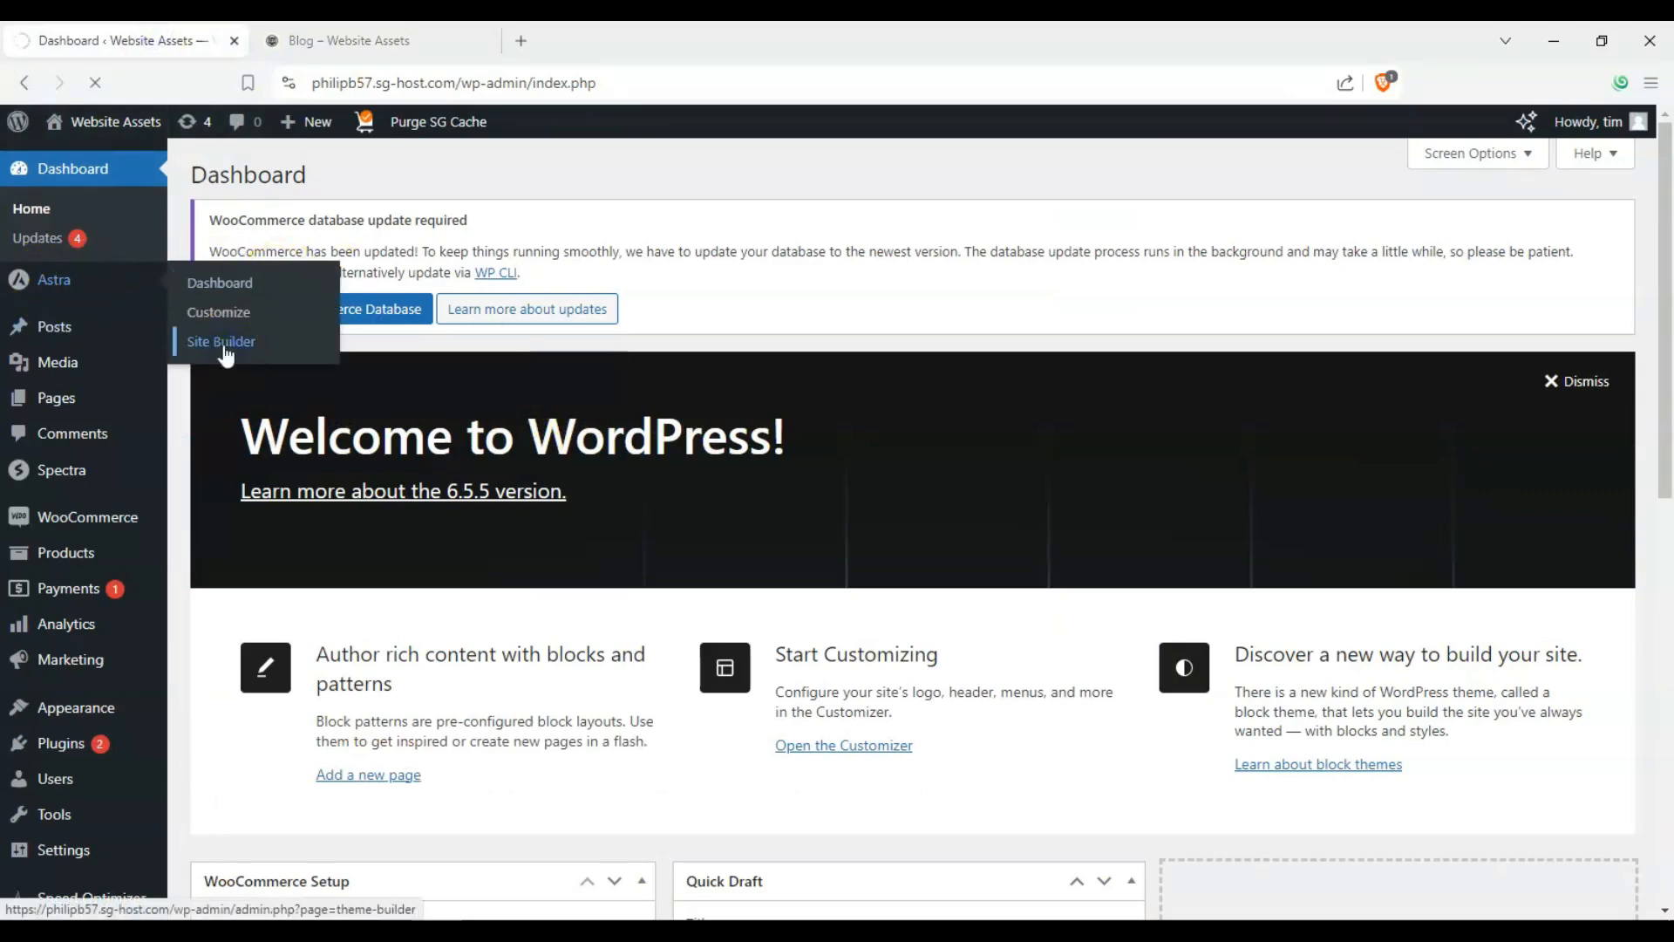
- Show the empty Archive templates section and create a new Archive template
left_click(219, 341)
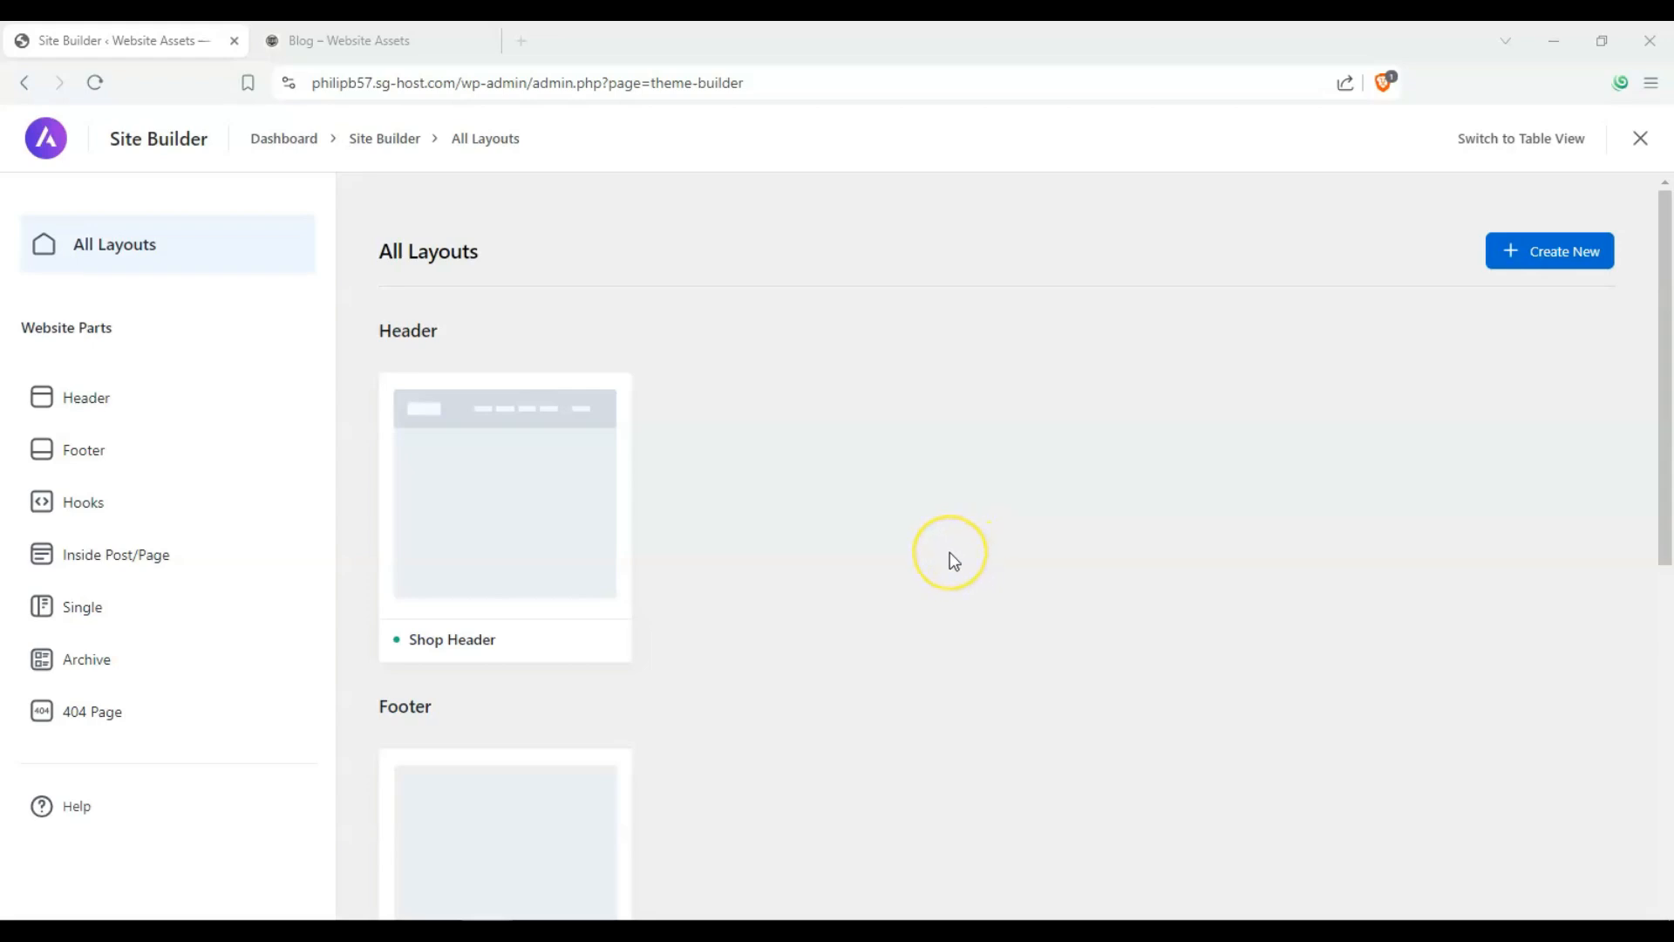
mouse_move(806, 530)
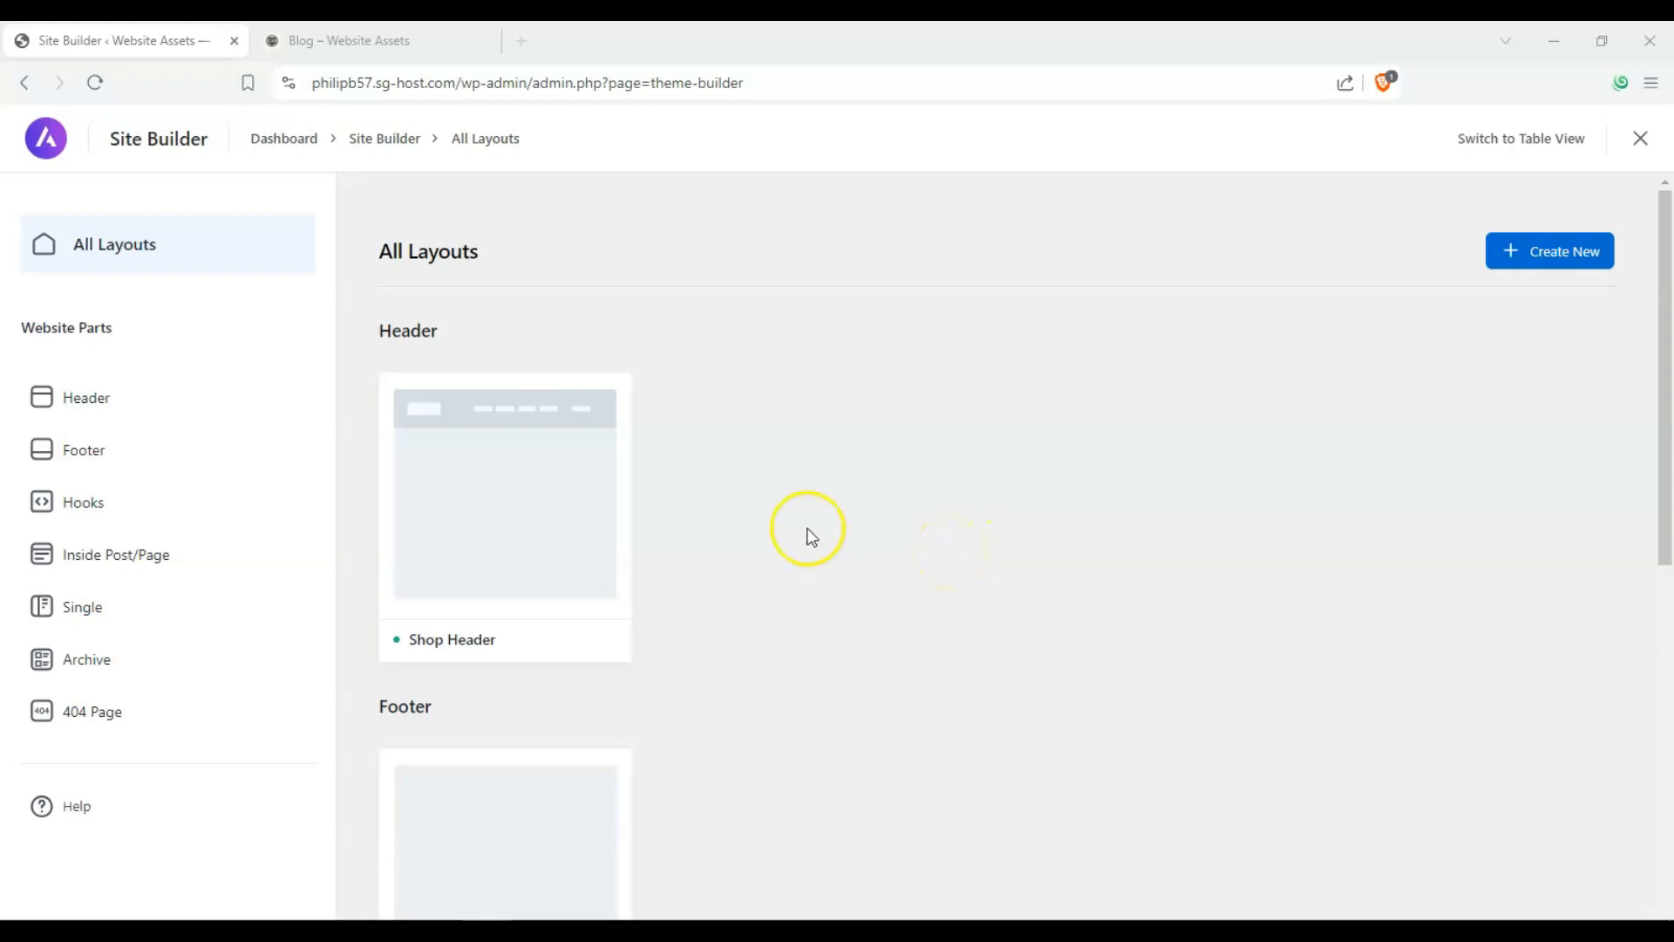
mouse_move(949, 209)
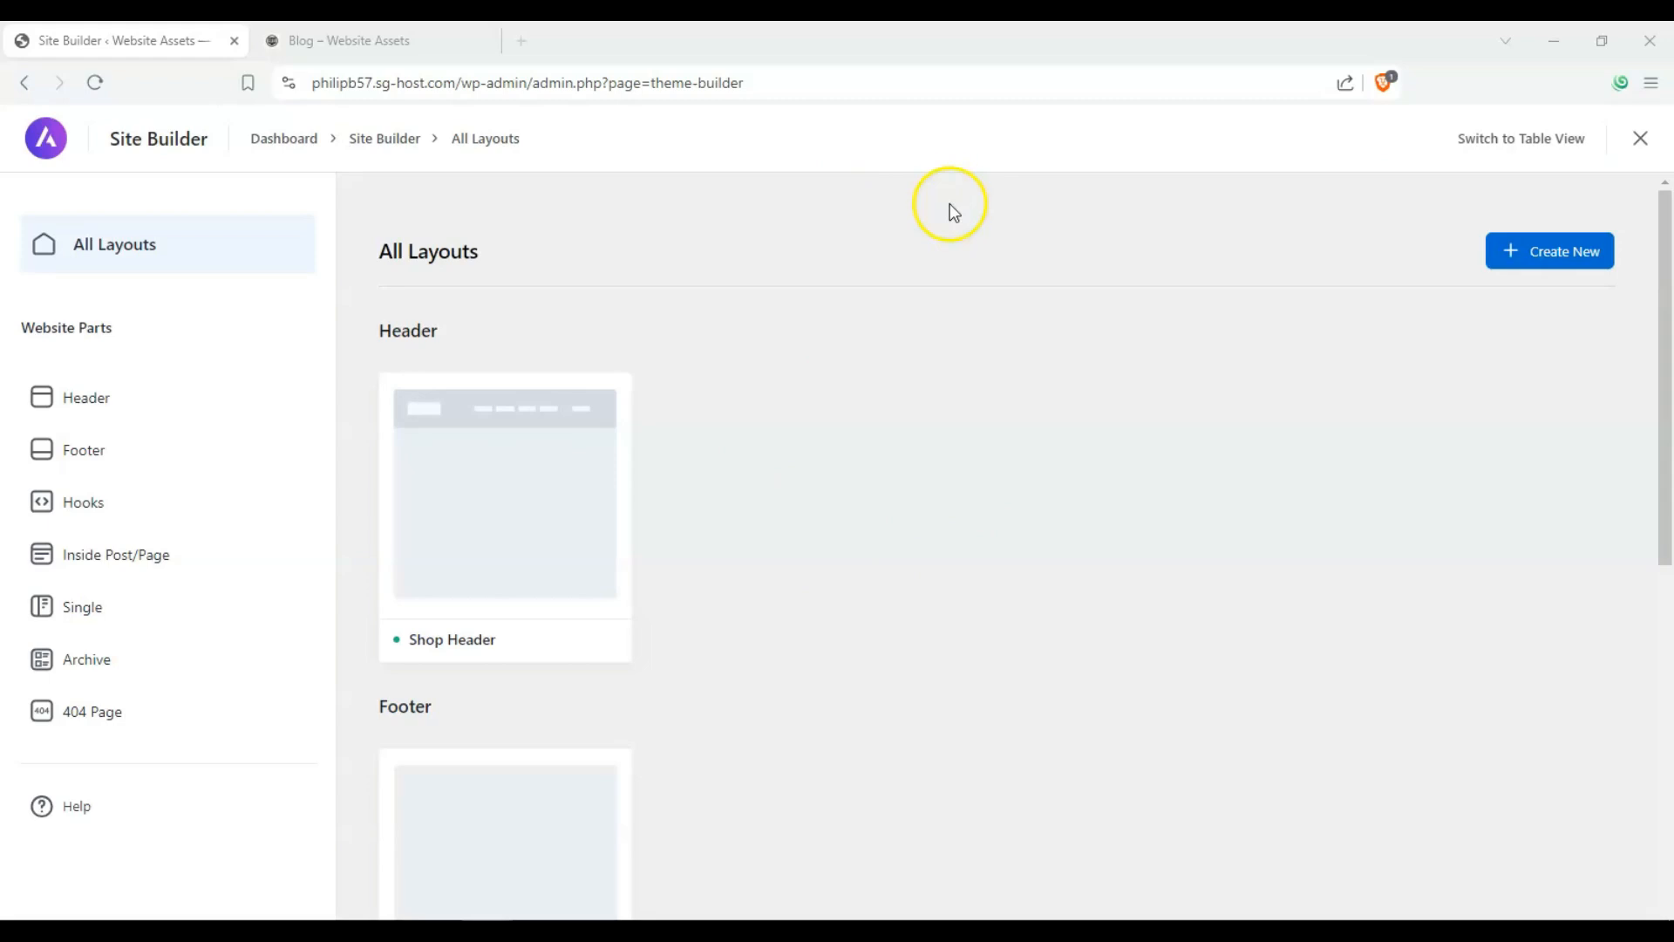
mouse_move(101, 619)
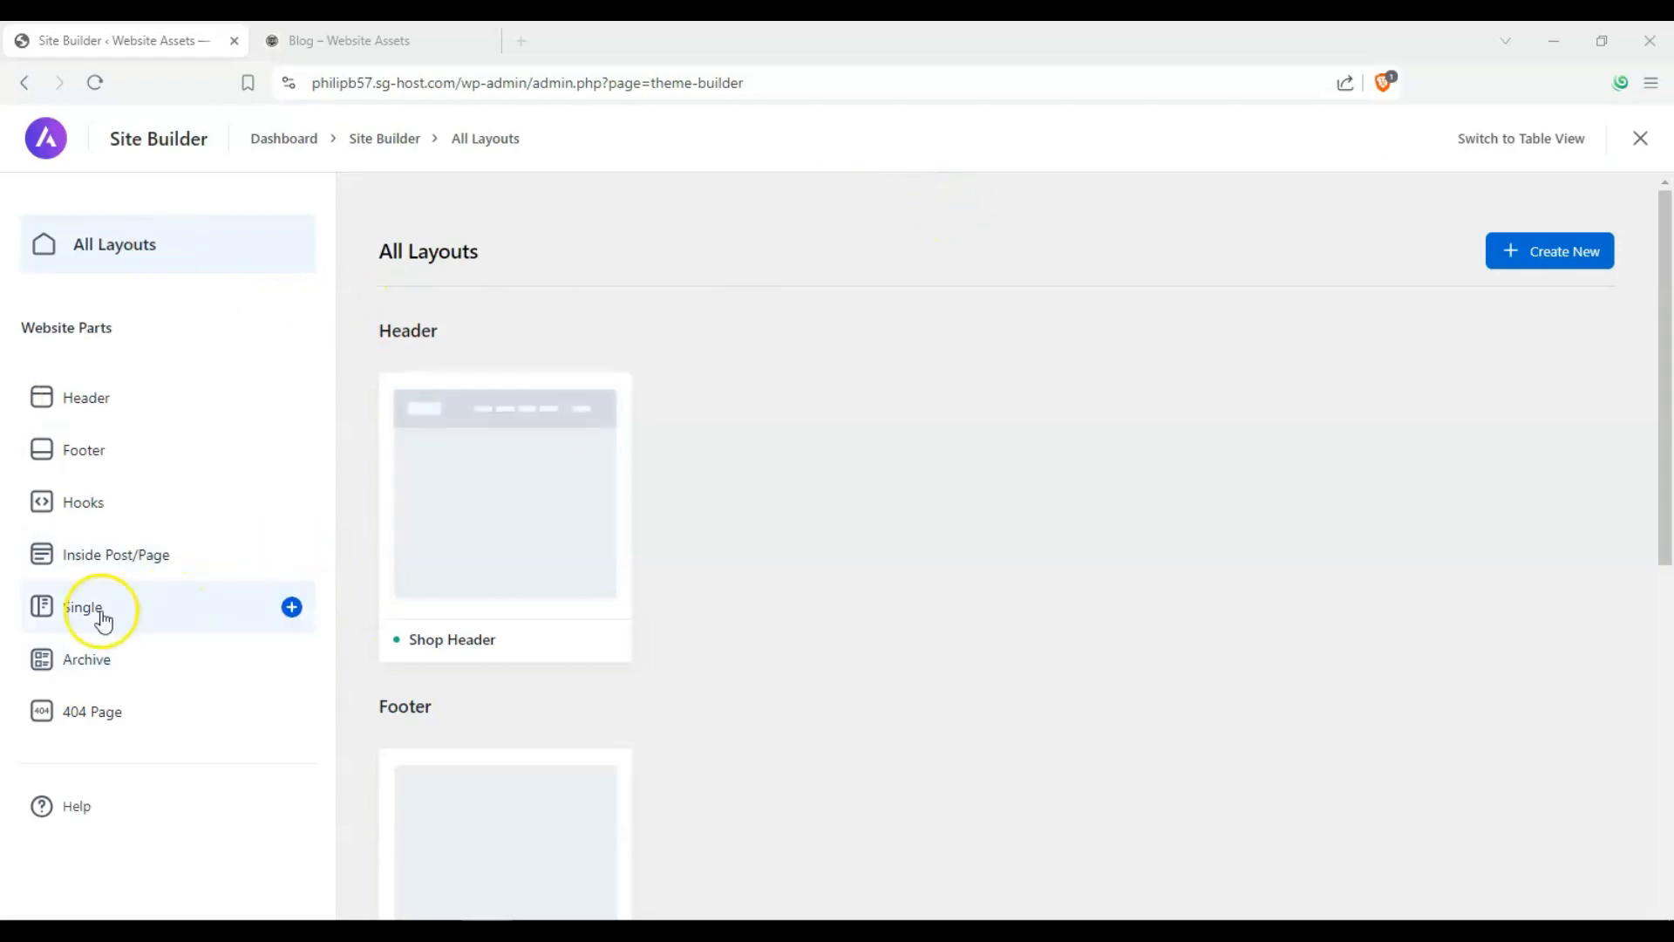
left_click(87, 659)
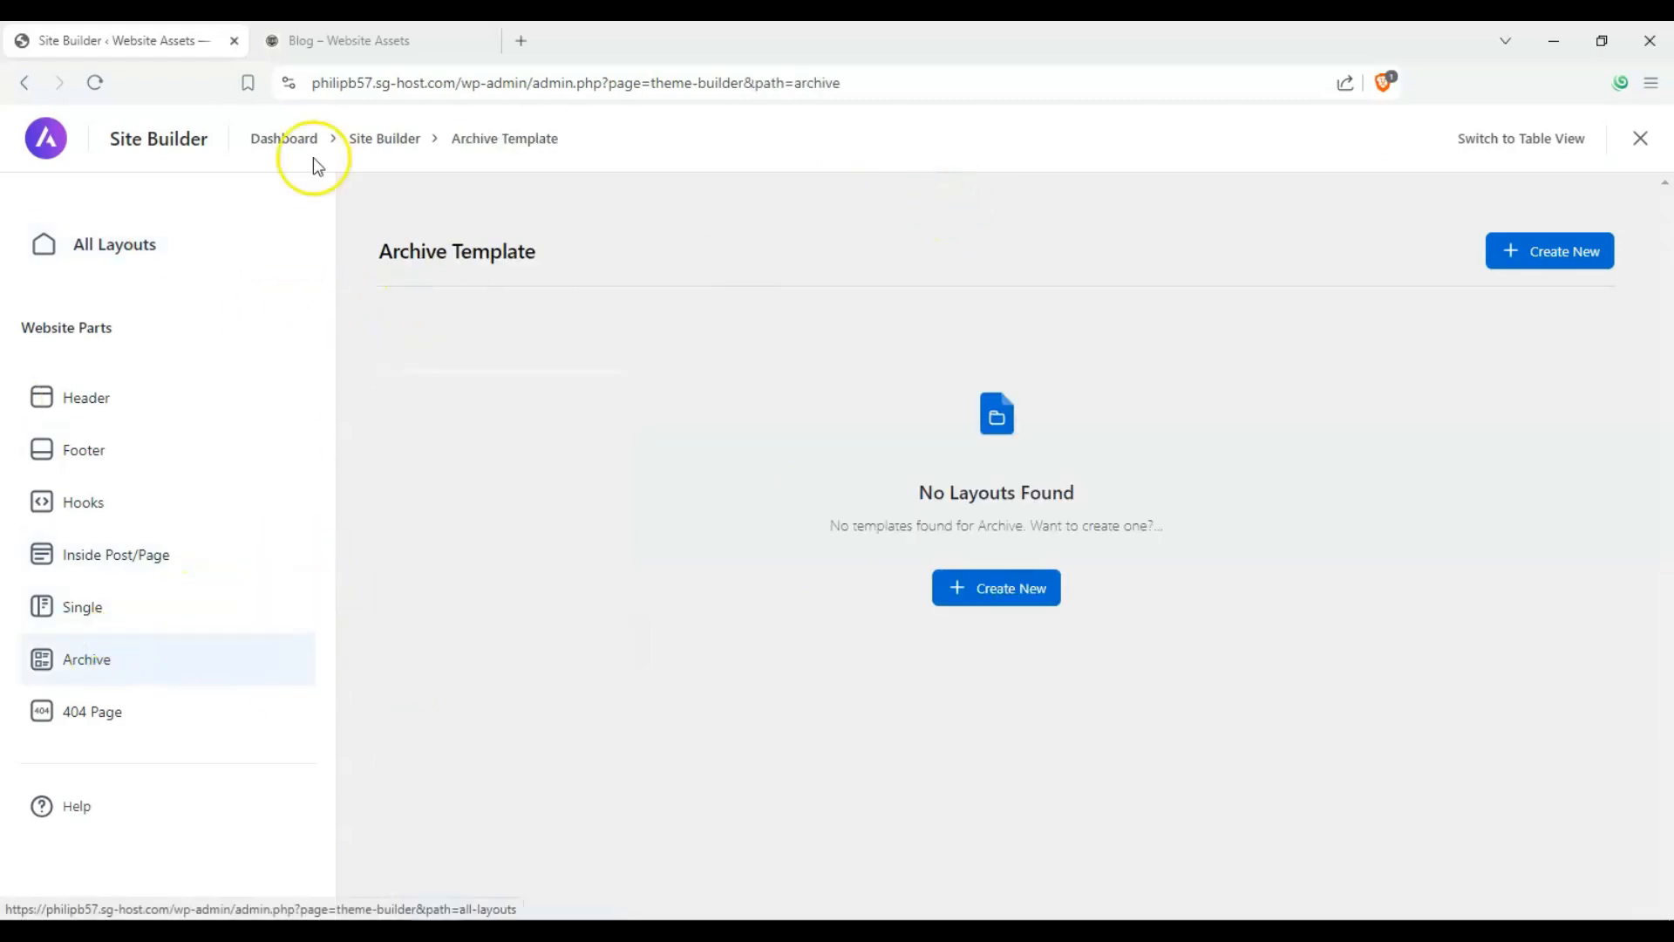
left_click(996, 588)
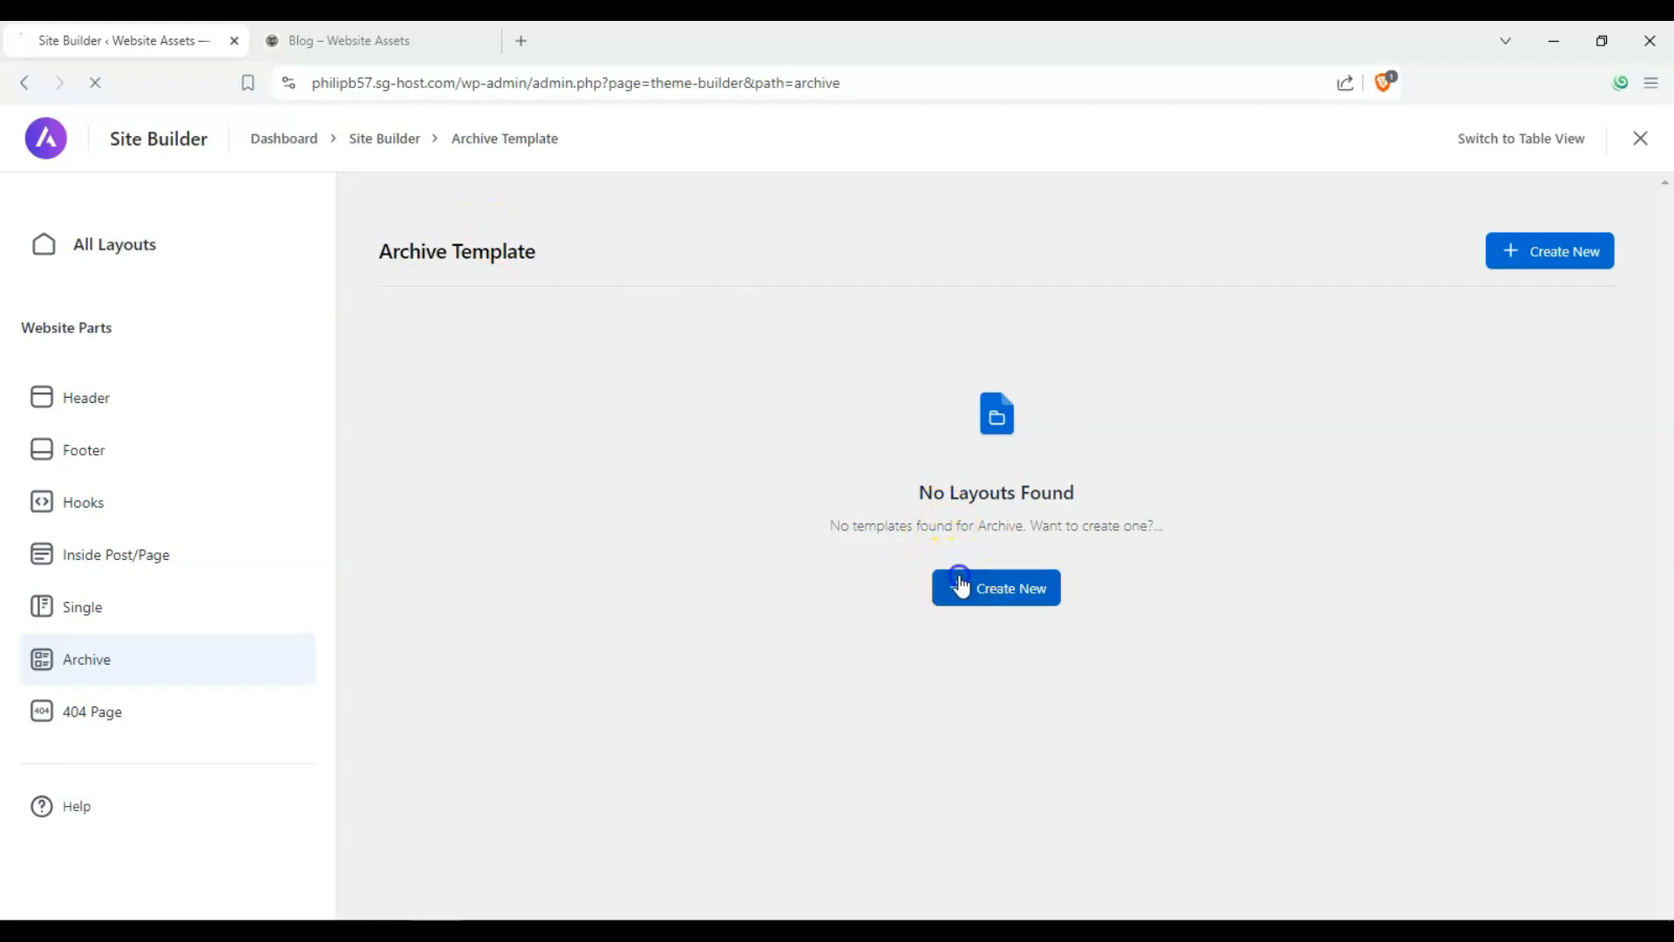
left_click(959, 586)
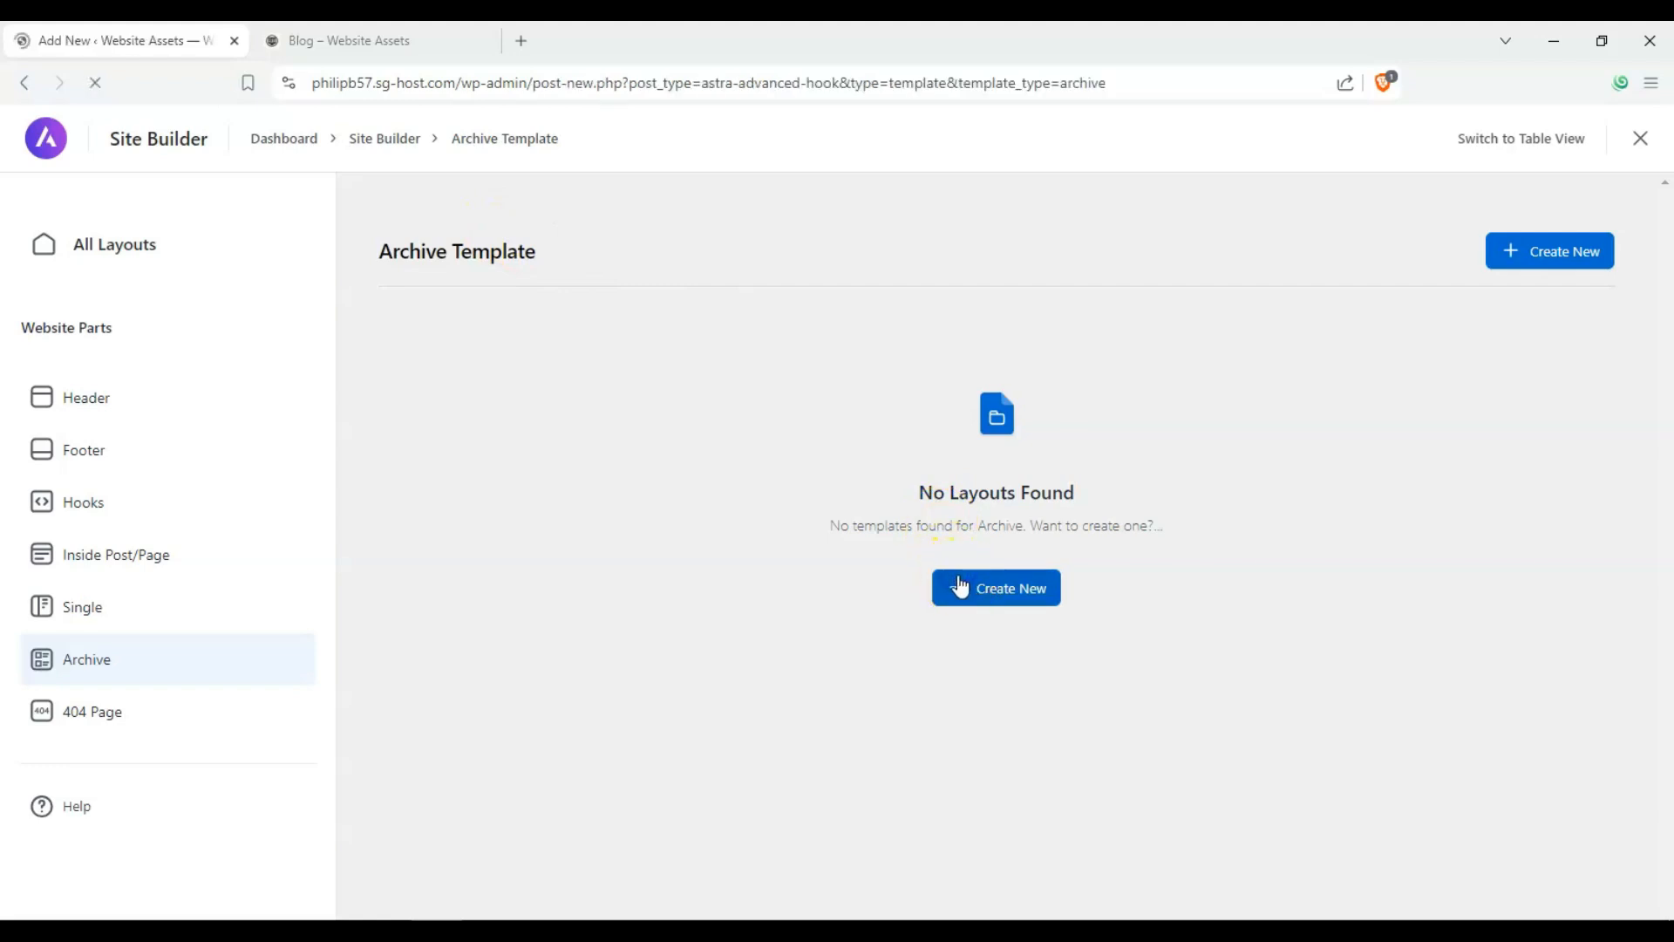
- Title the new archive template 'new blog layout' in the block editor
left_click(995, 588)
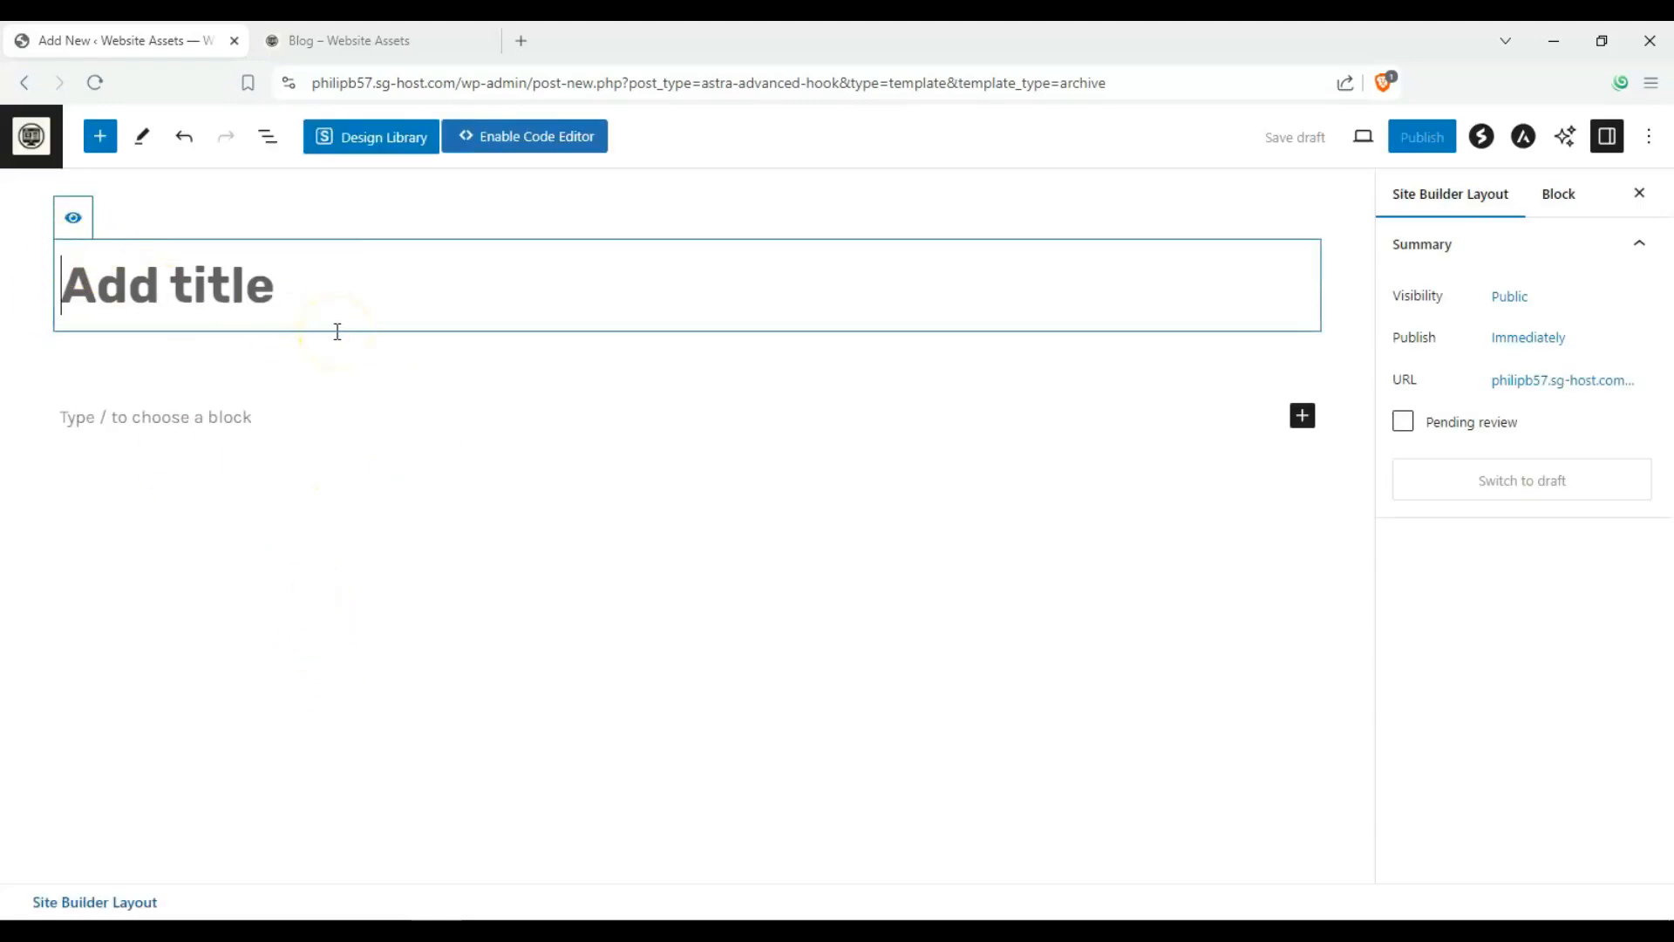
type("new bloc")
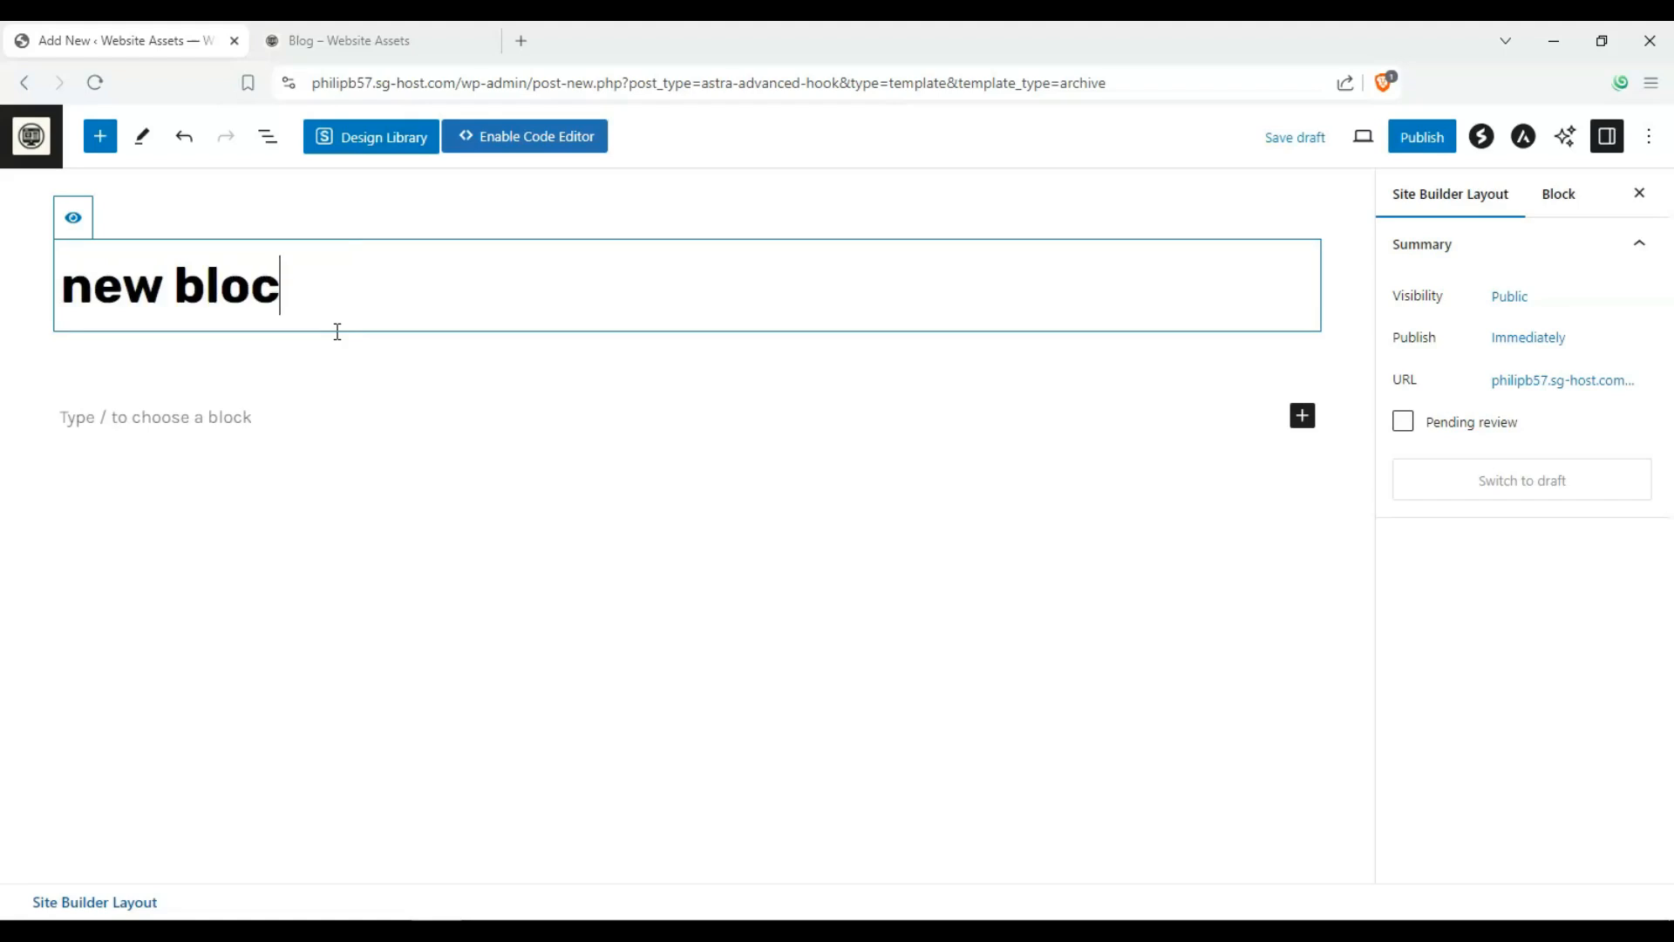
type("g")
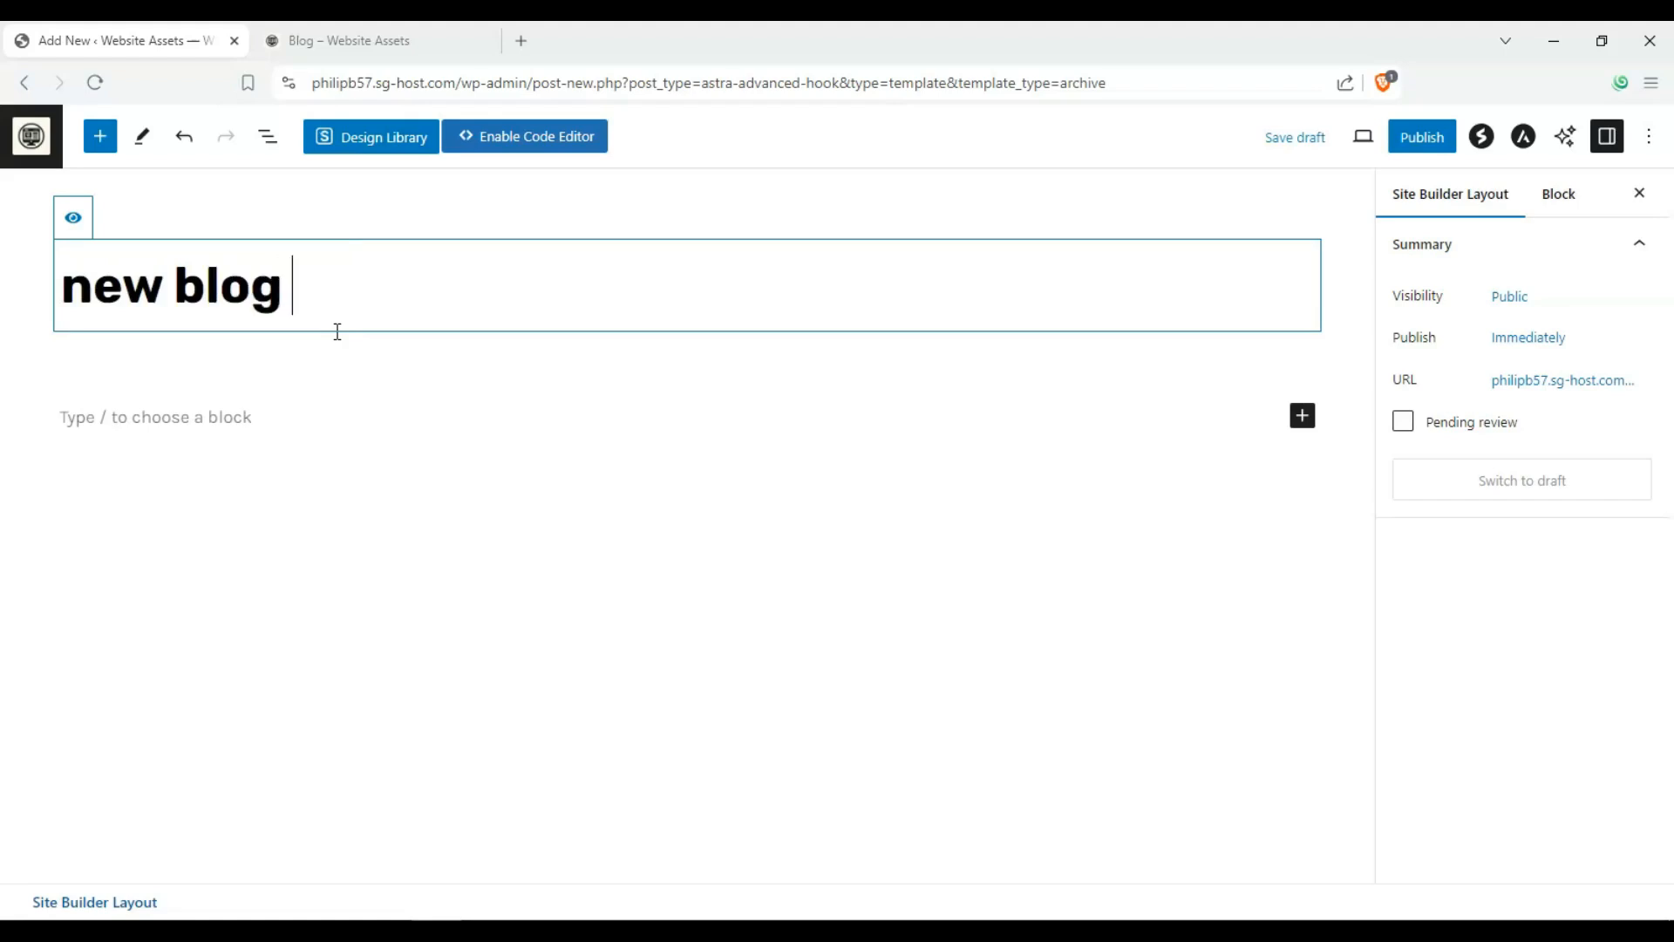
type("layout")
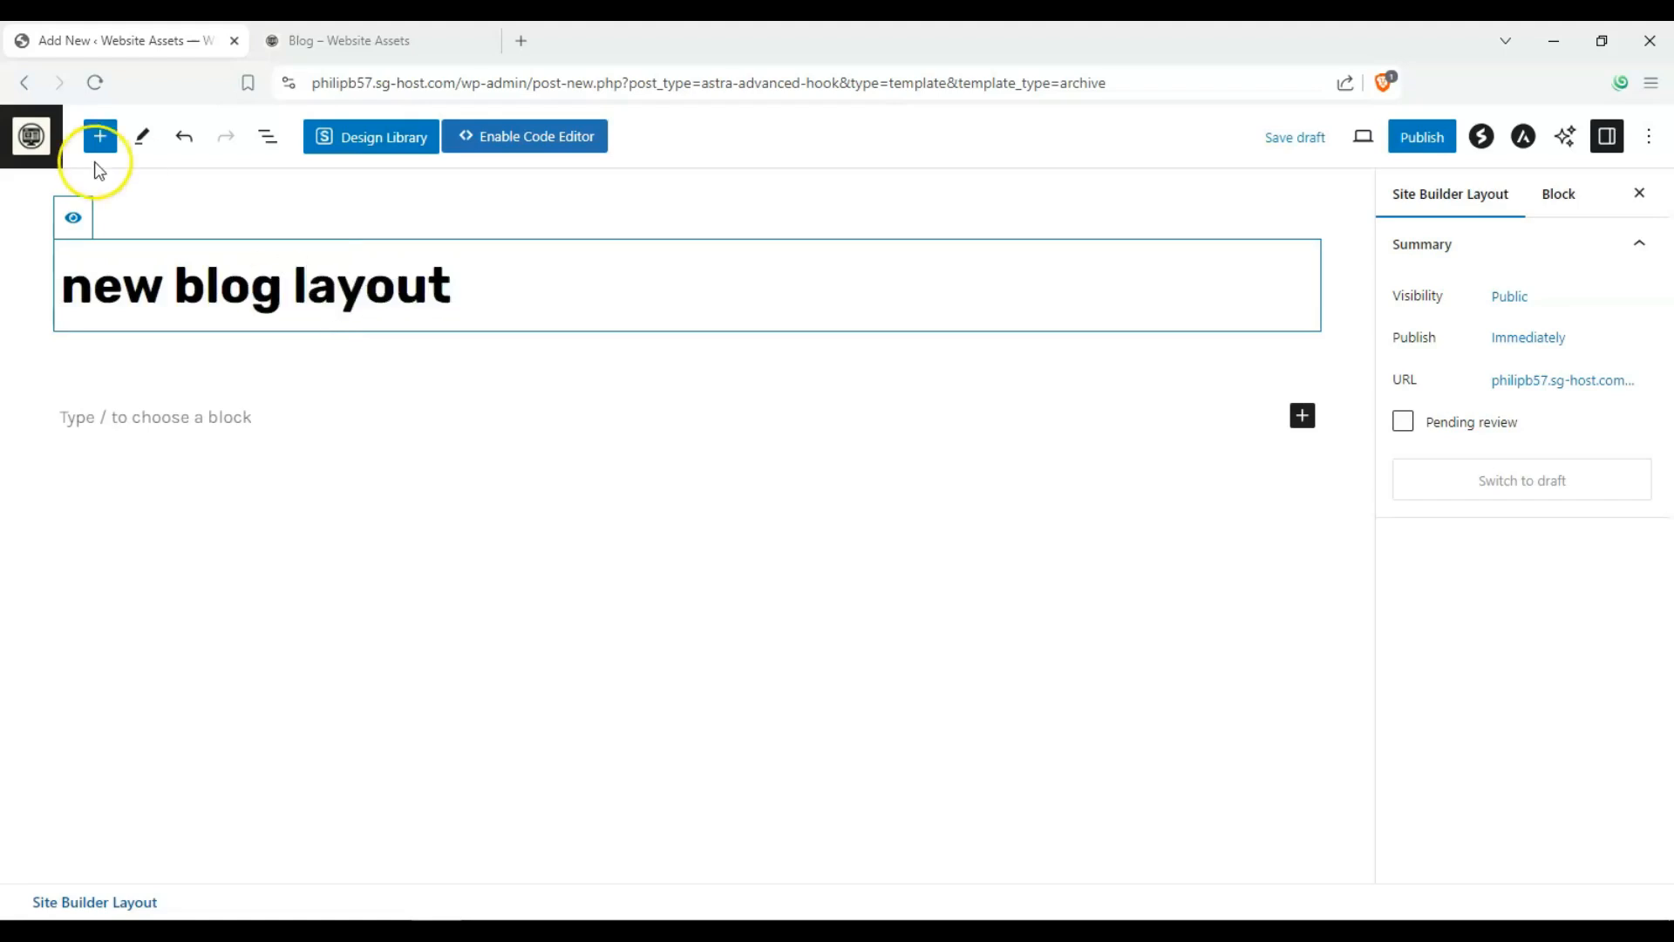
left_click(73, 218)
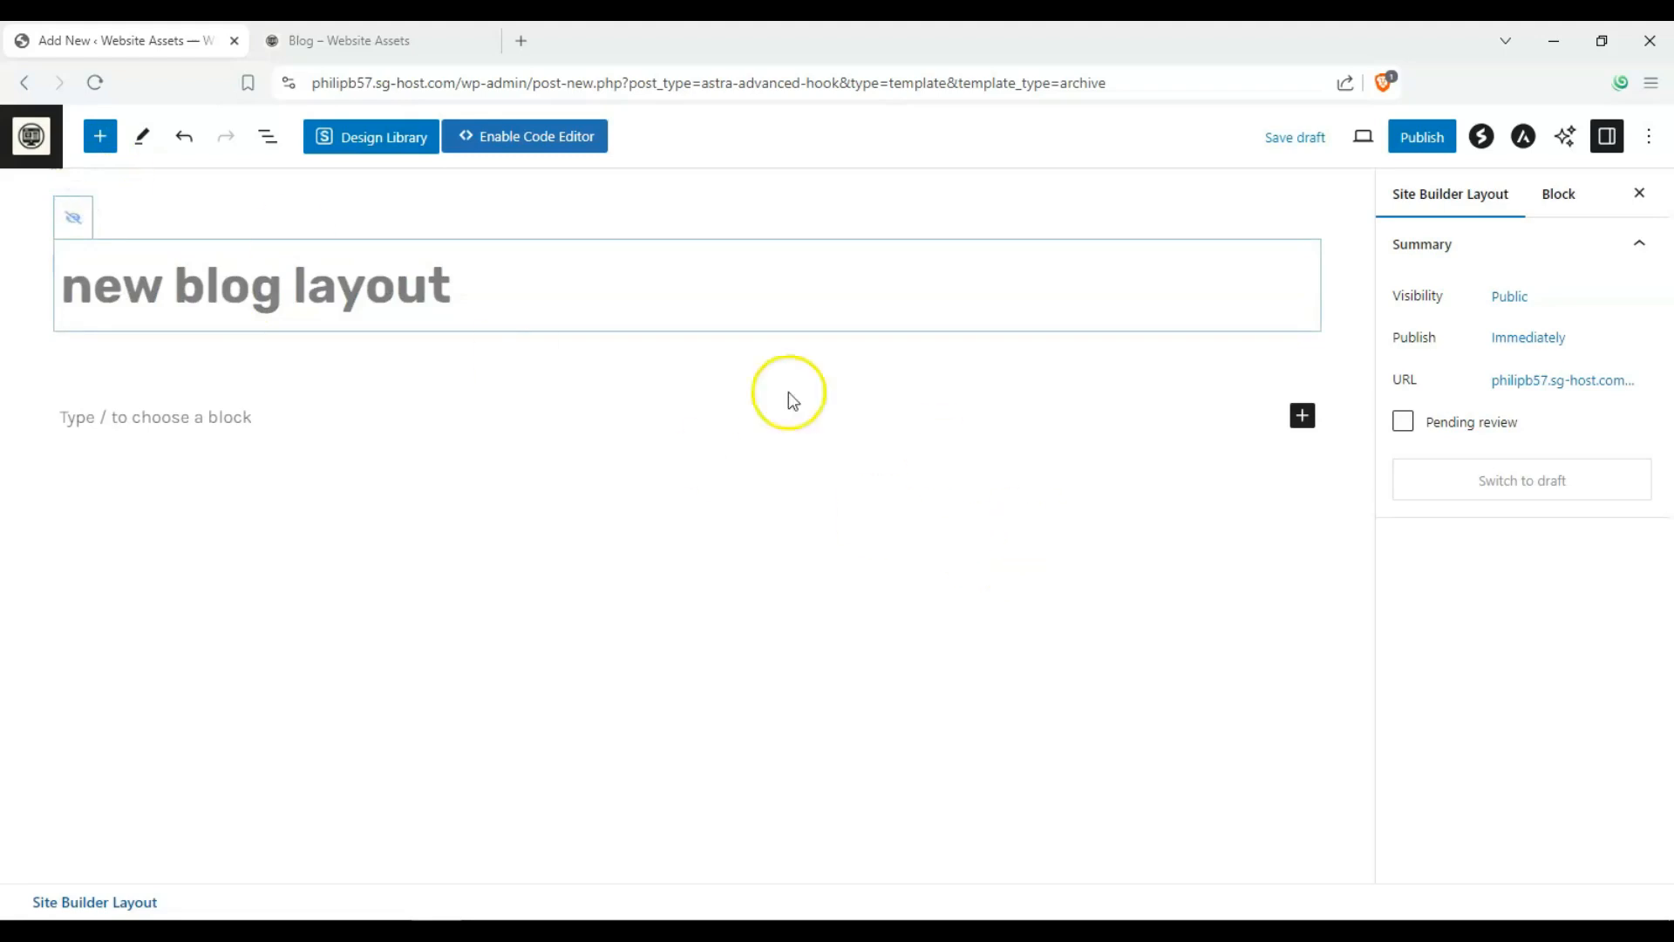
- Browse the block library, then test-type 'our blog posts' in a paragraph and clear it
left_click(99, 136)
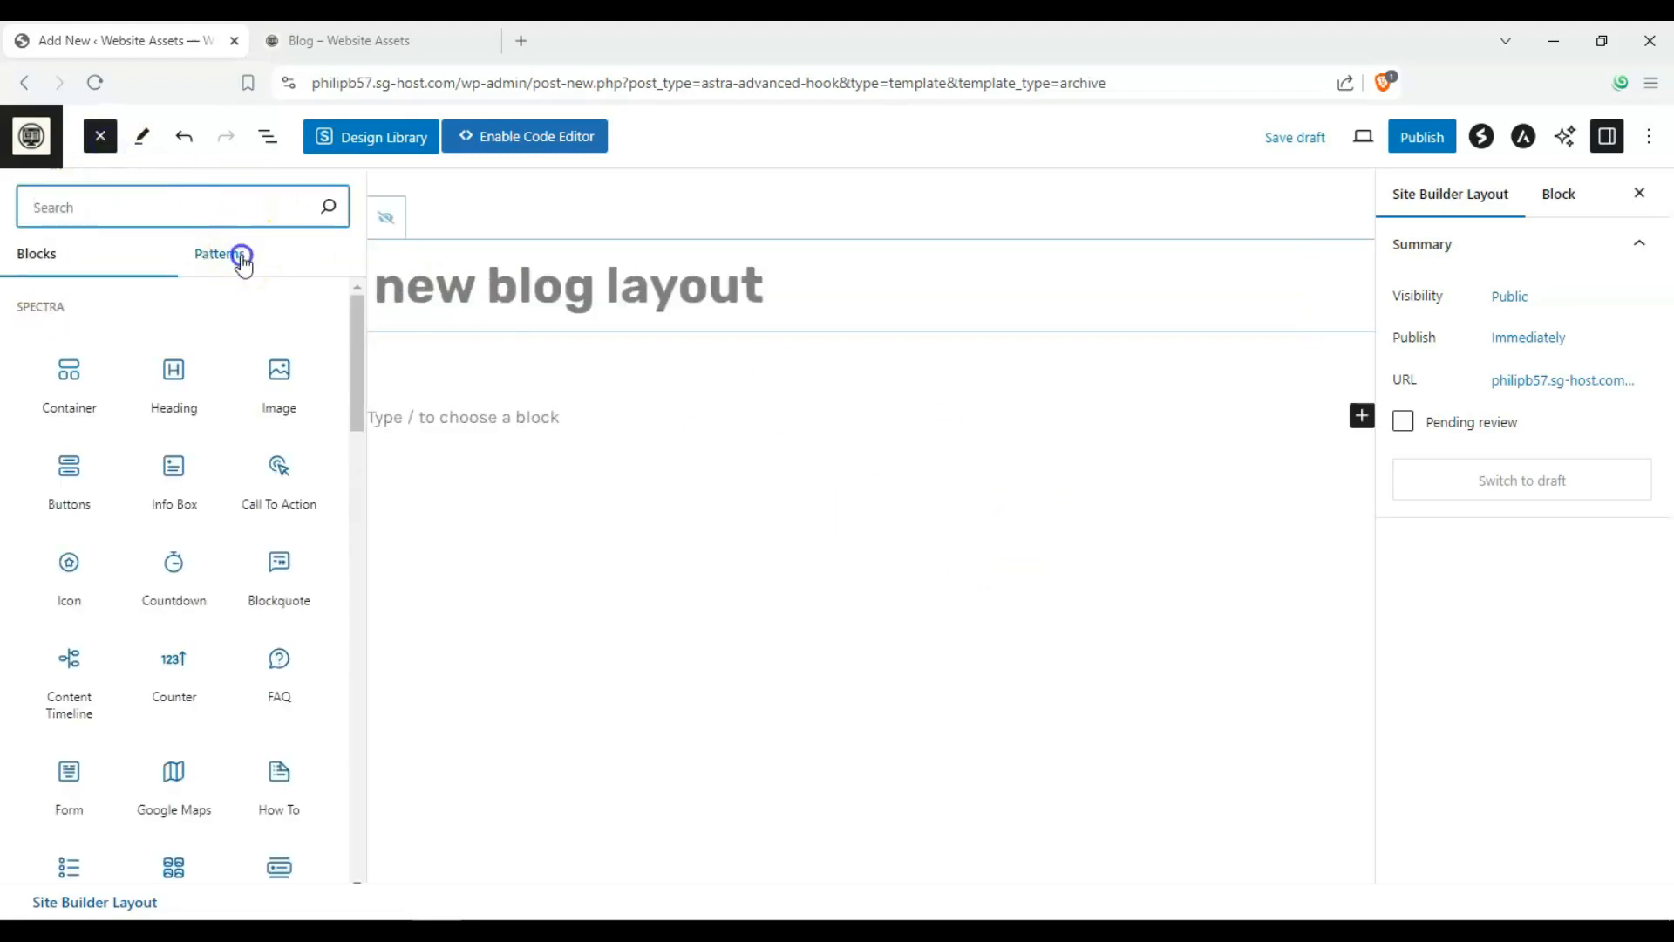
left_click(230, 254)
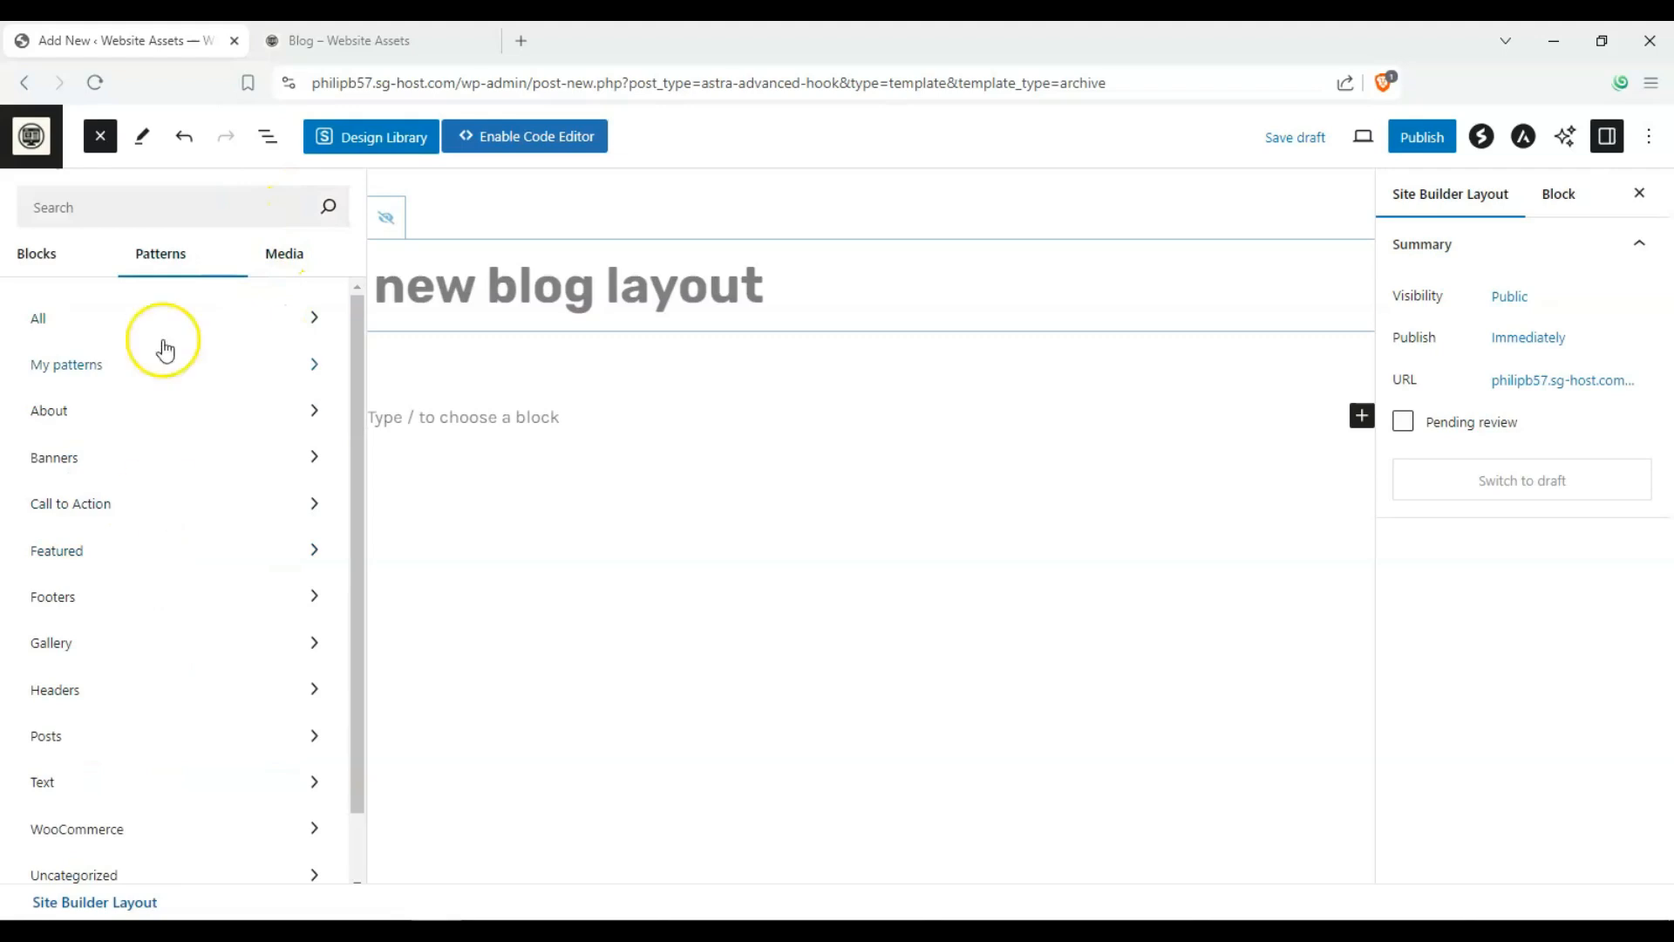
left_click(35, 254)
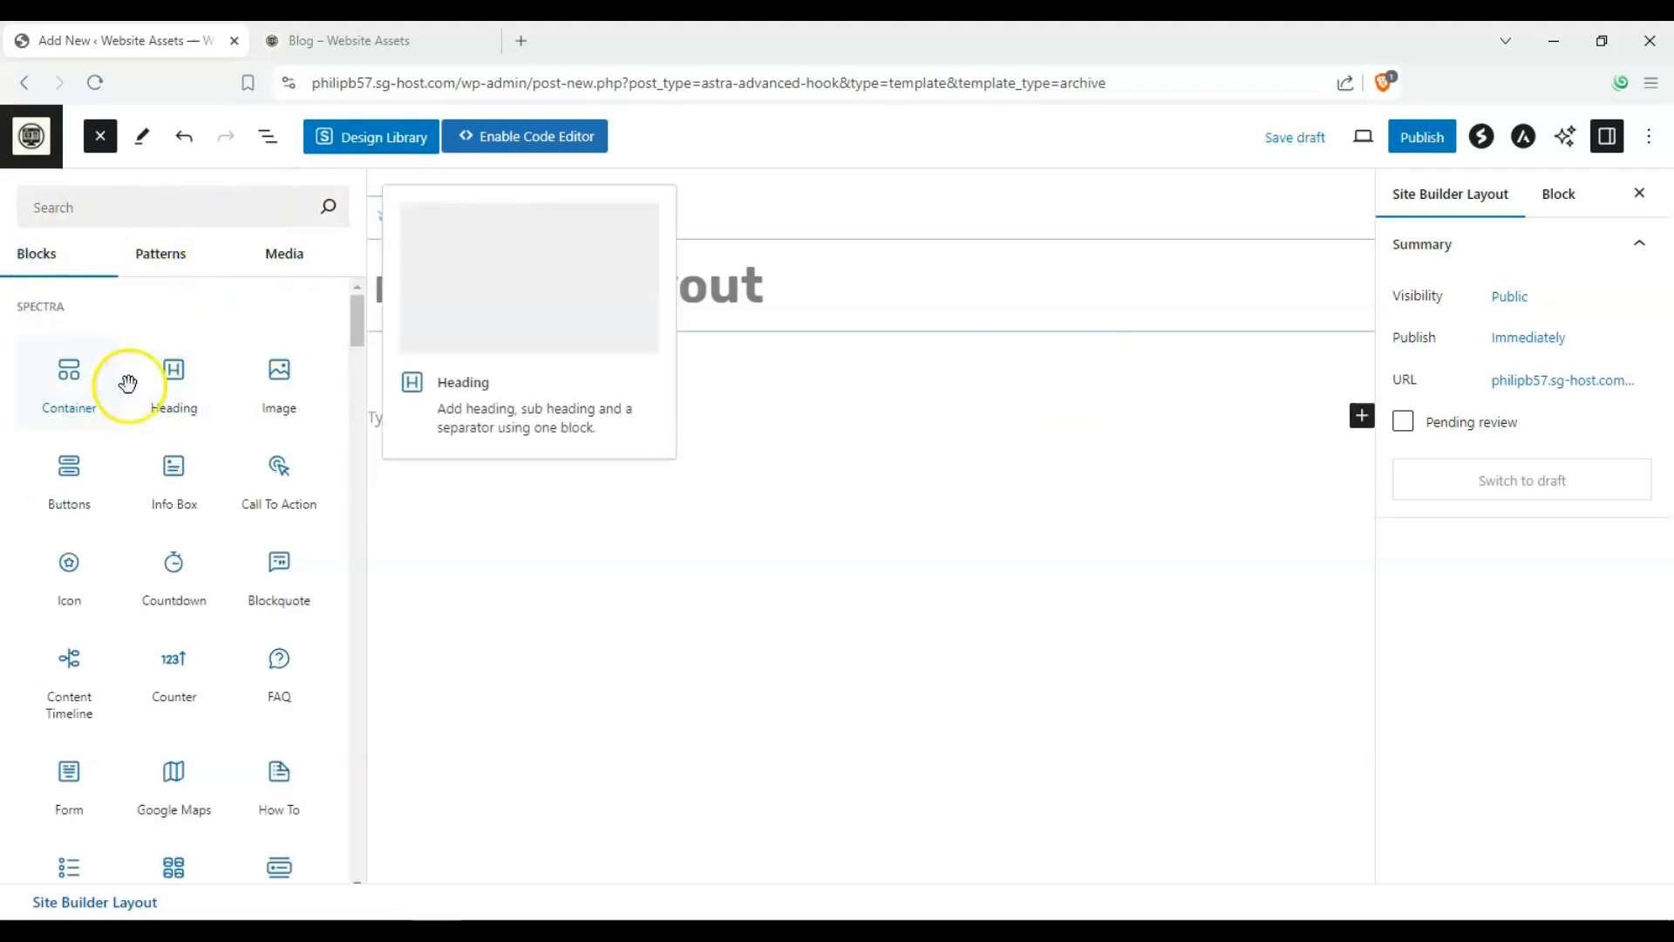
left_click(175, 384)
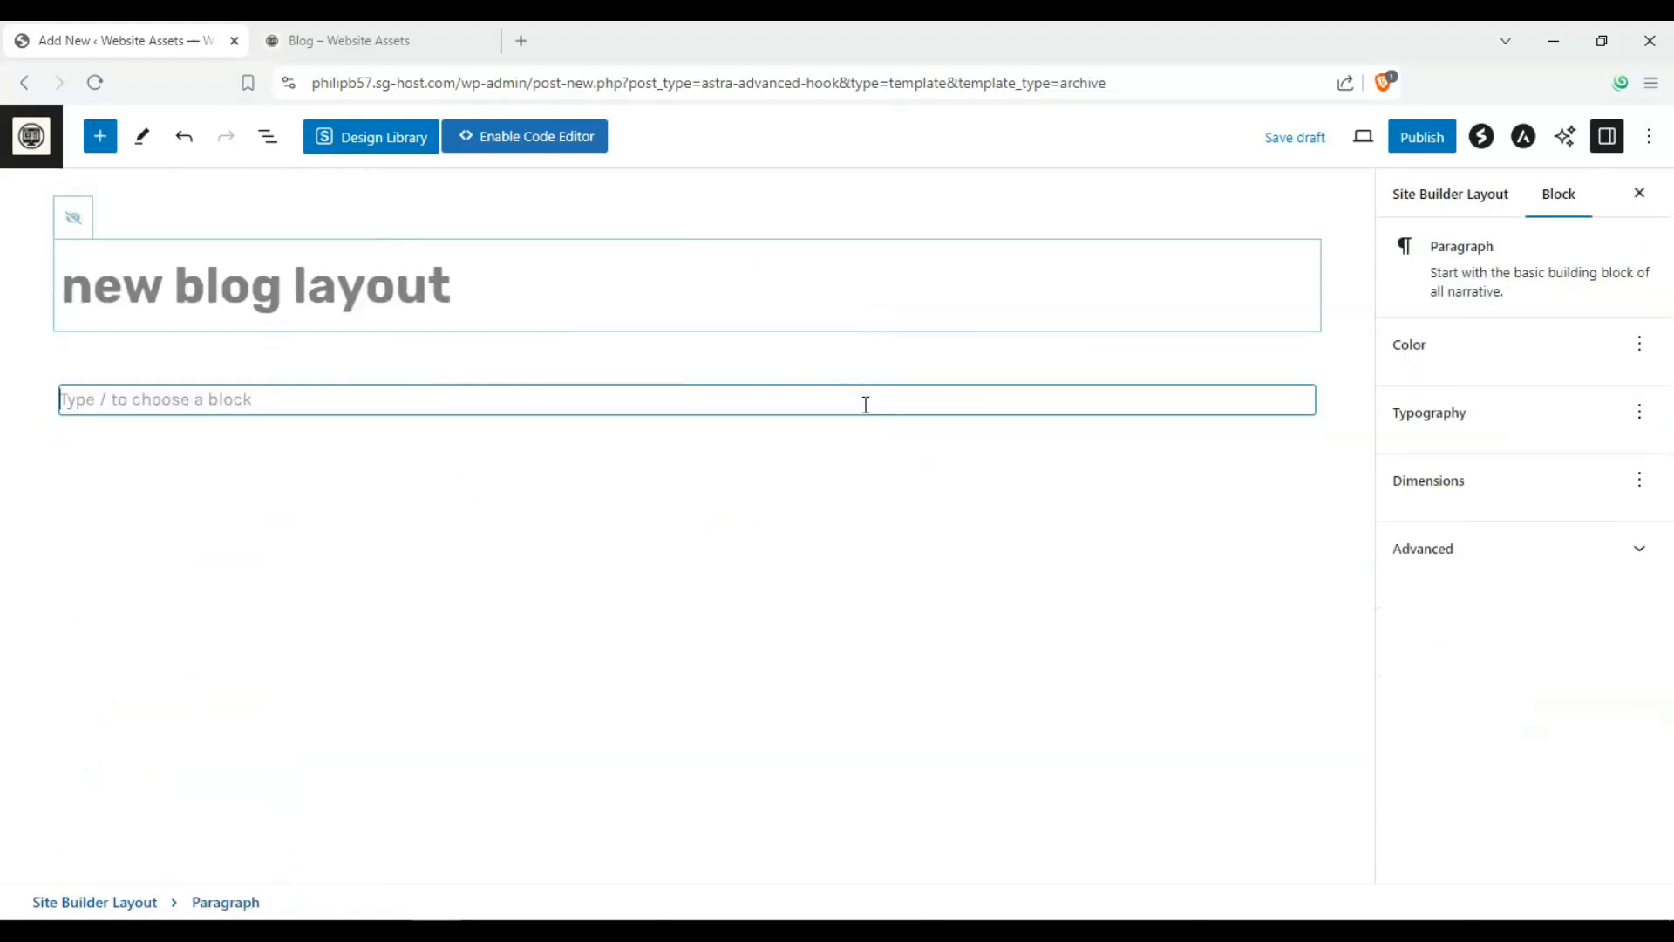
type("our blog posts")
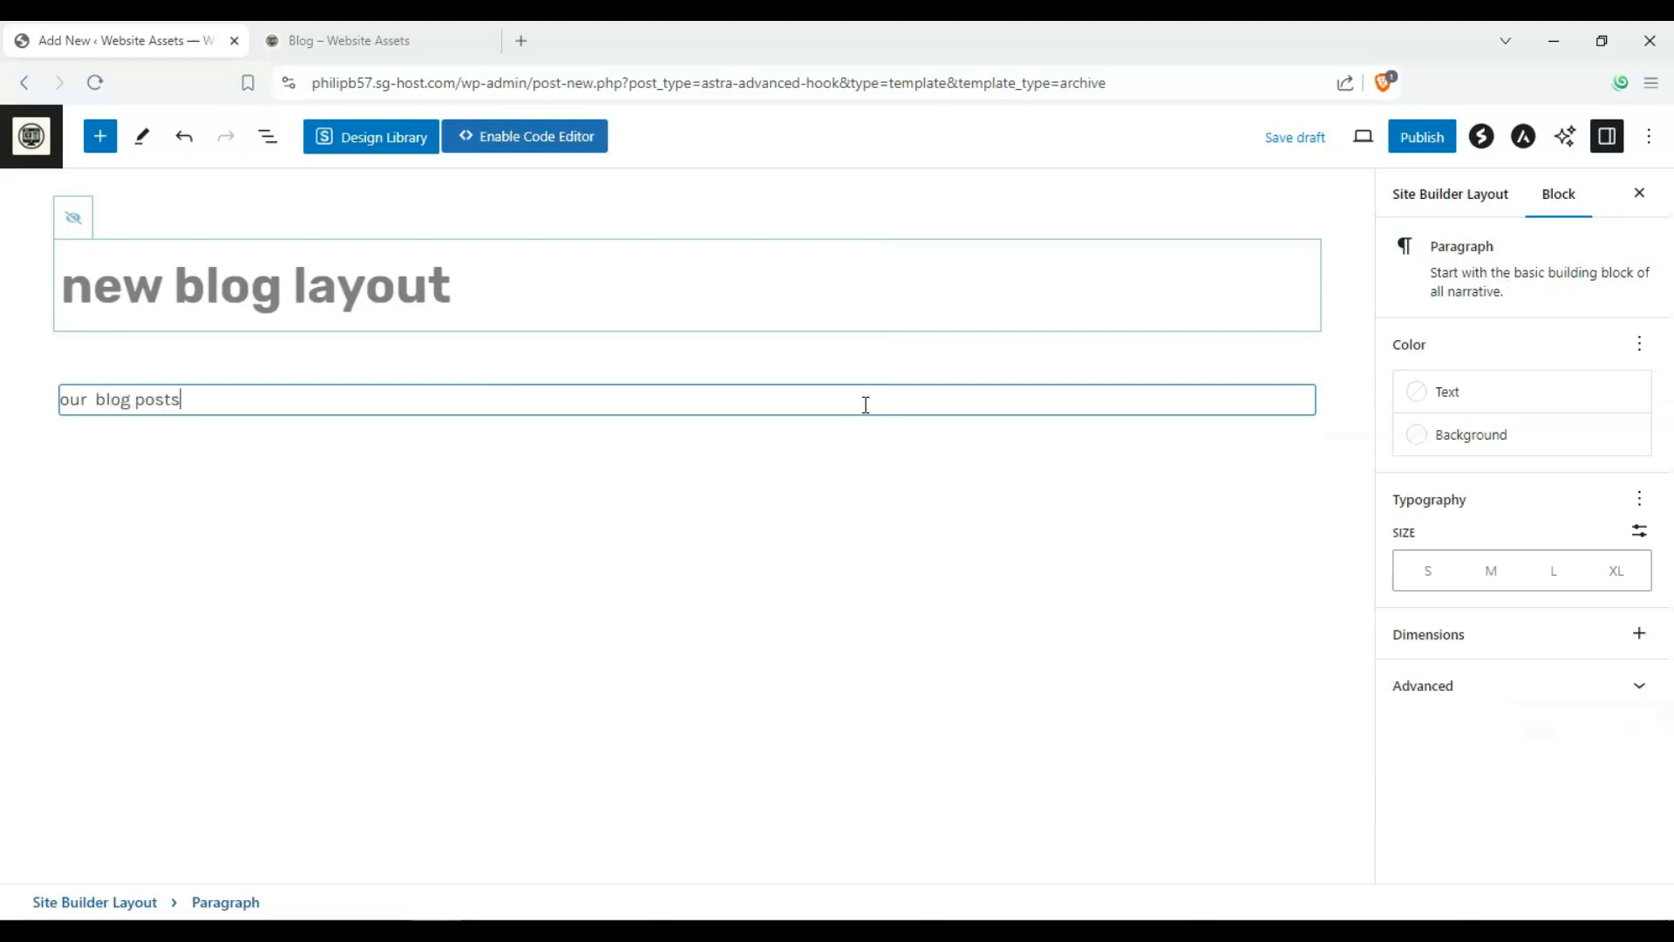
key("Ctrl+a")
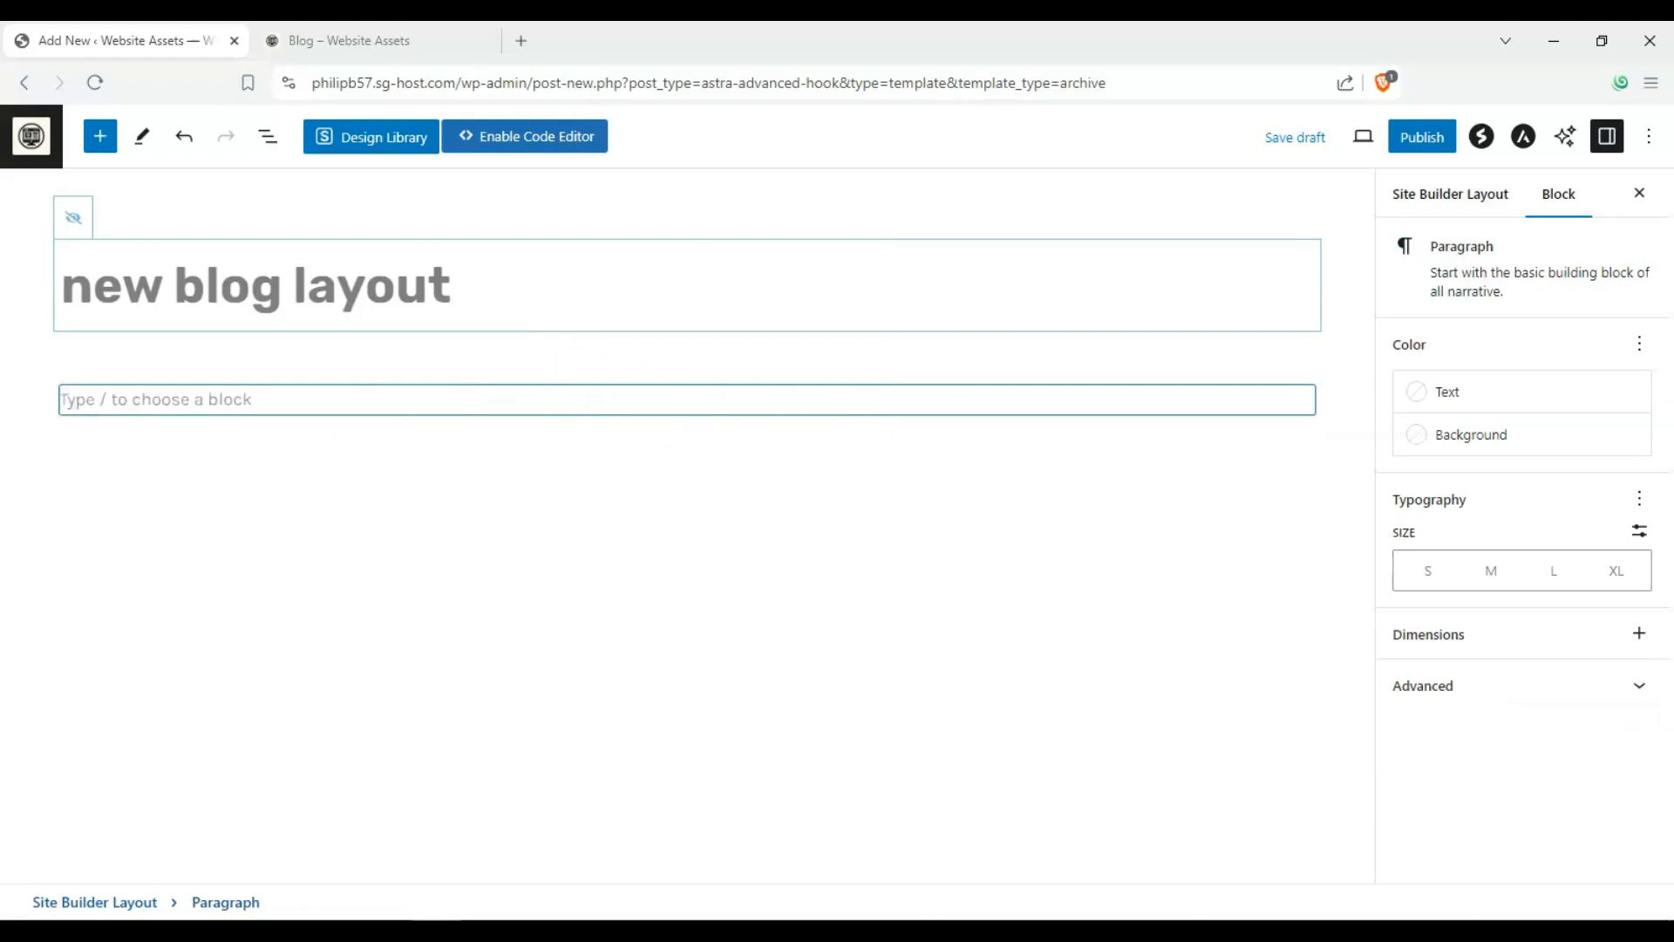
- Browse the pattern categories — headers, featured, about — and land on Banners
left_click(101, 136)
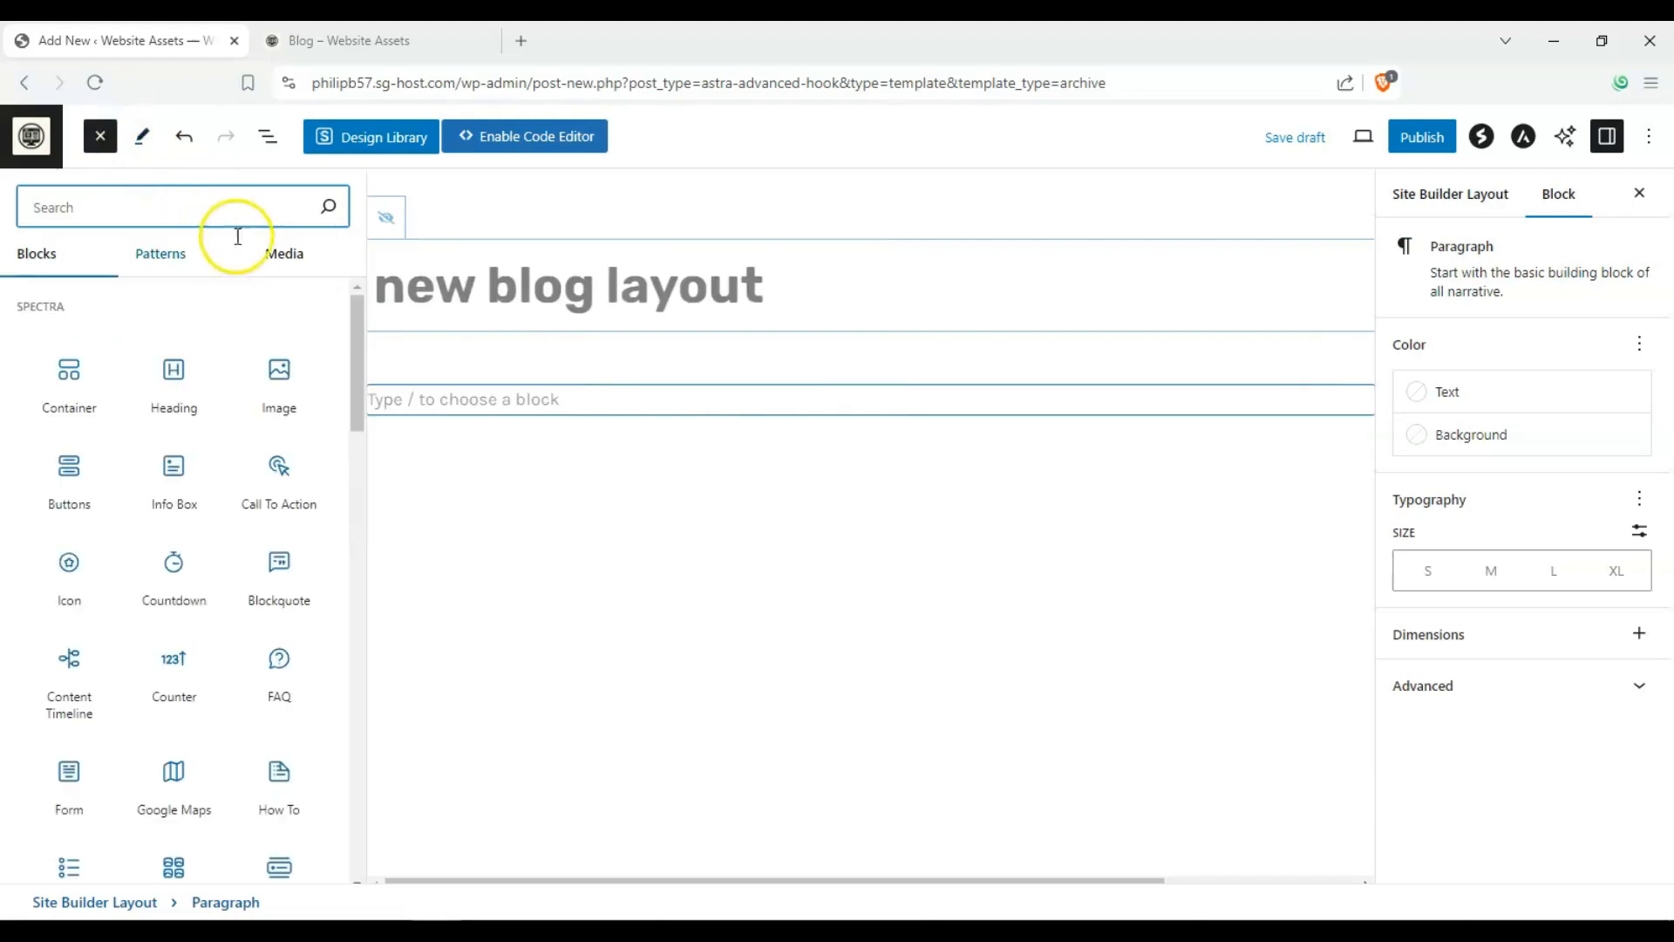
left_click(160, 255)
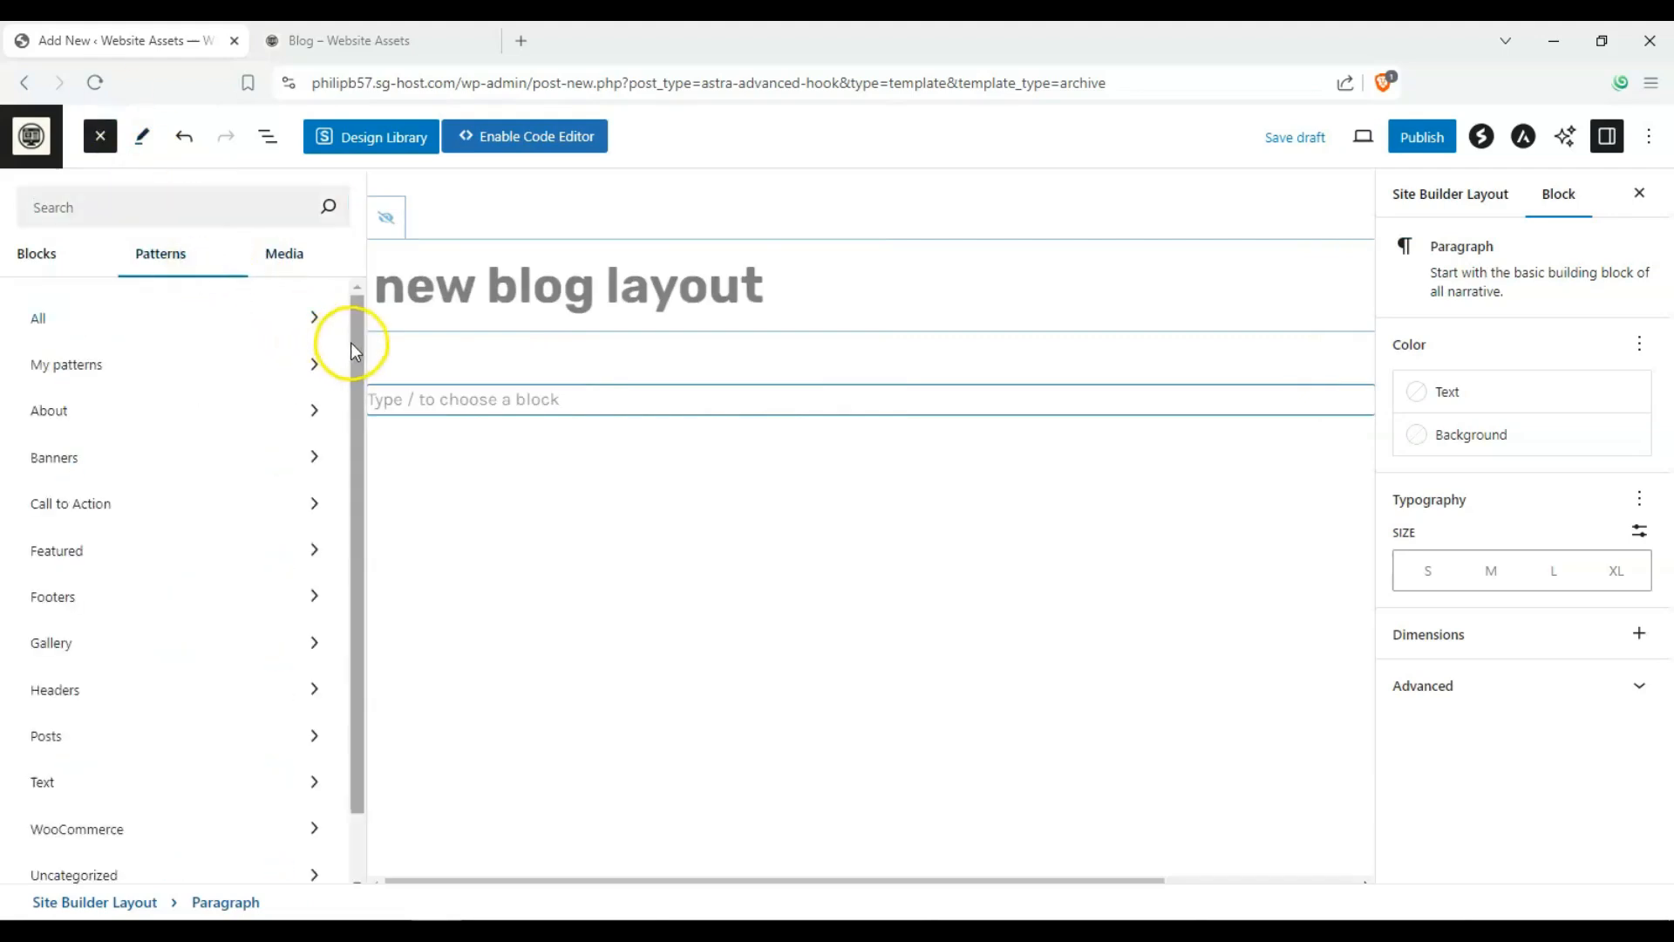
mouse_move(307, 684)
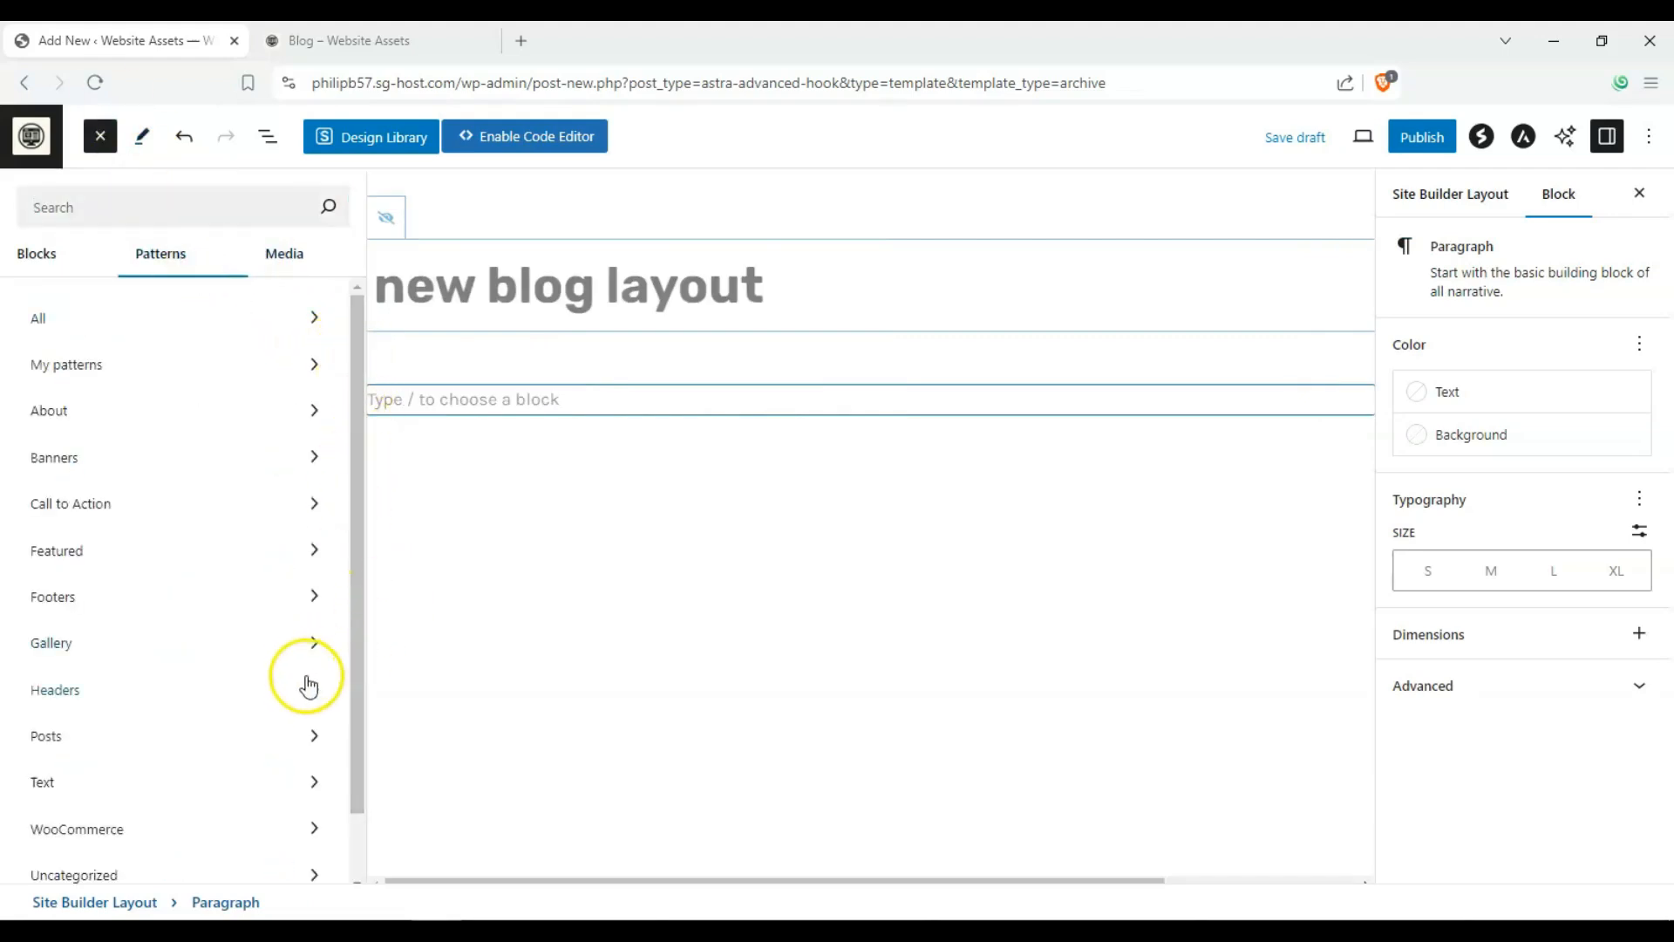
left_click(54, 690)
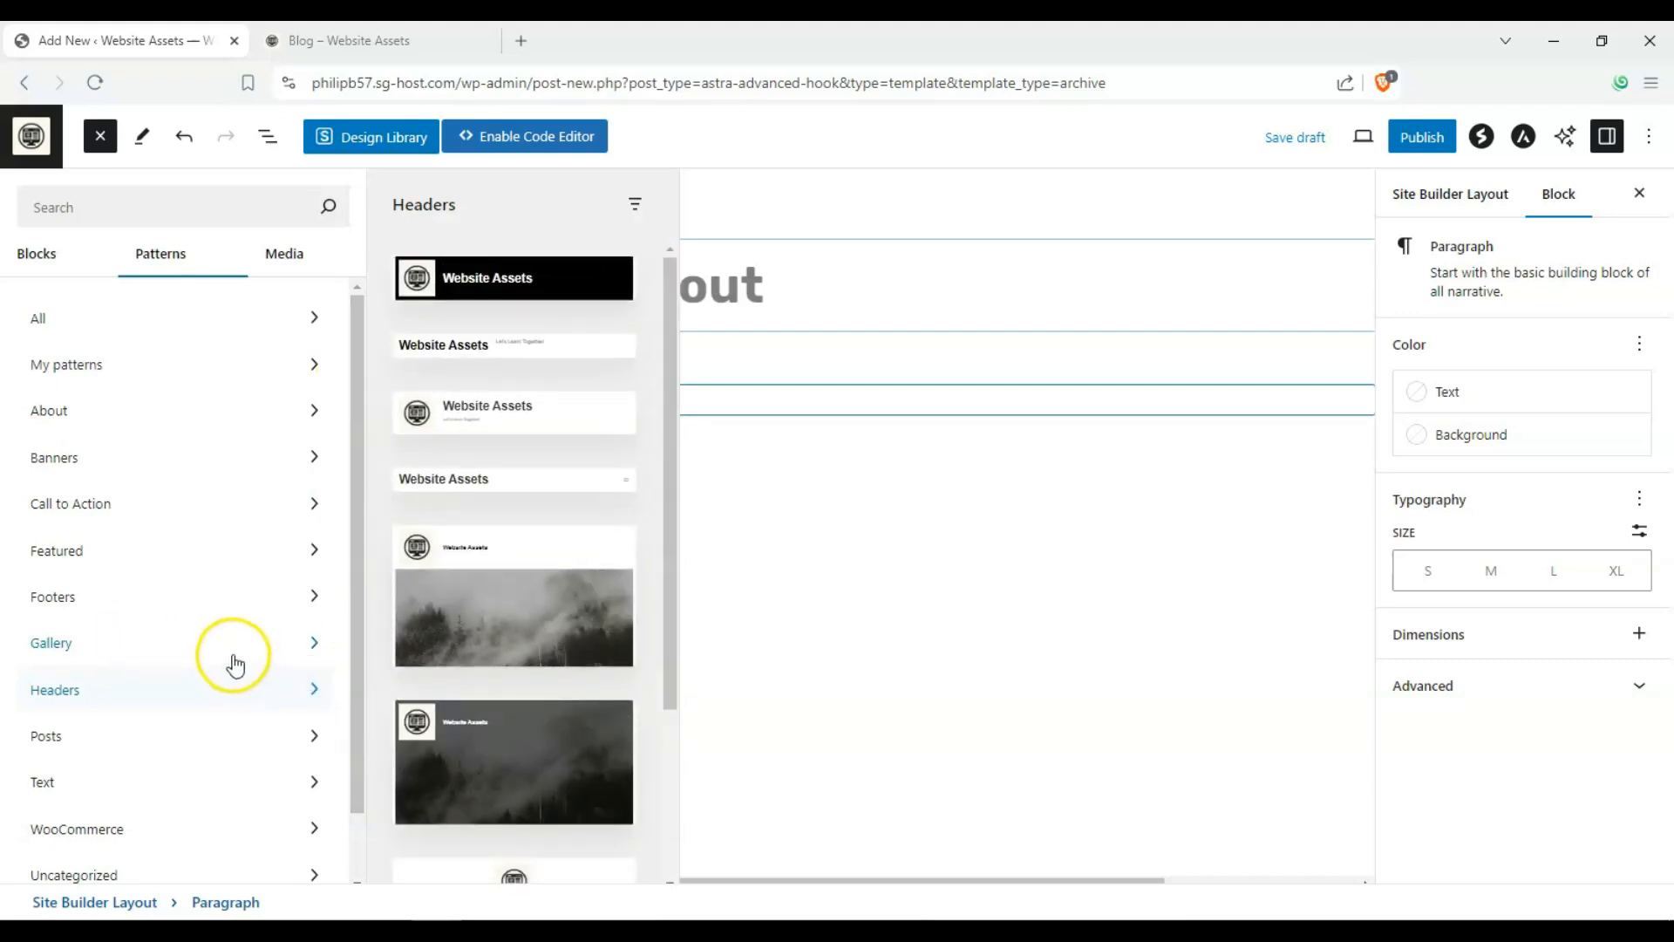
left_click(56, 549)
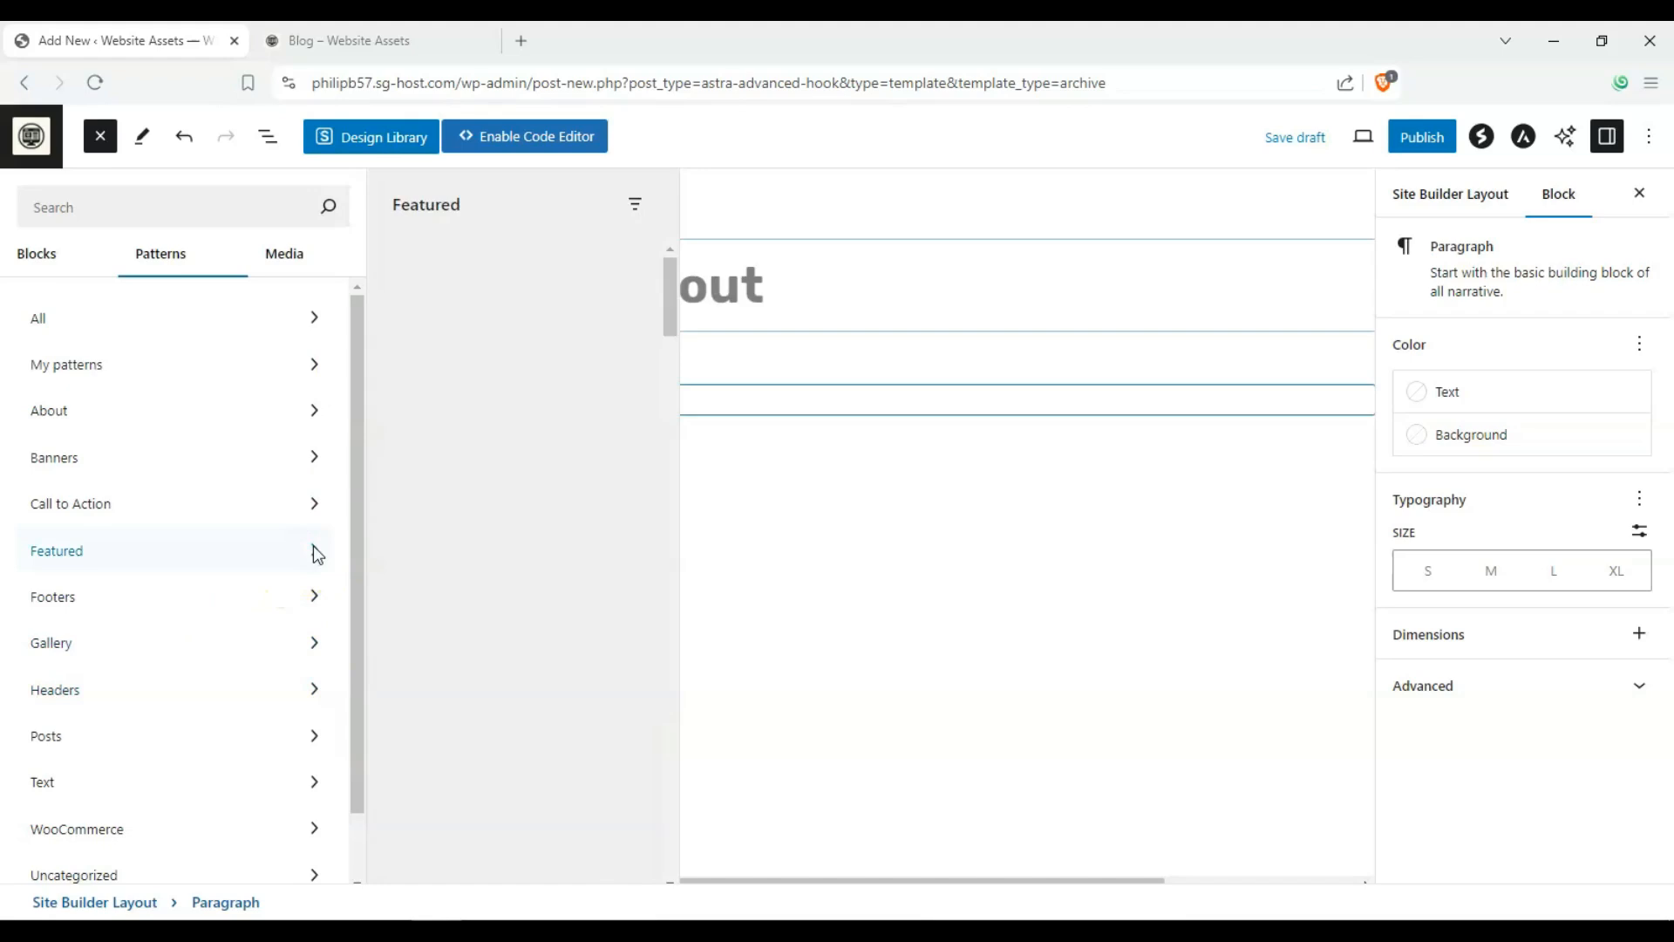
left_click(48, 410)
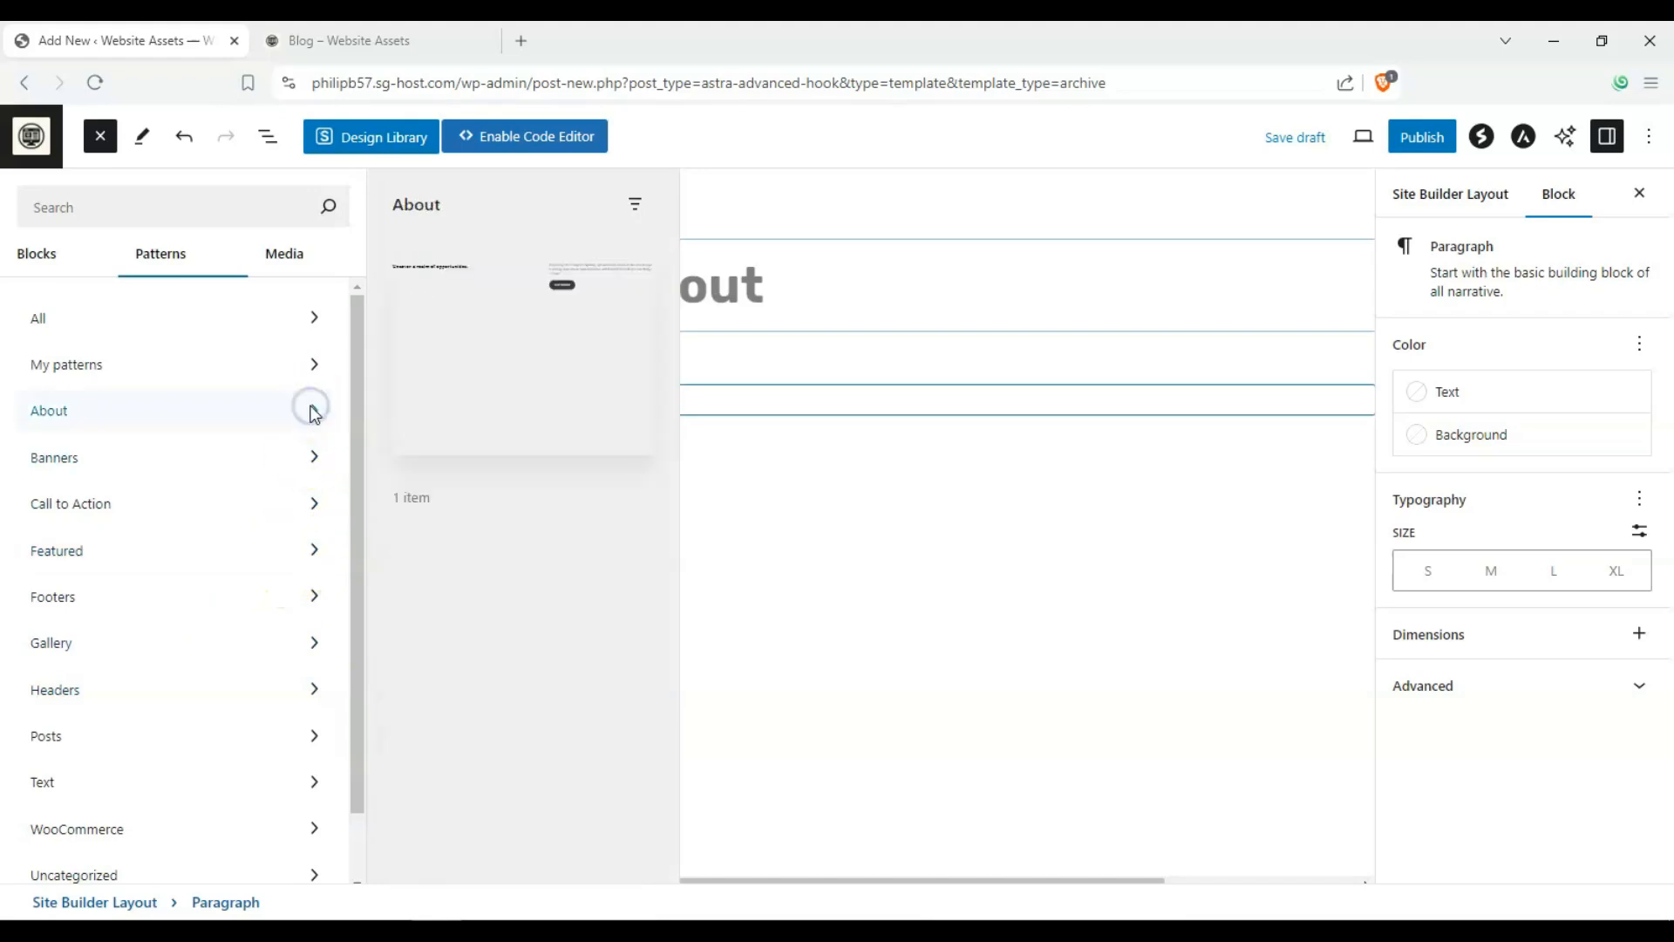
left_click(54, 456)
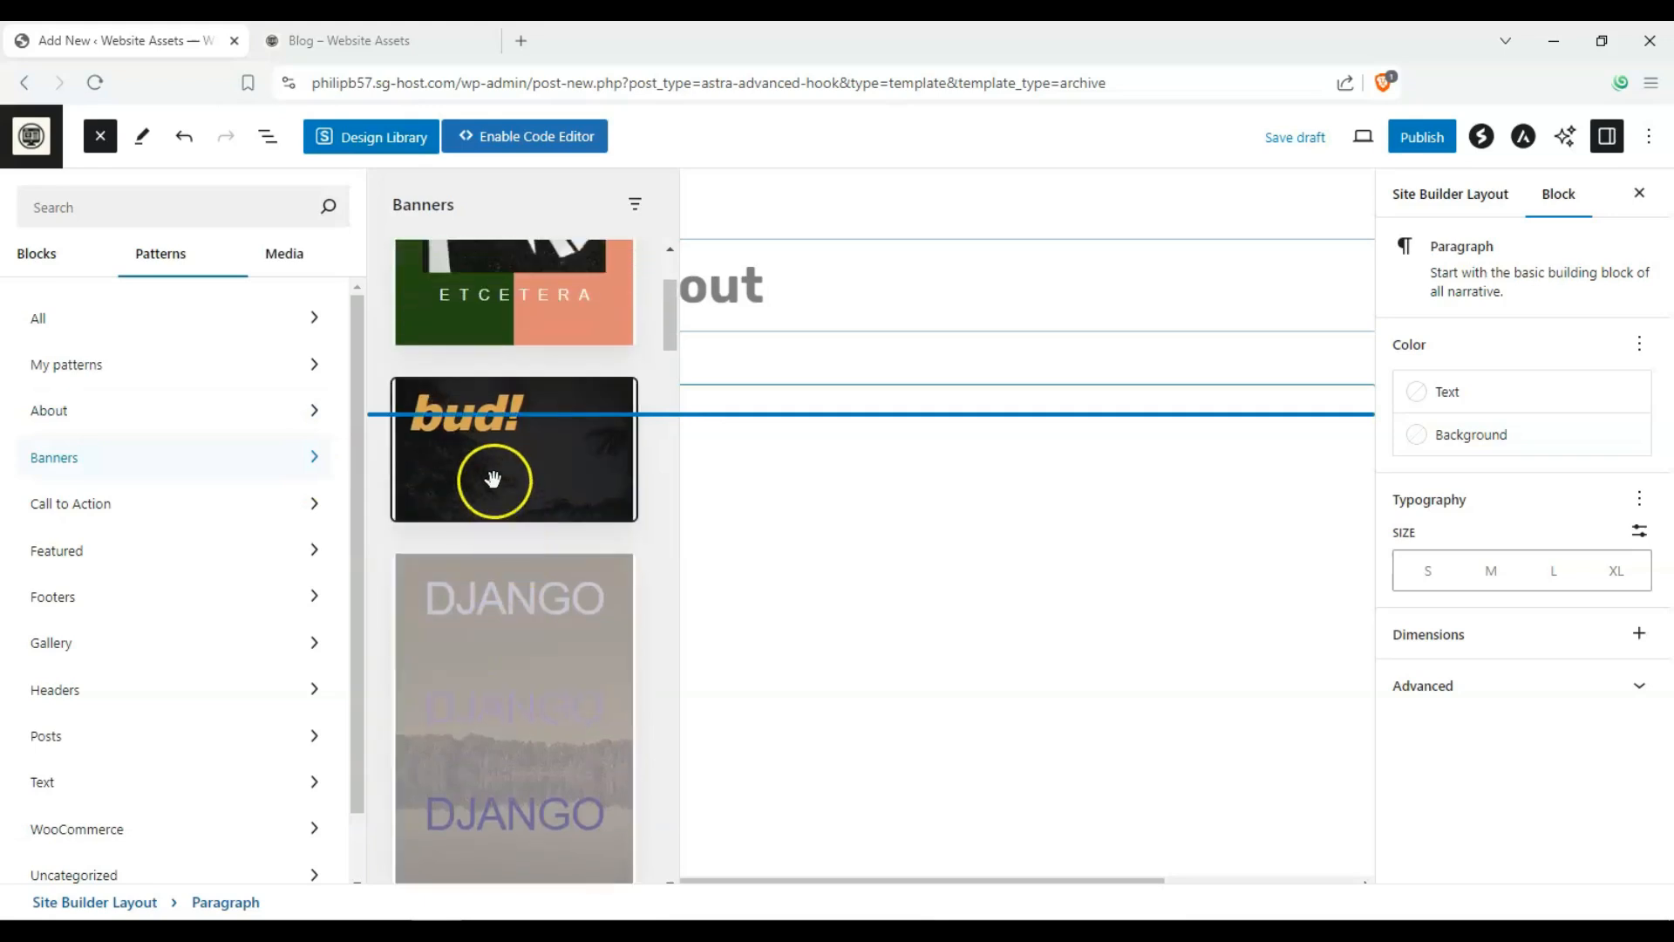
- Insert the dark full-width banner pattern and edit its heading to 'Our Articles'
left_click(513, 450)
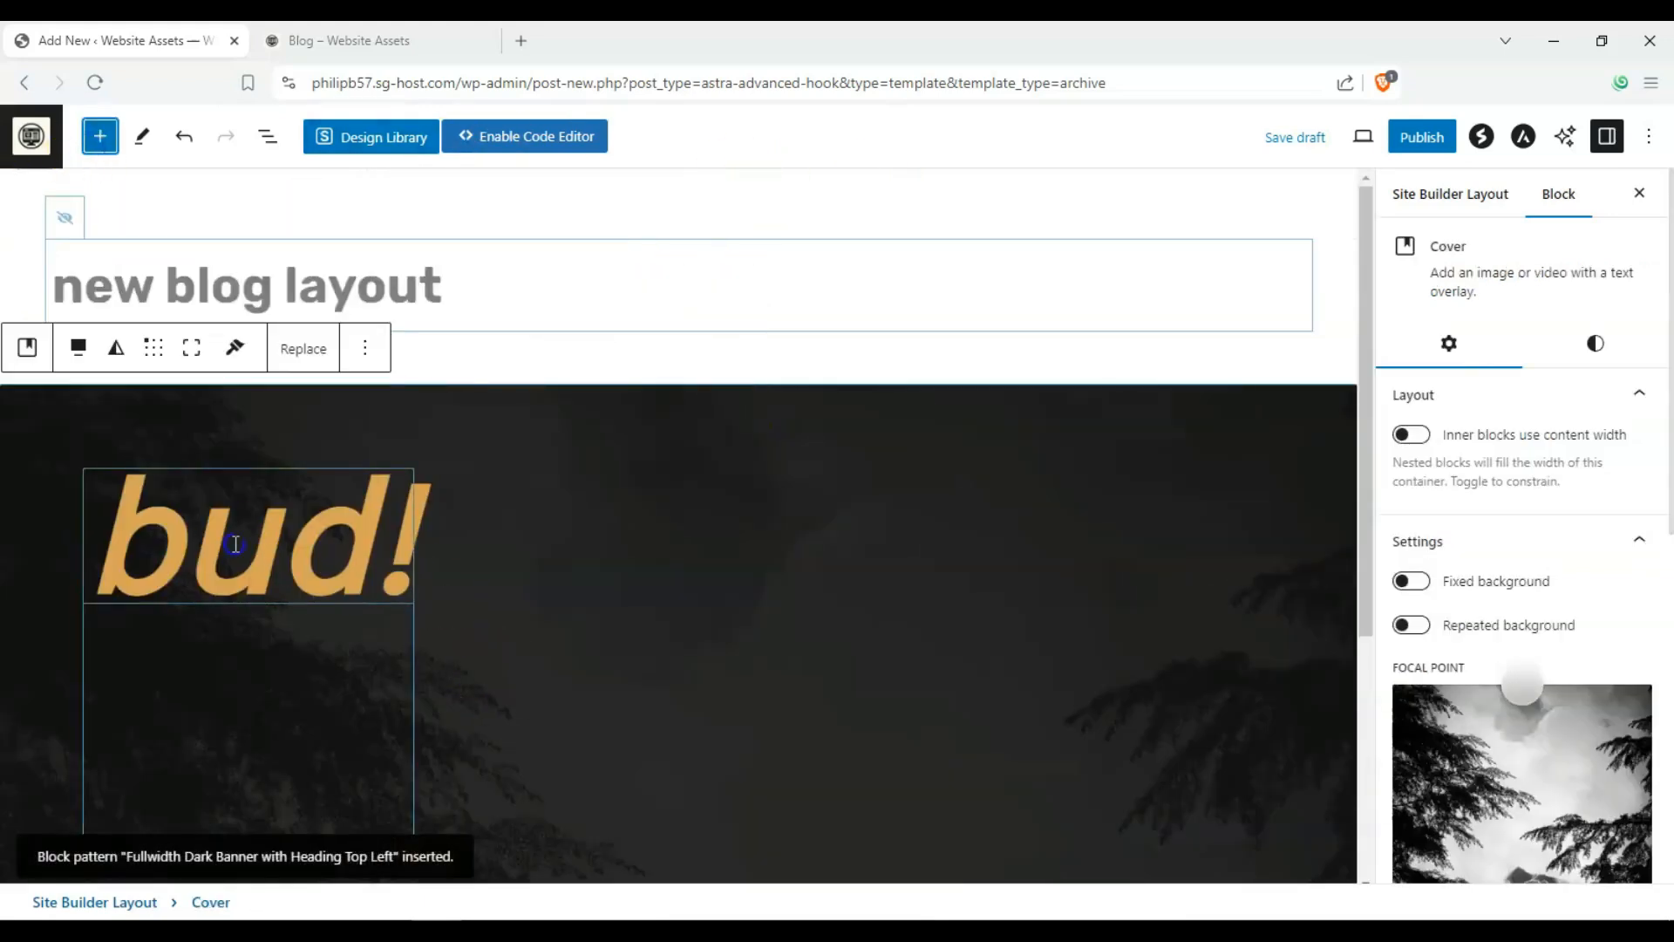
left_click(237, 544)
type("Our Articles")
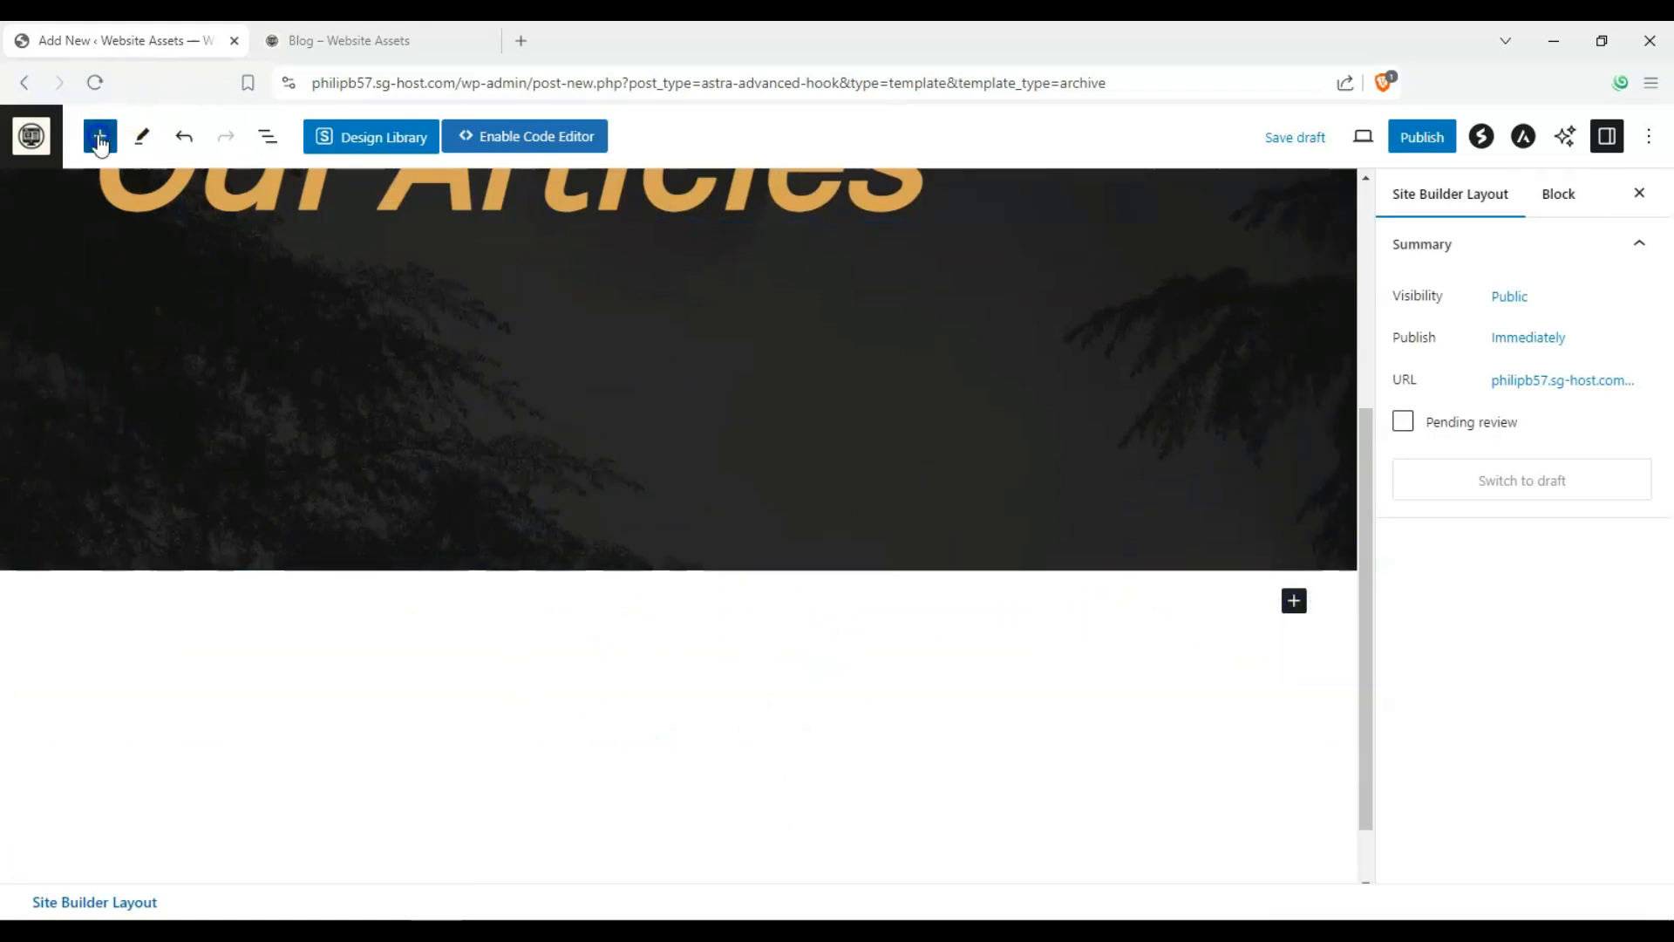
- Scroll the Spectra blocks list down toward the Post Timeline block
left_click(97, 136)
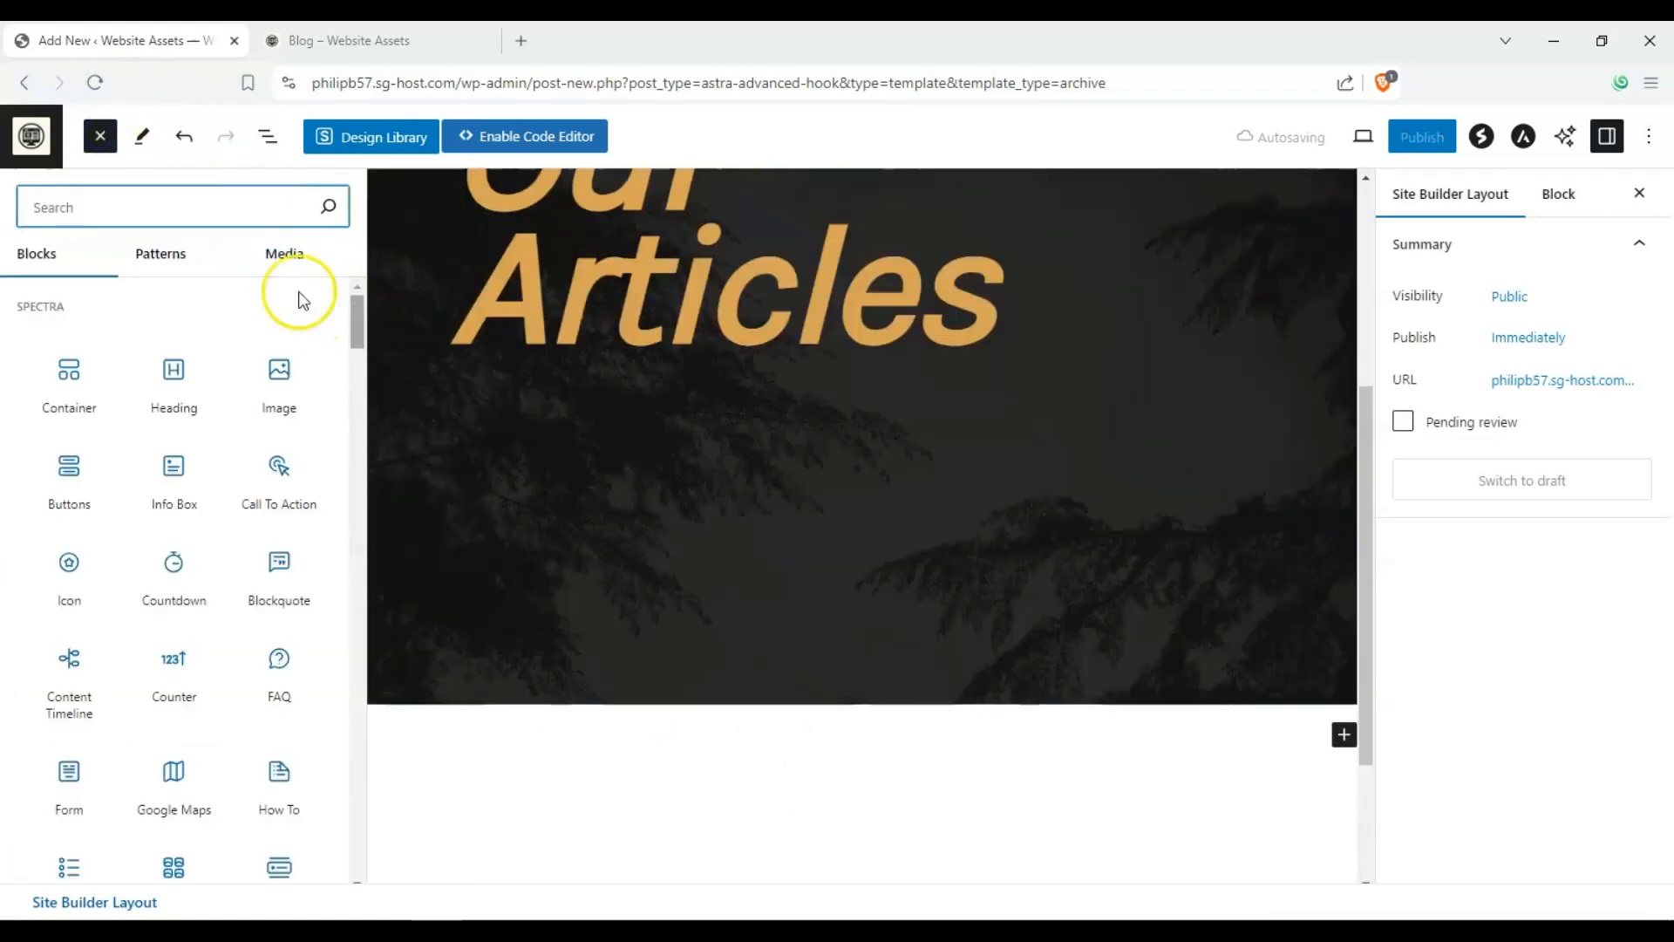
scroll("down", 3)
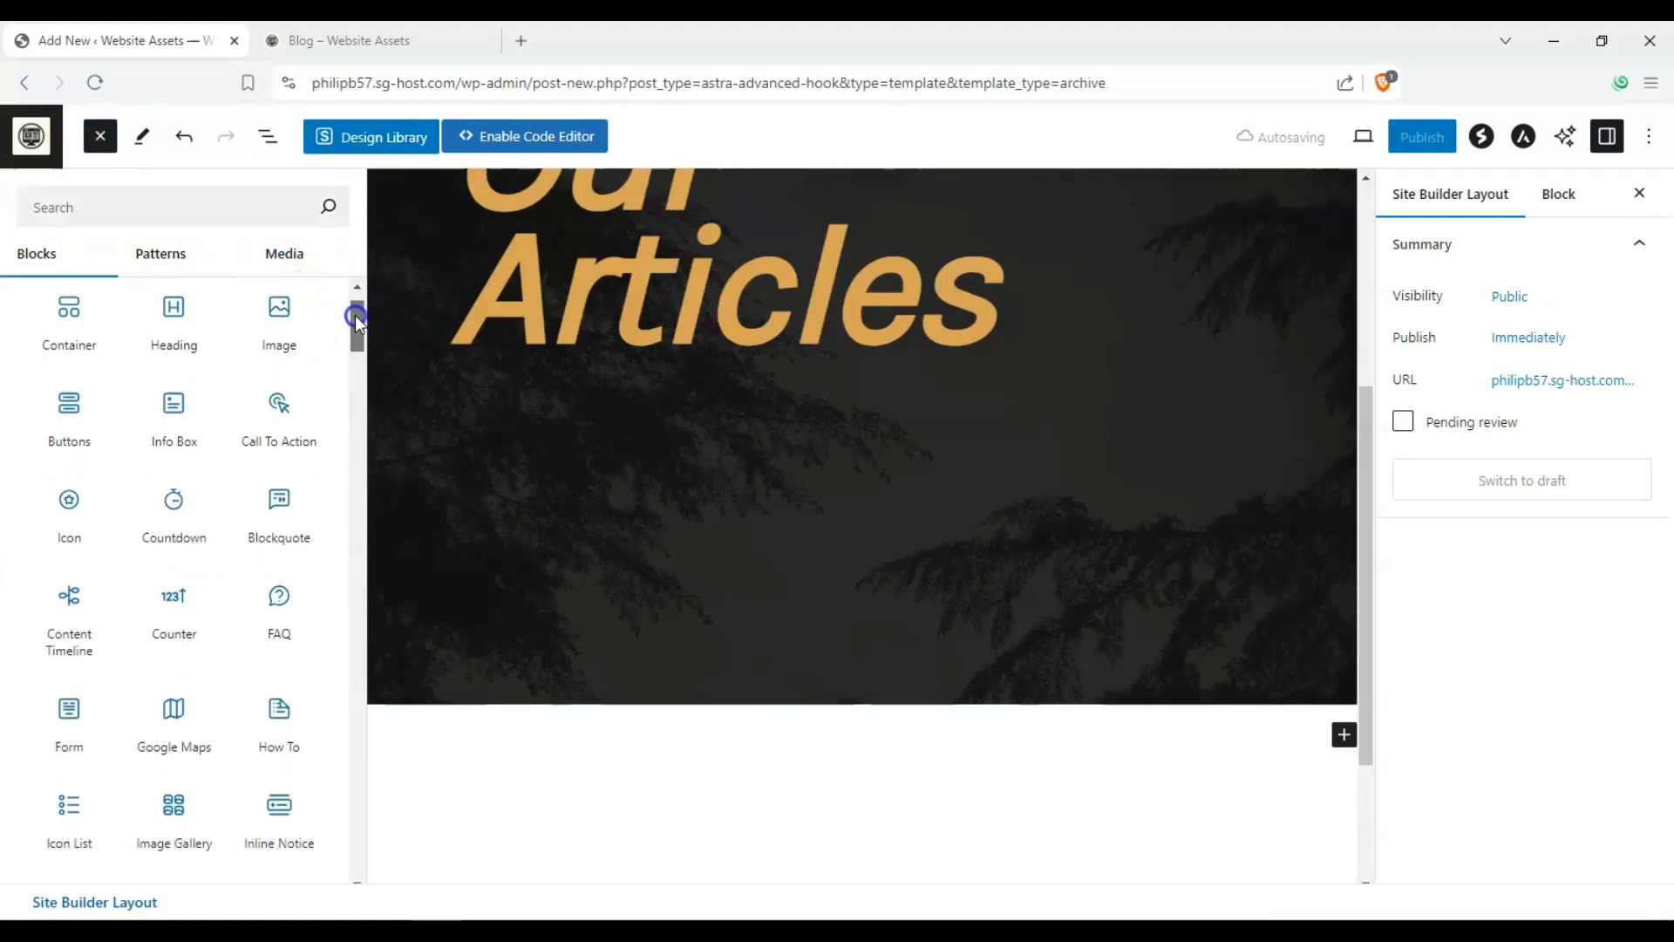
scroll("down", 3)
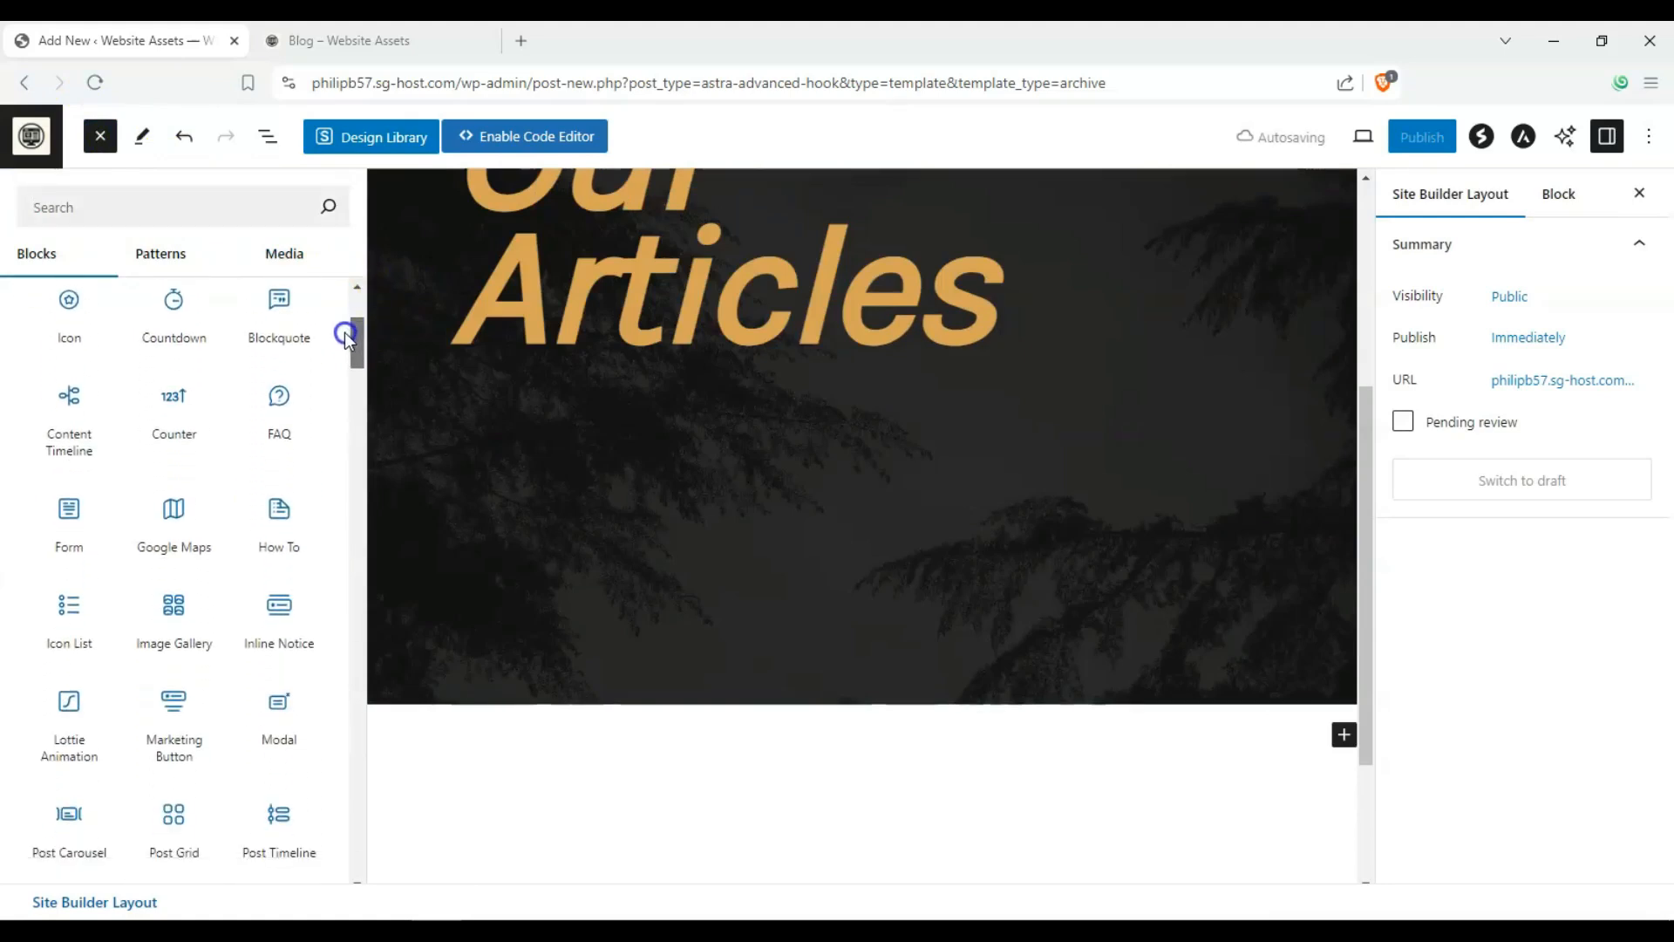
scroll("down", 3)
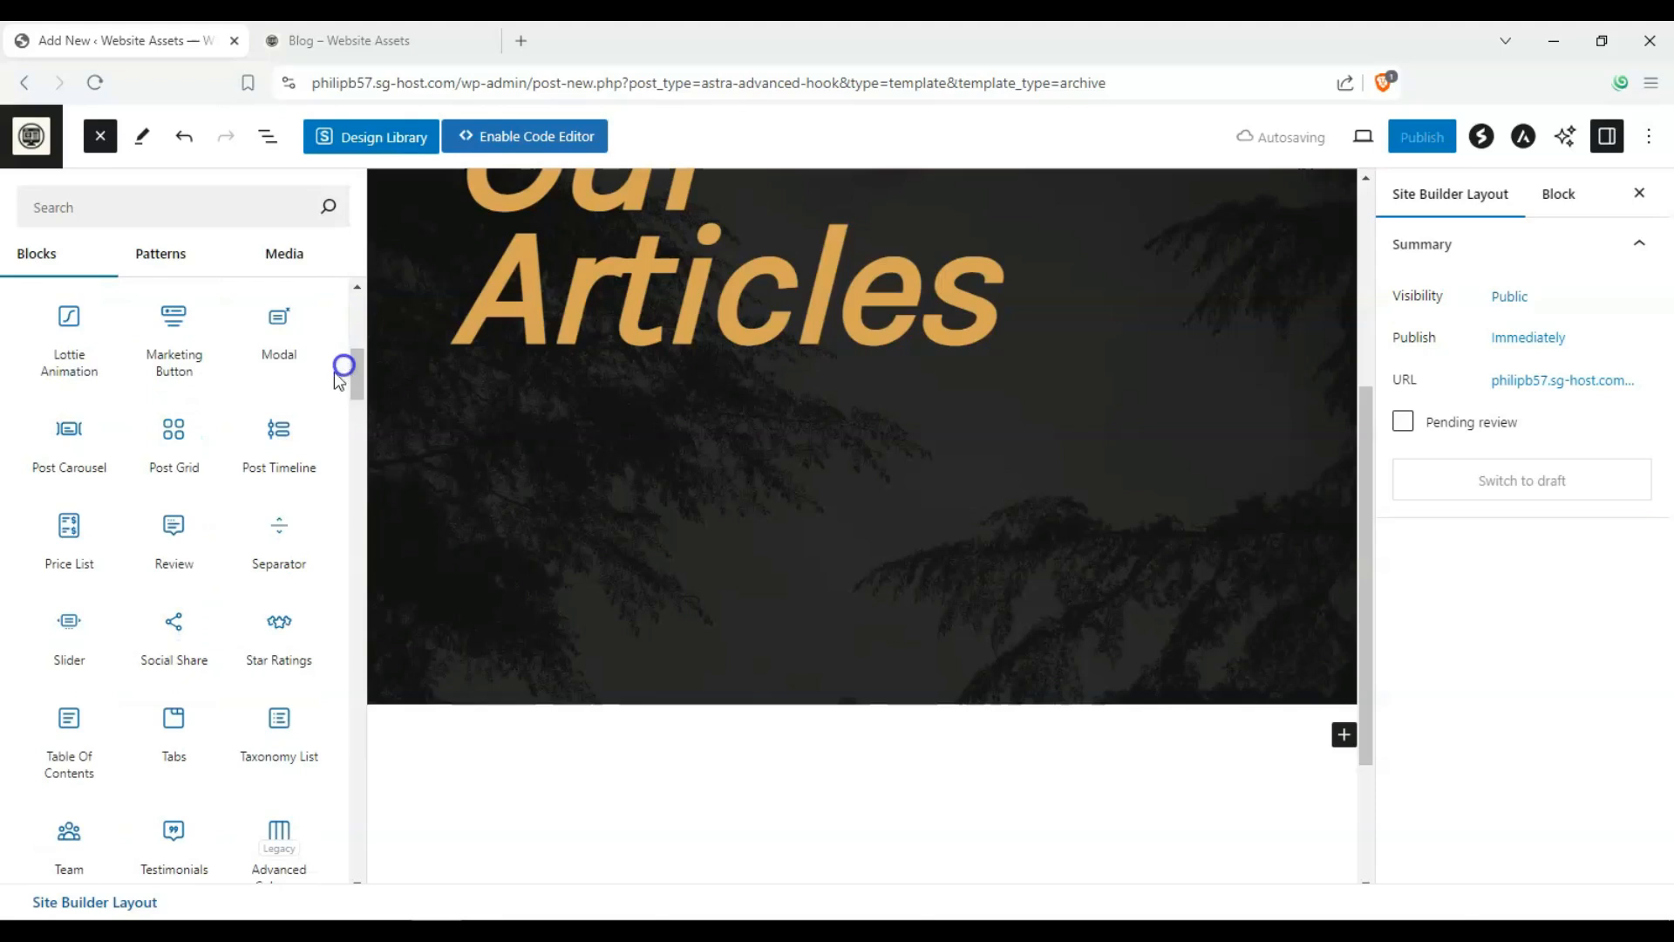
mouse_move(279, 433)
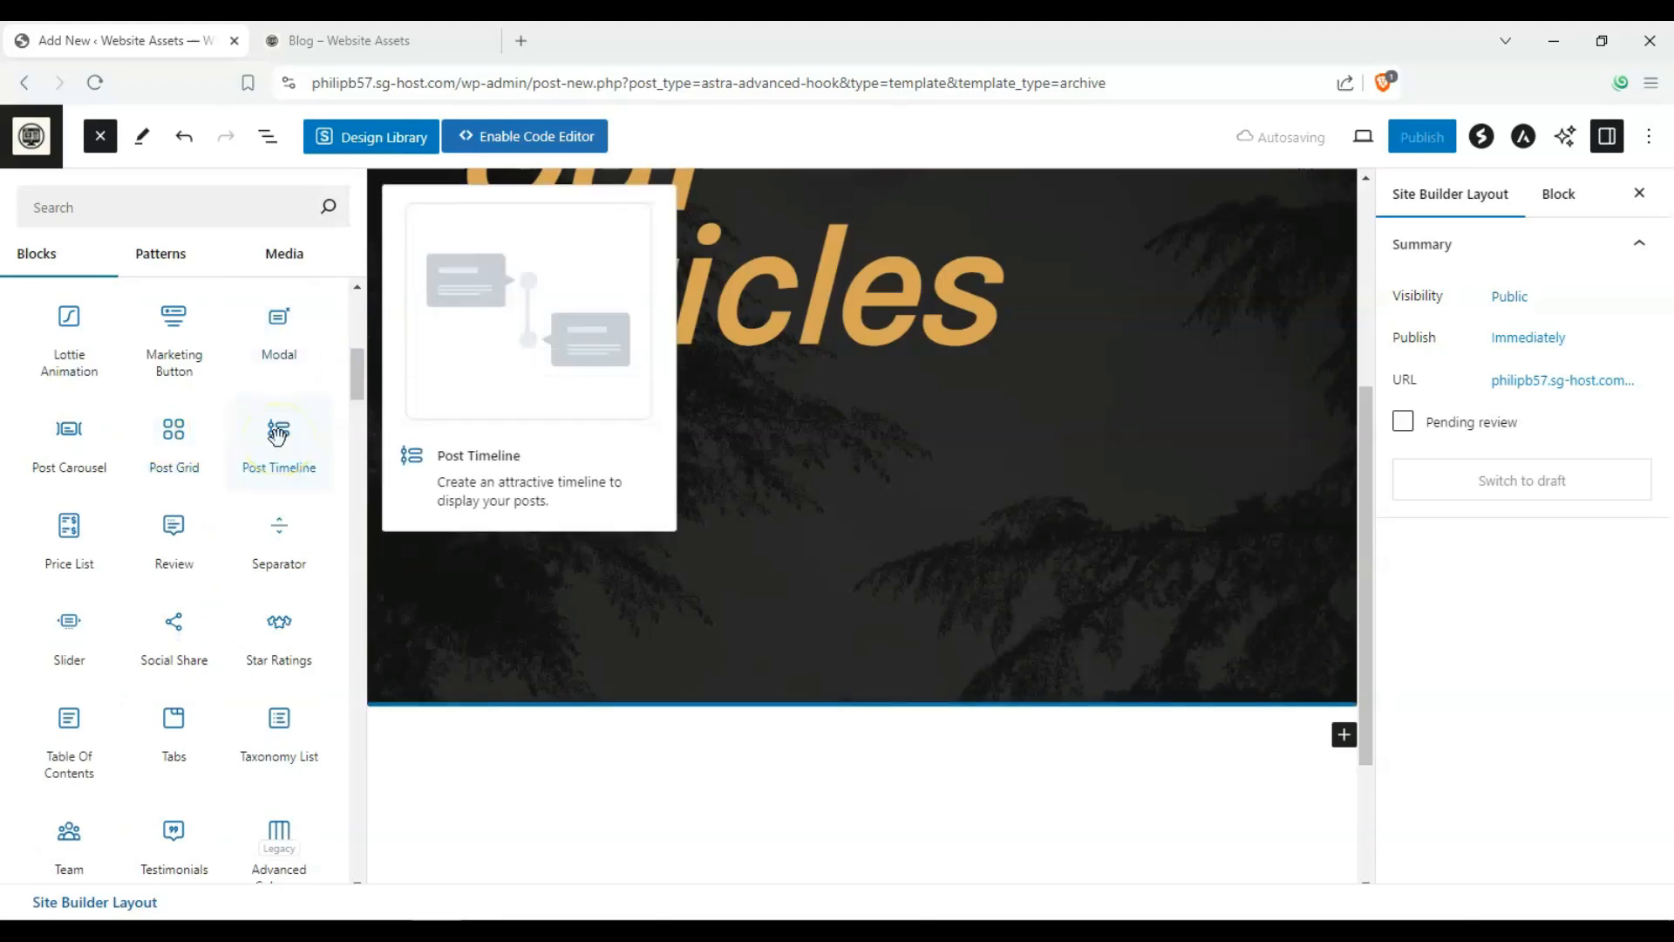
mouse_move(56, 450)
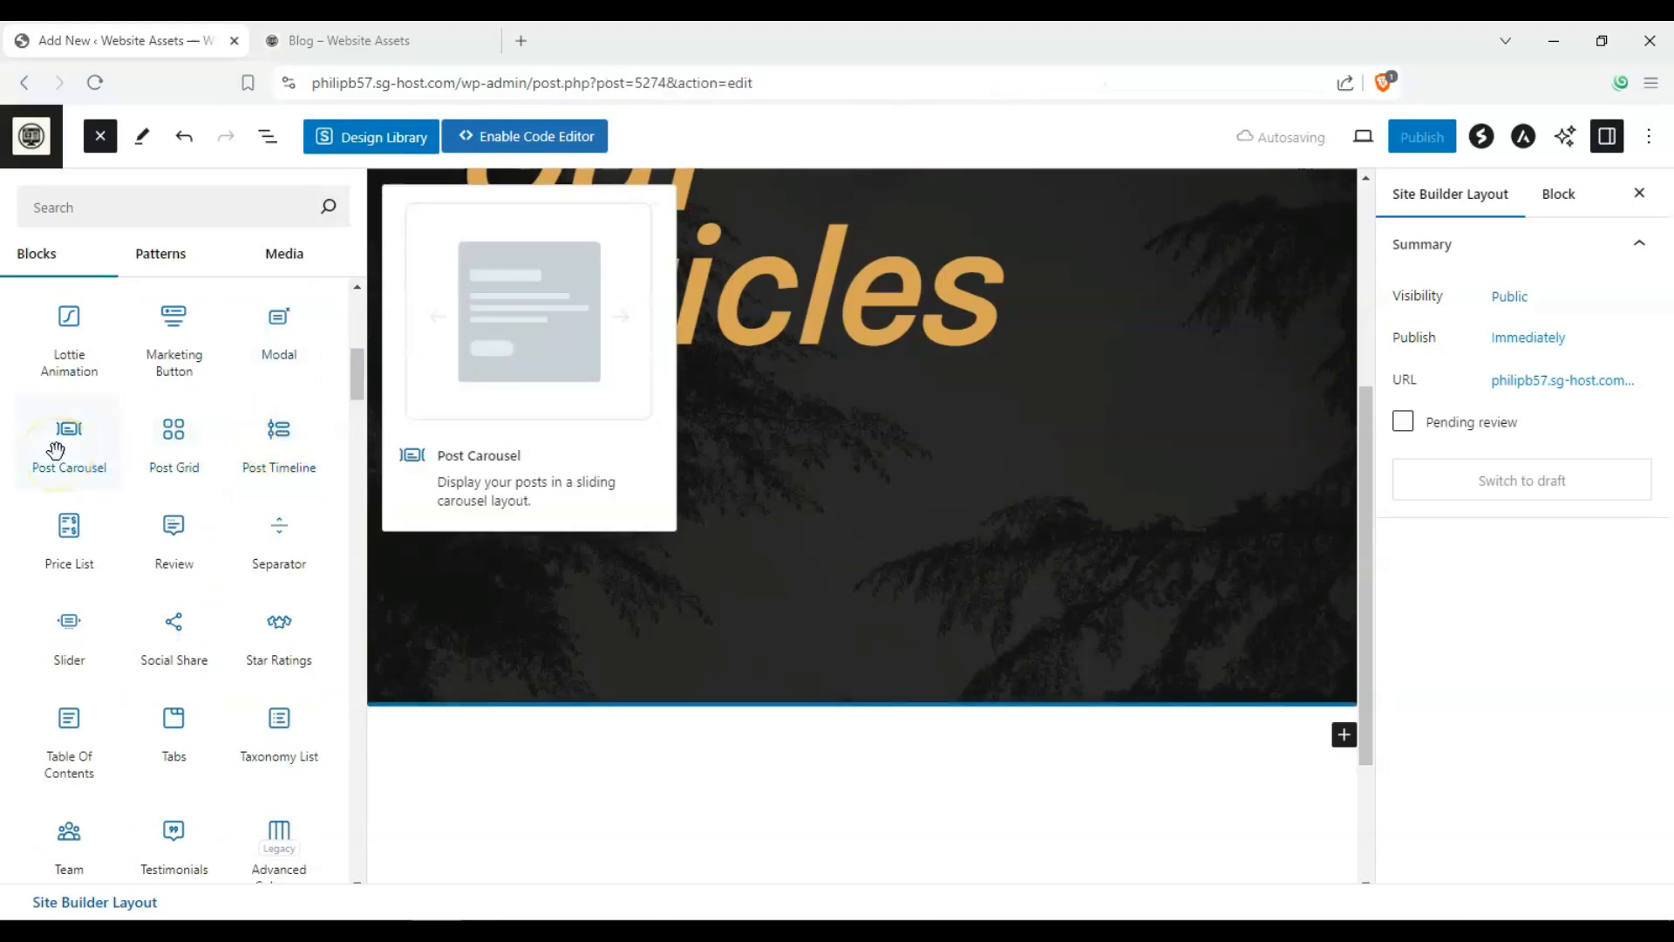
mouse_move(279, 432)
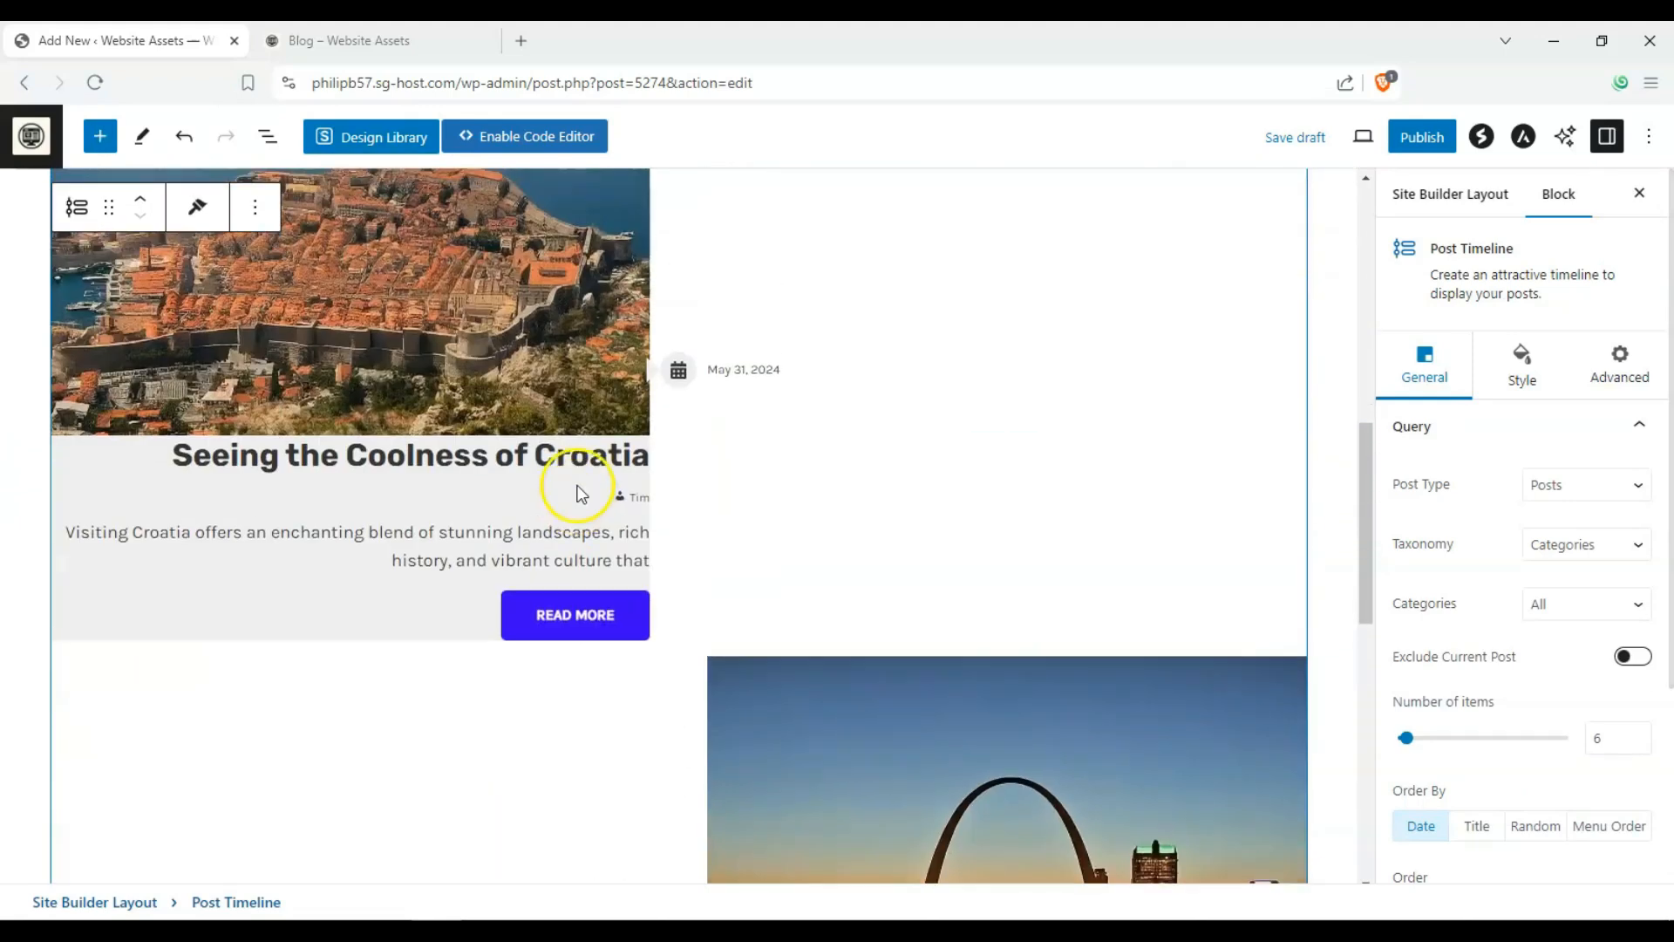
- Review the inserted Post Timeline of Croatia and Missouri posts and bring up Site Builder settings
scroll("down", 3)
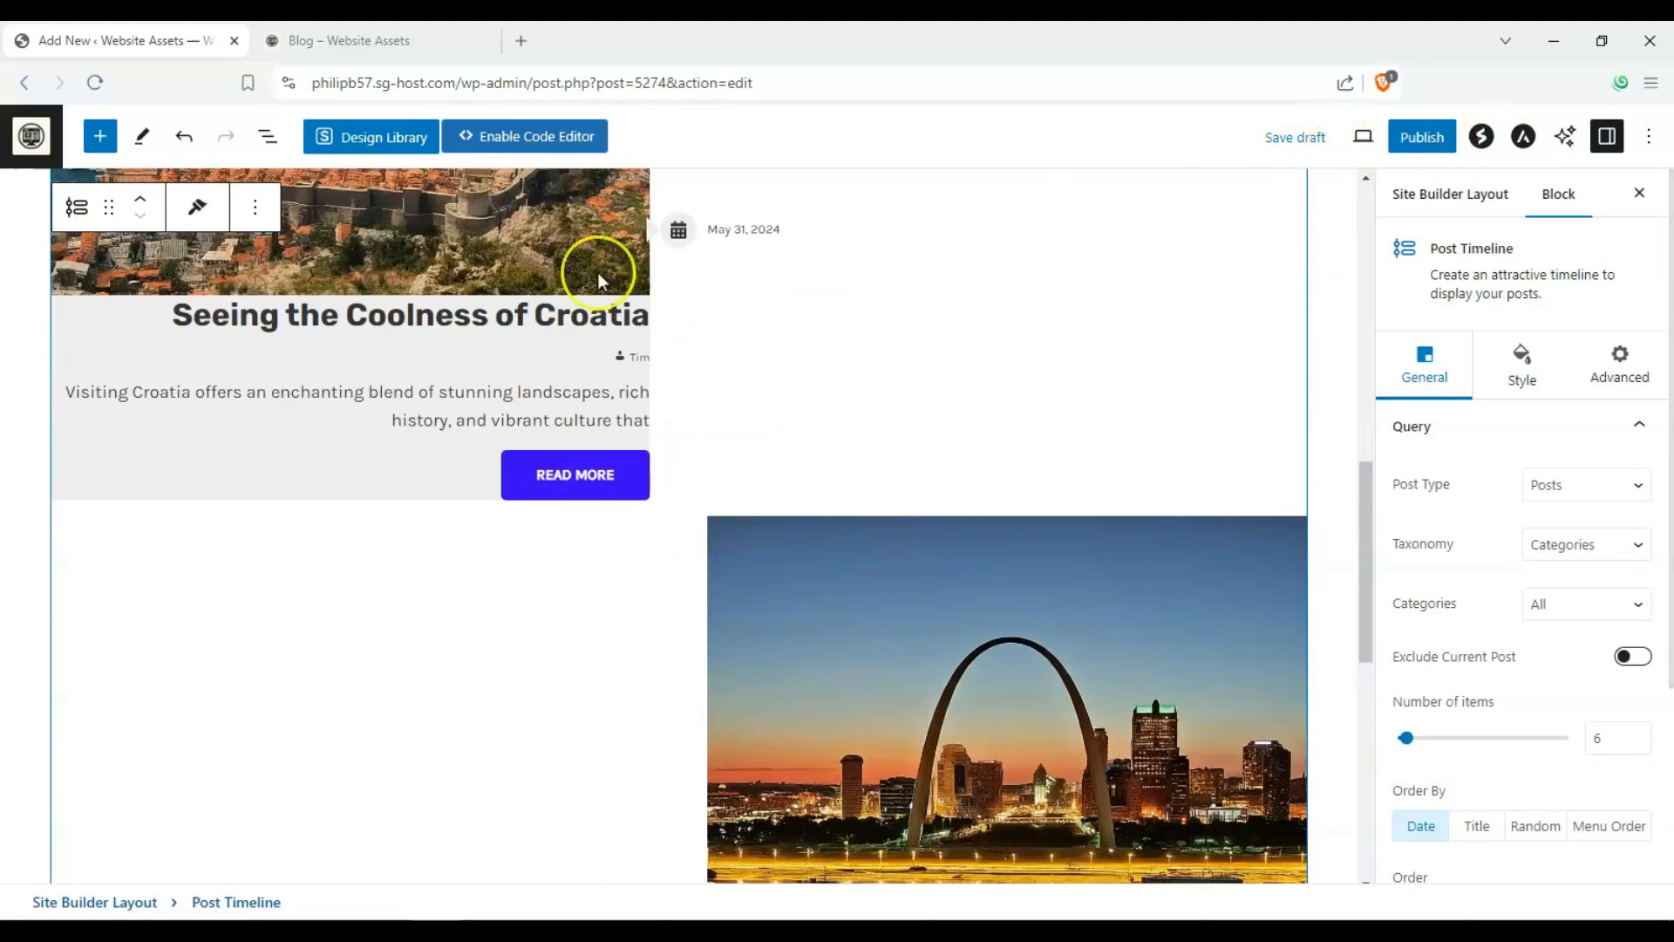
scroll("down", 3)
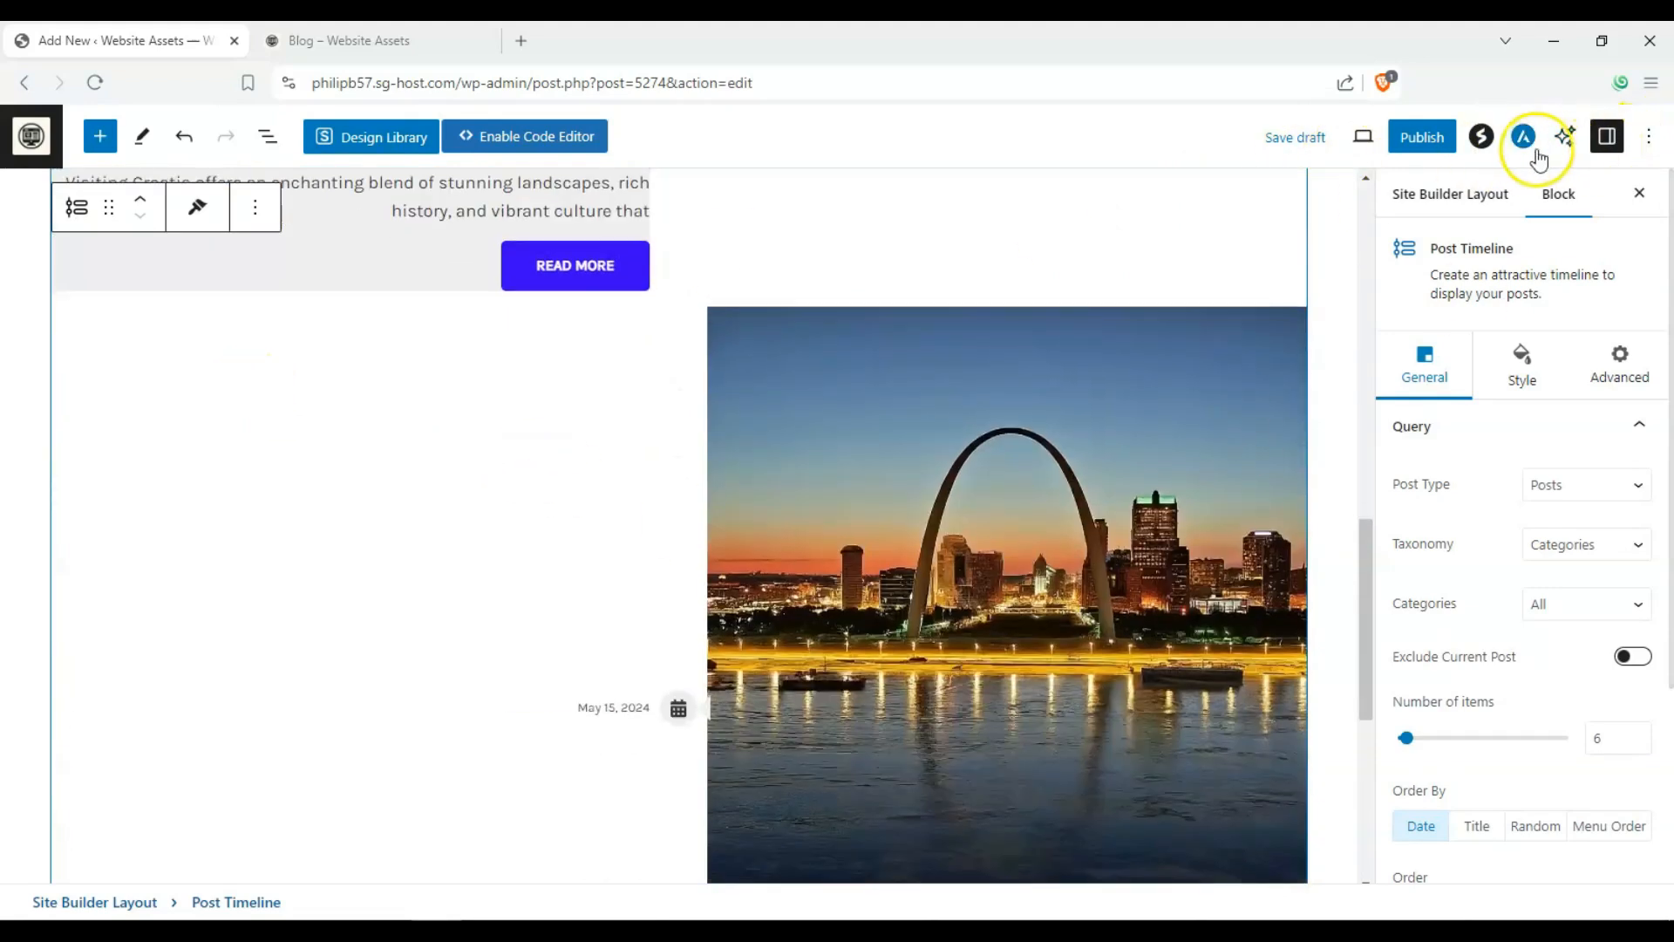
left_click(1522, 136)
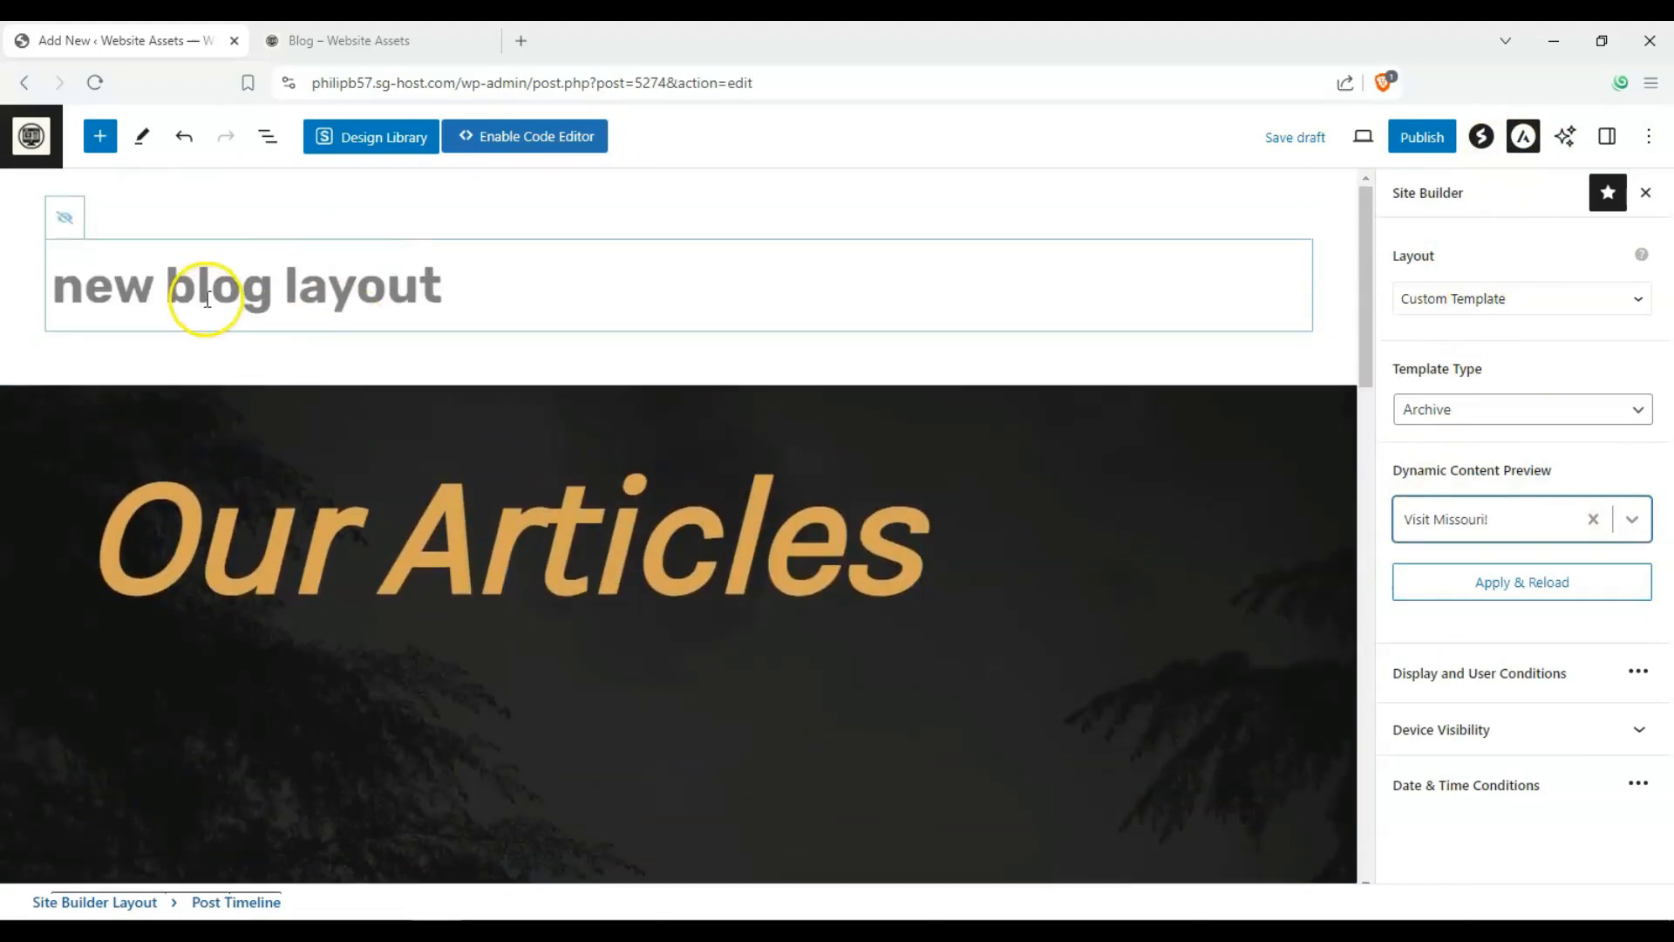
- Check the sidebar shows Layout: Custom Template and Template Type: Archive
scroll("down", 3)
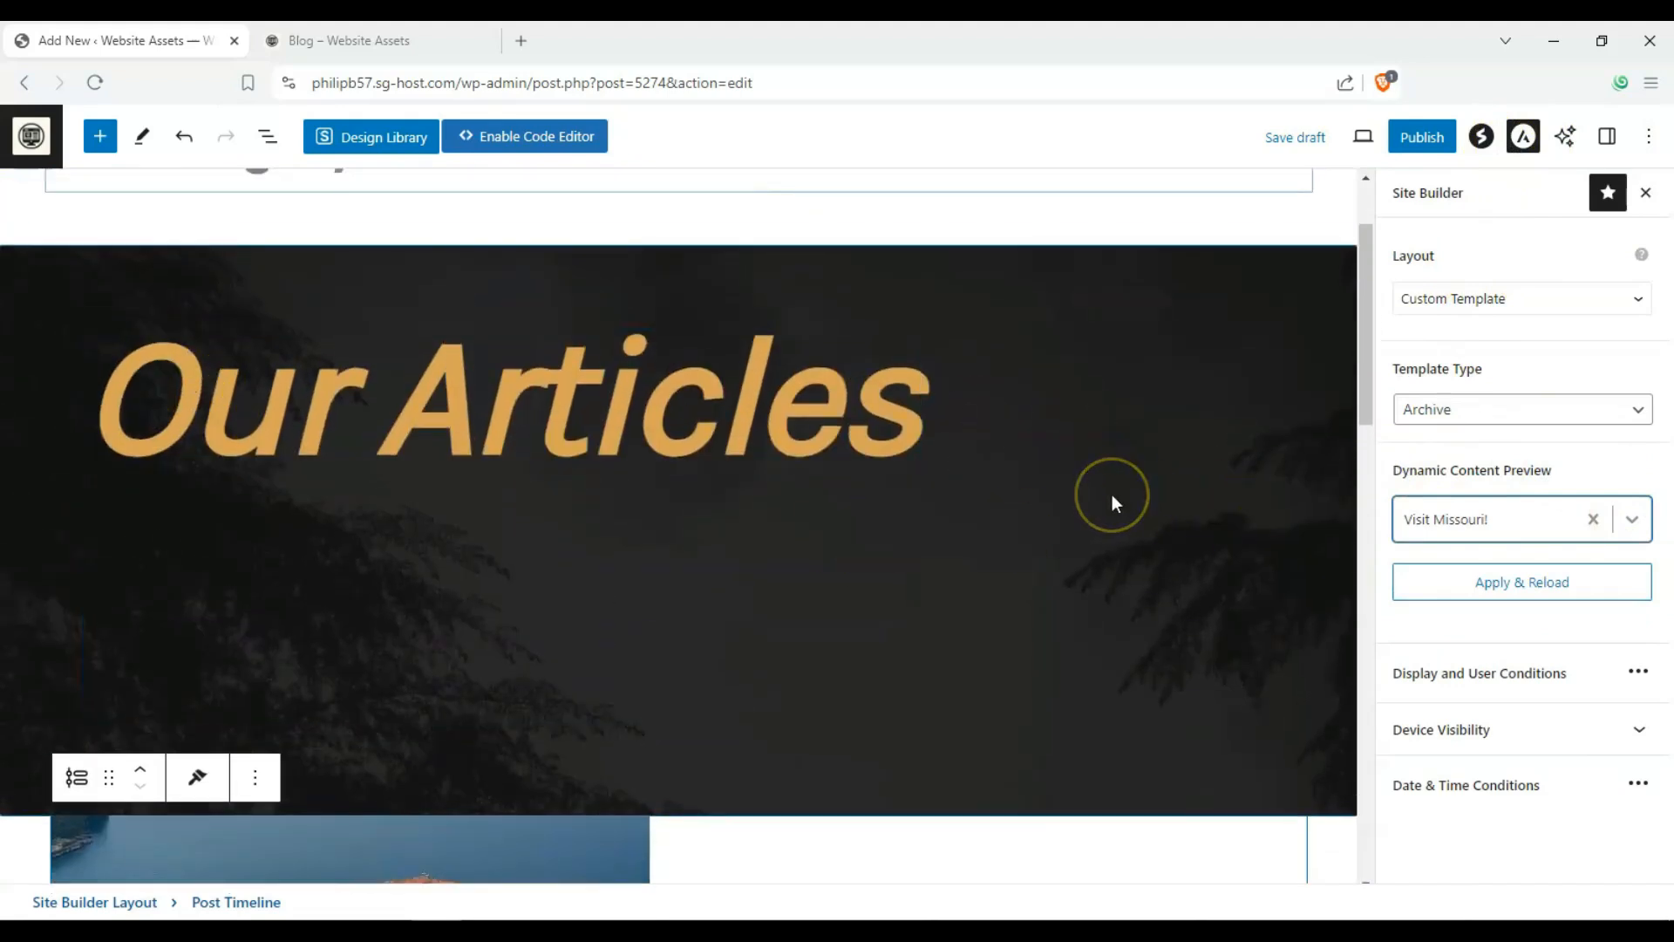
scroll("down", 3)
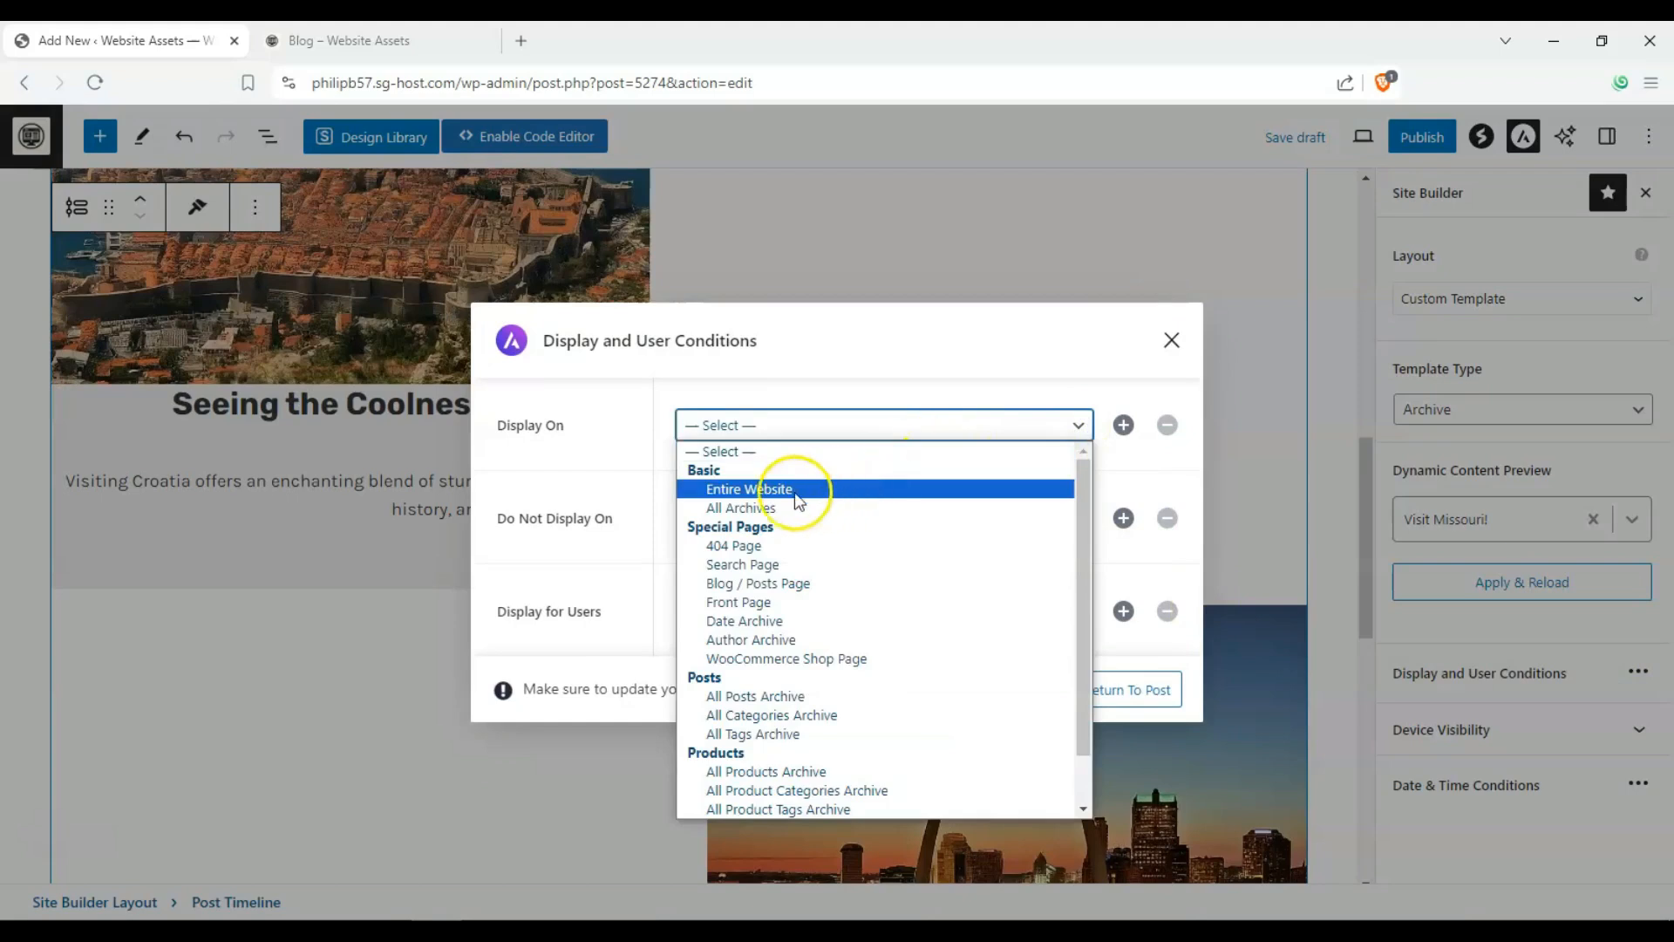
mouse_move(770, 583)
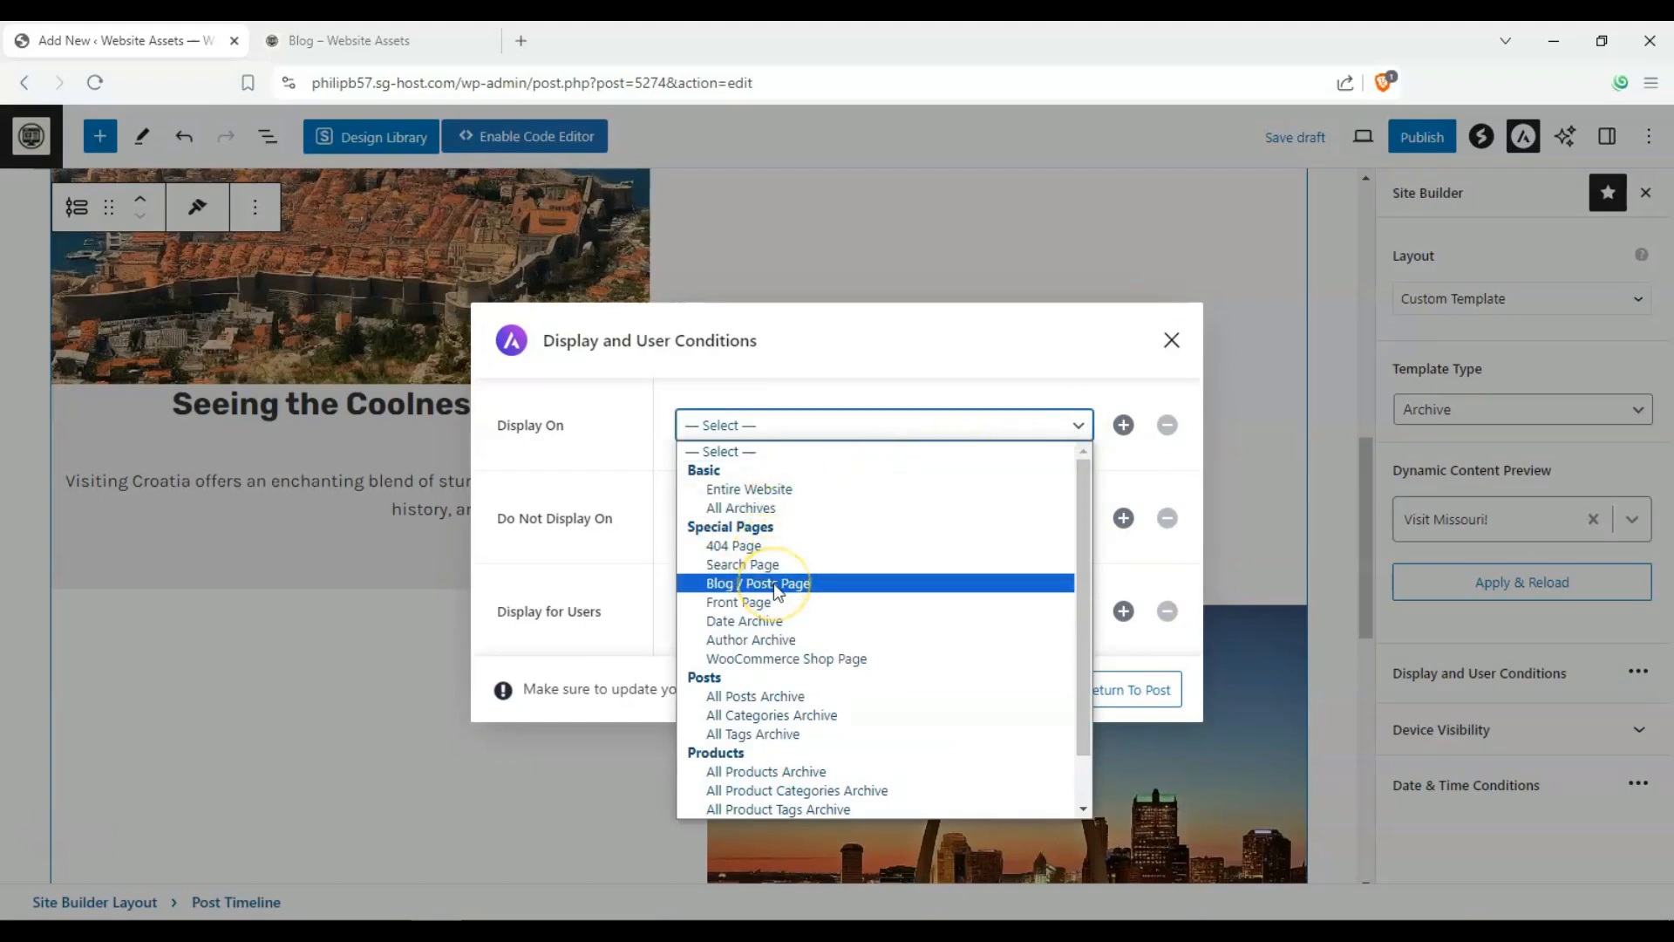
- Set Display On to Blog / Posts Page and confirm visibility on desktop, tablet and mobile
left_click(757, 582)
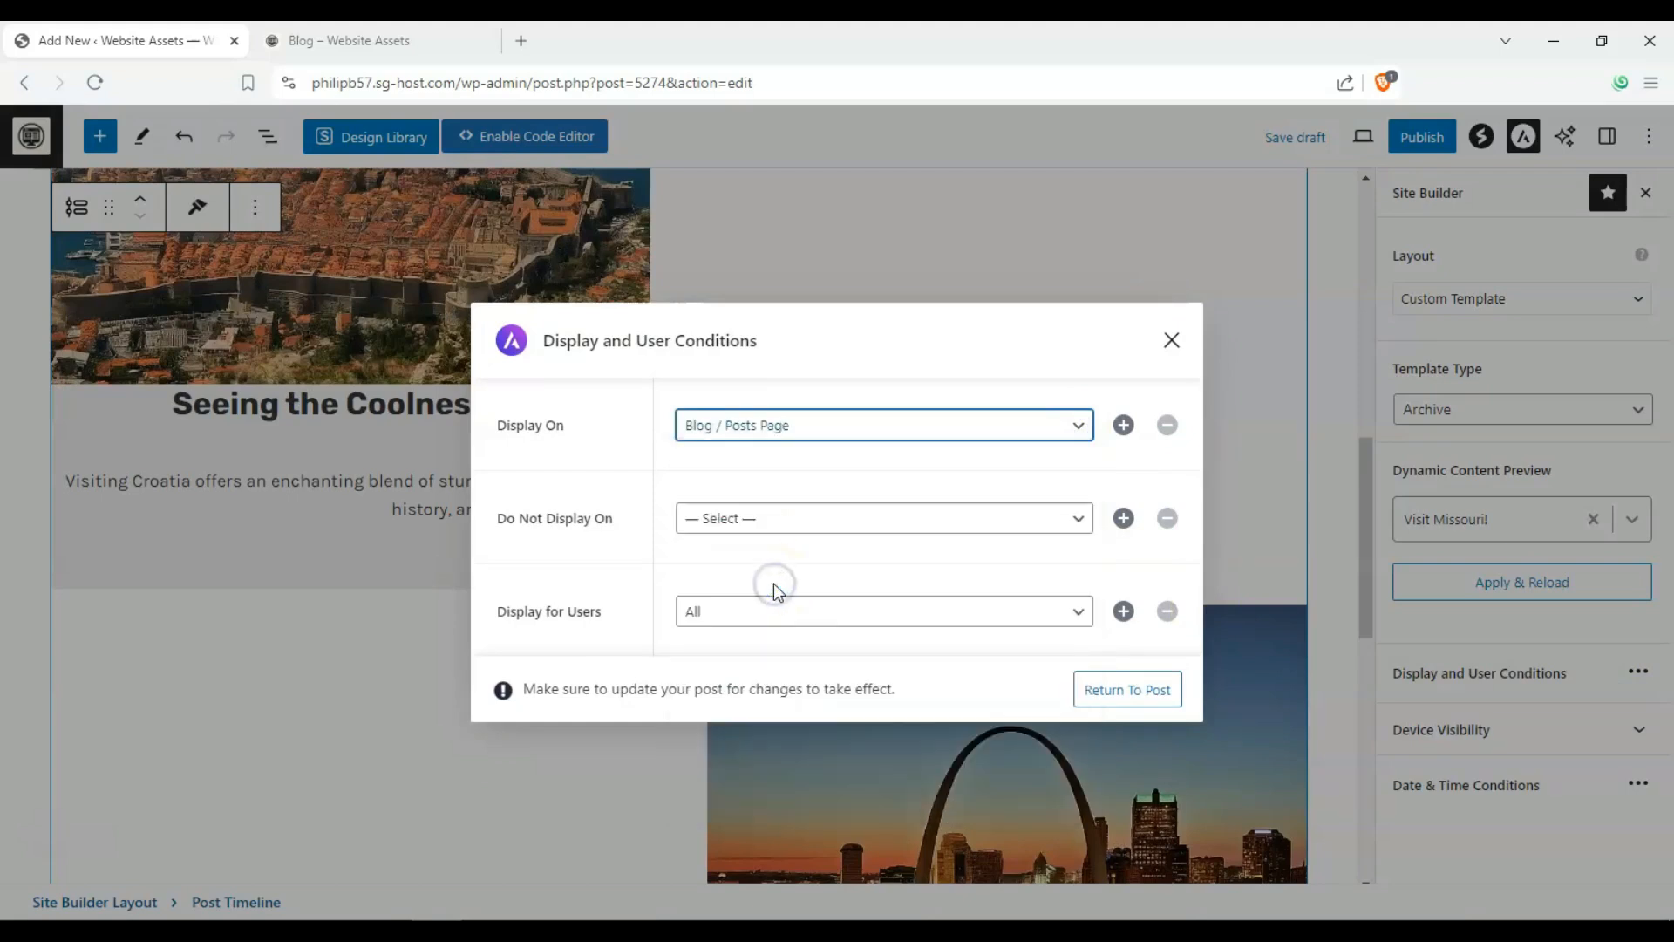
mouse_move(977, 657)
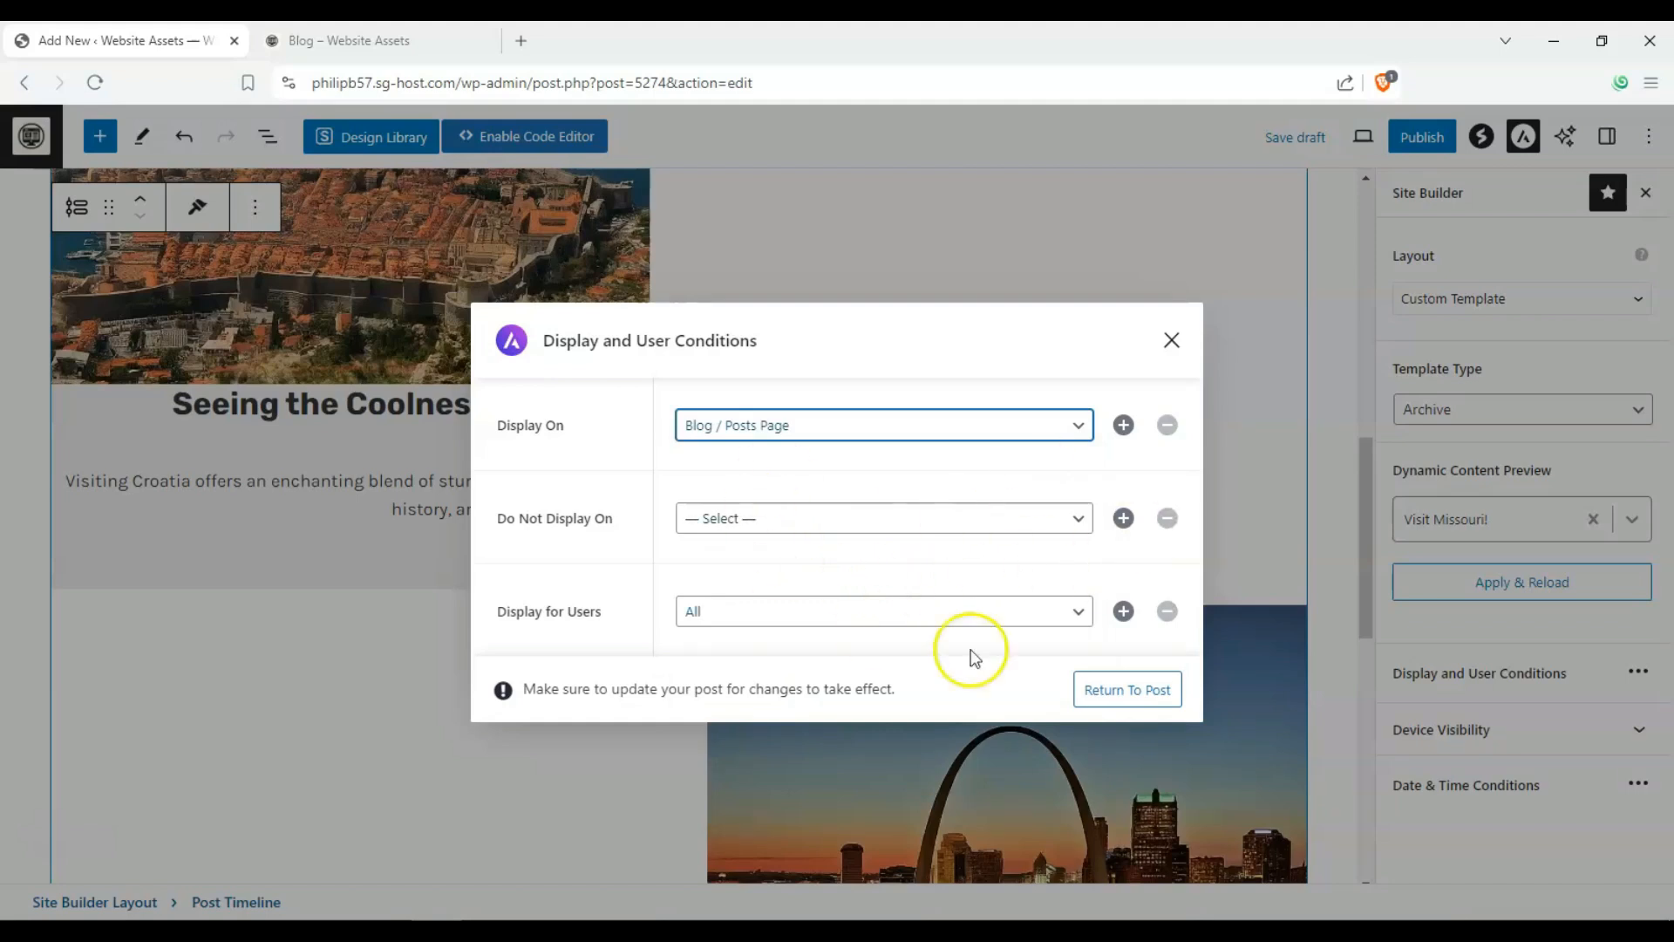
left_click(1171, 338)
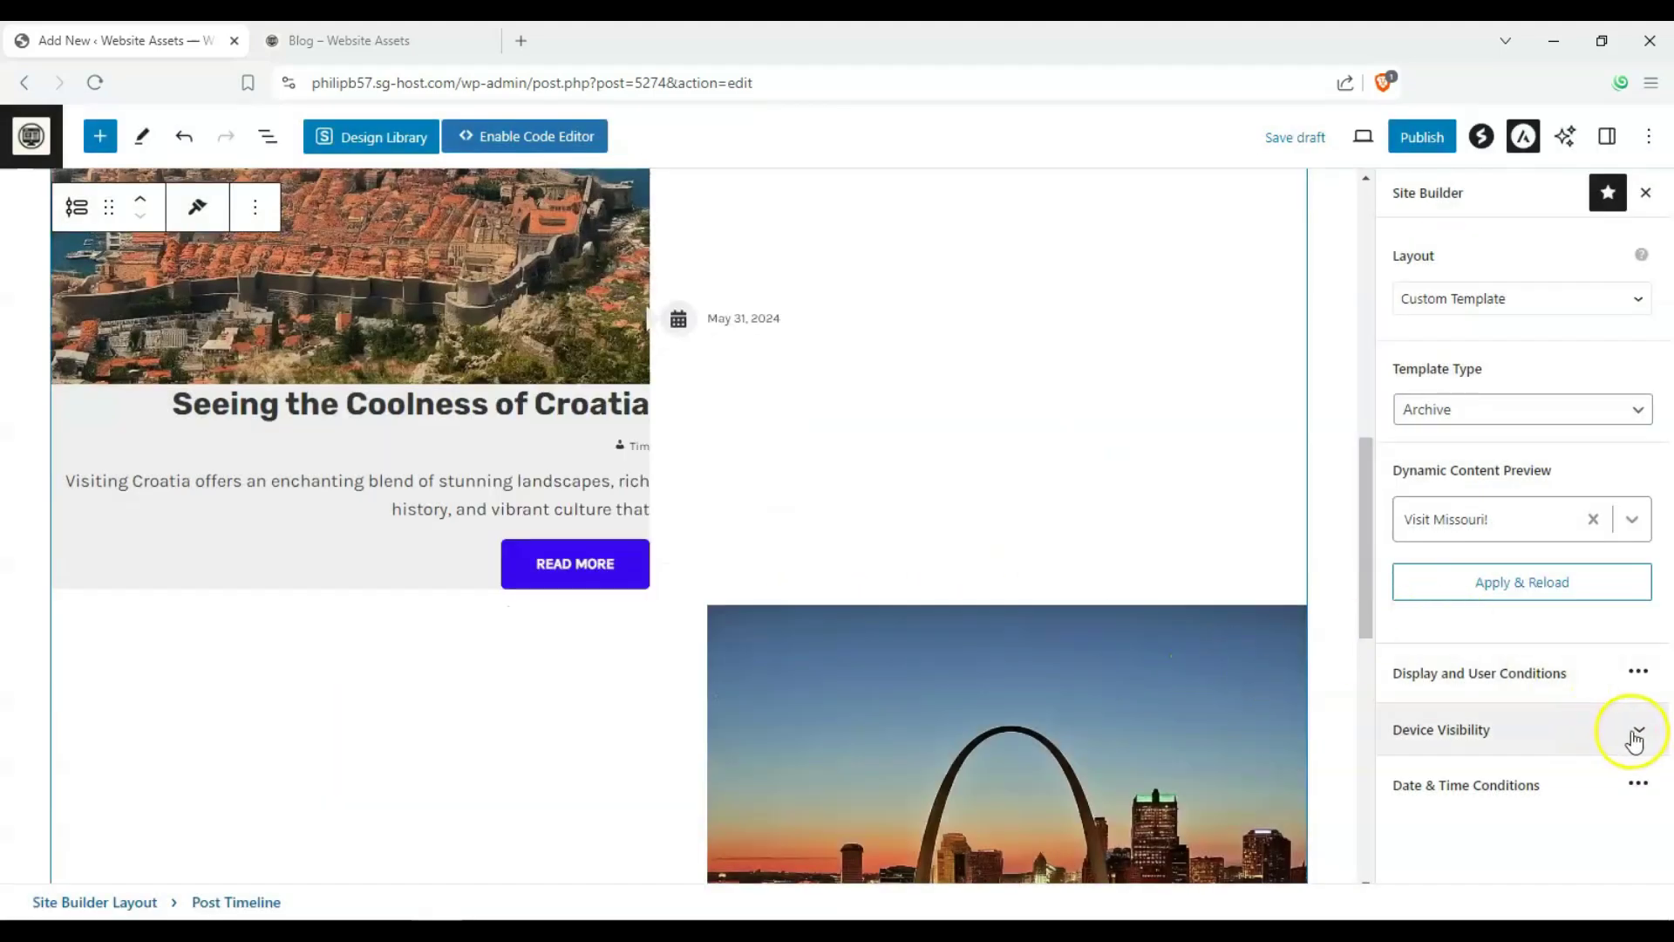
left_click(1632, 731)
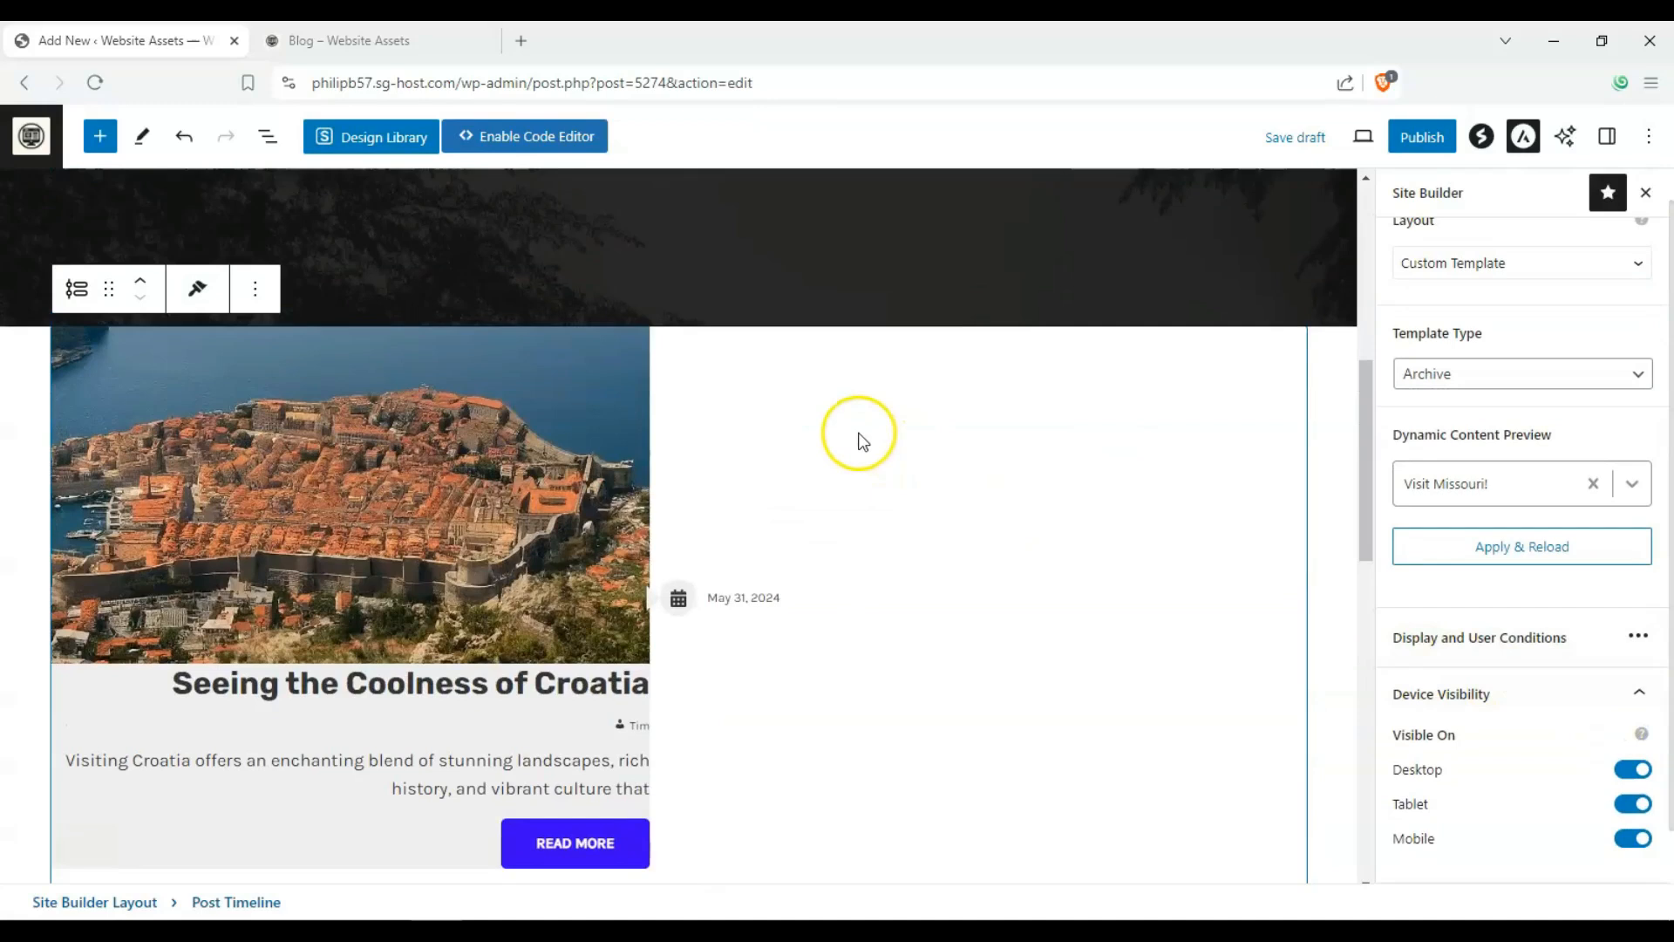
scroll("down", 3)
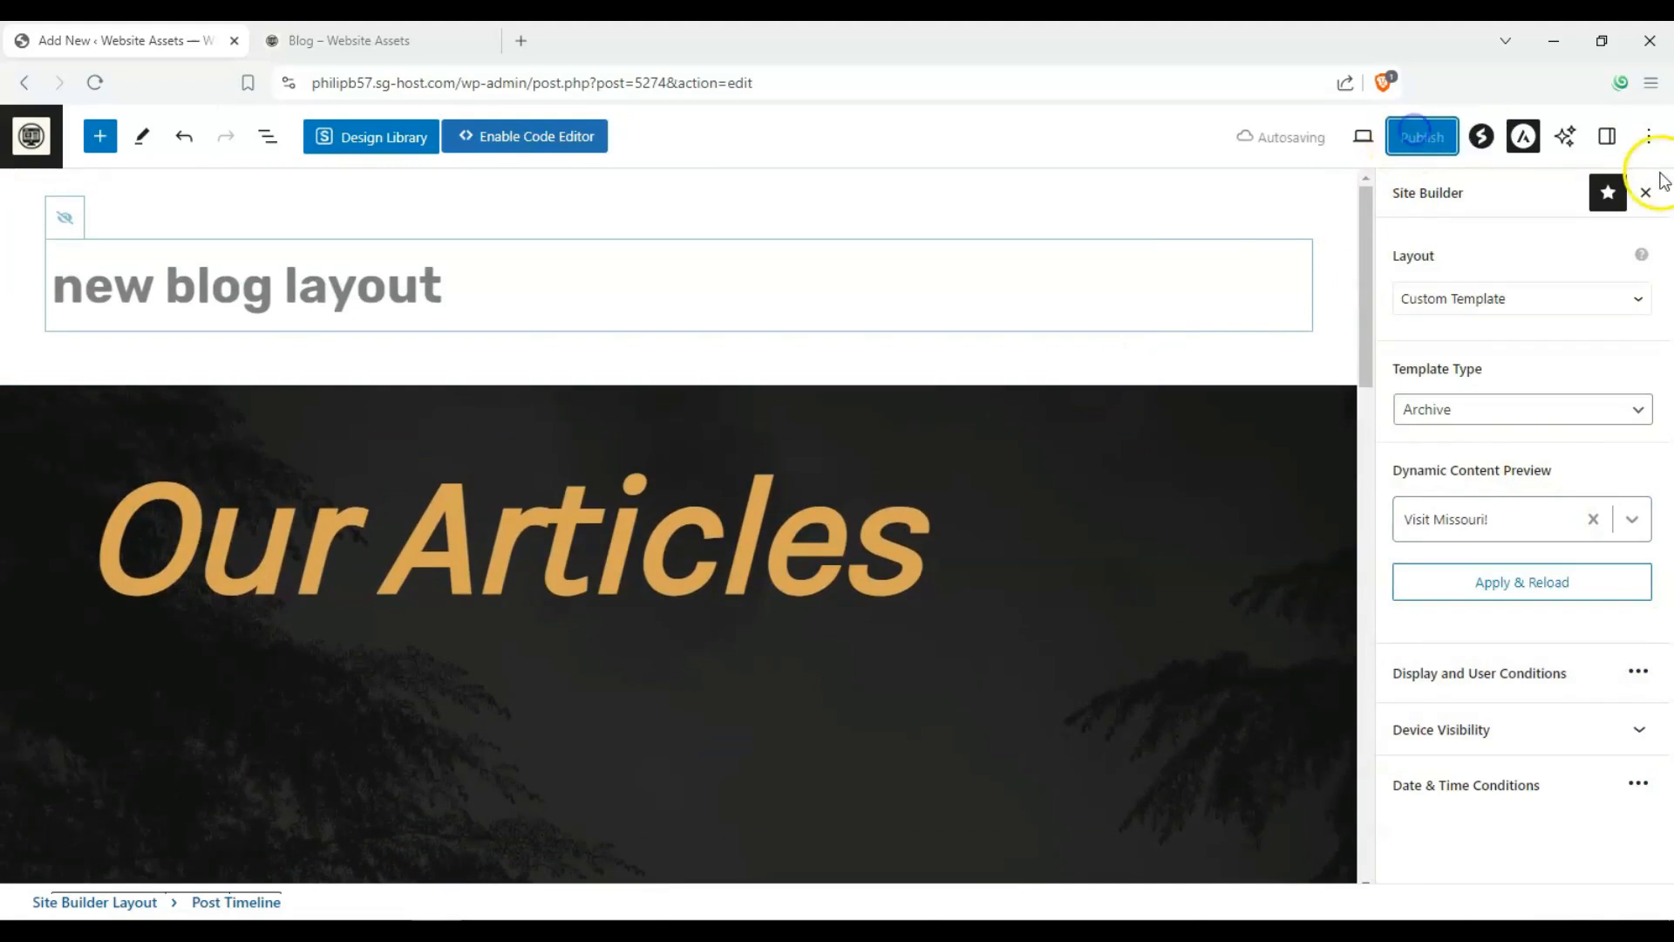
- Publish the 'new blog layout' template and switch to the site's Blog page
left_click(1421, 136)
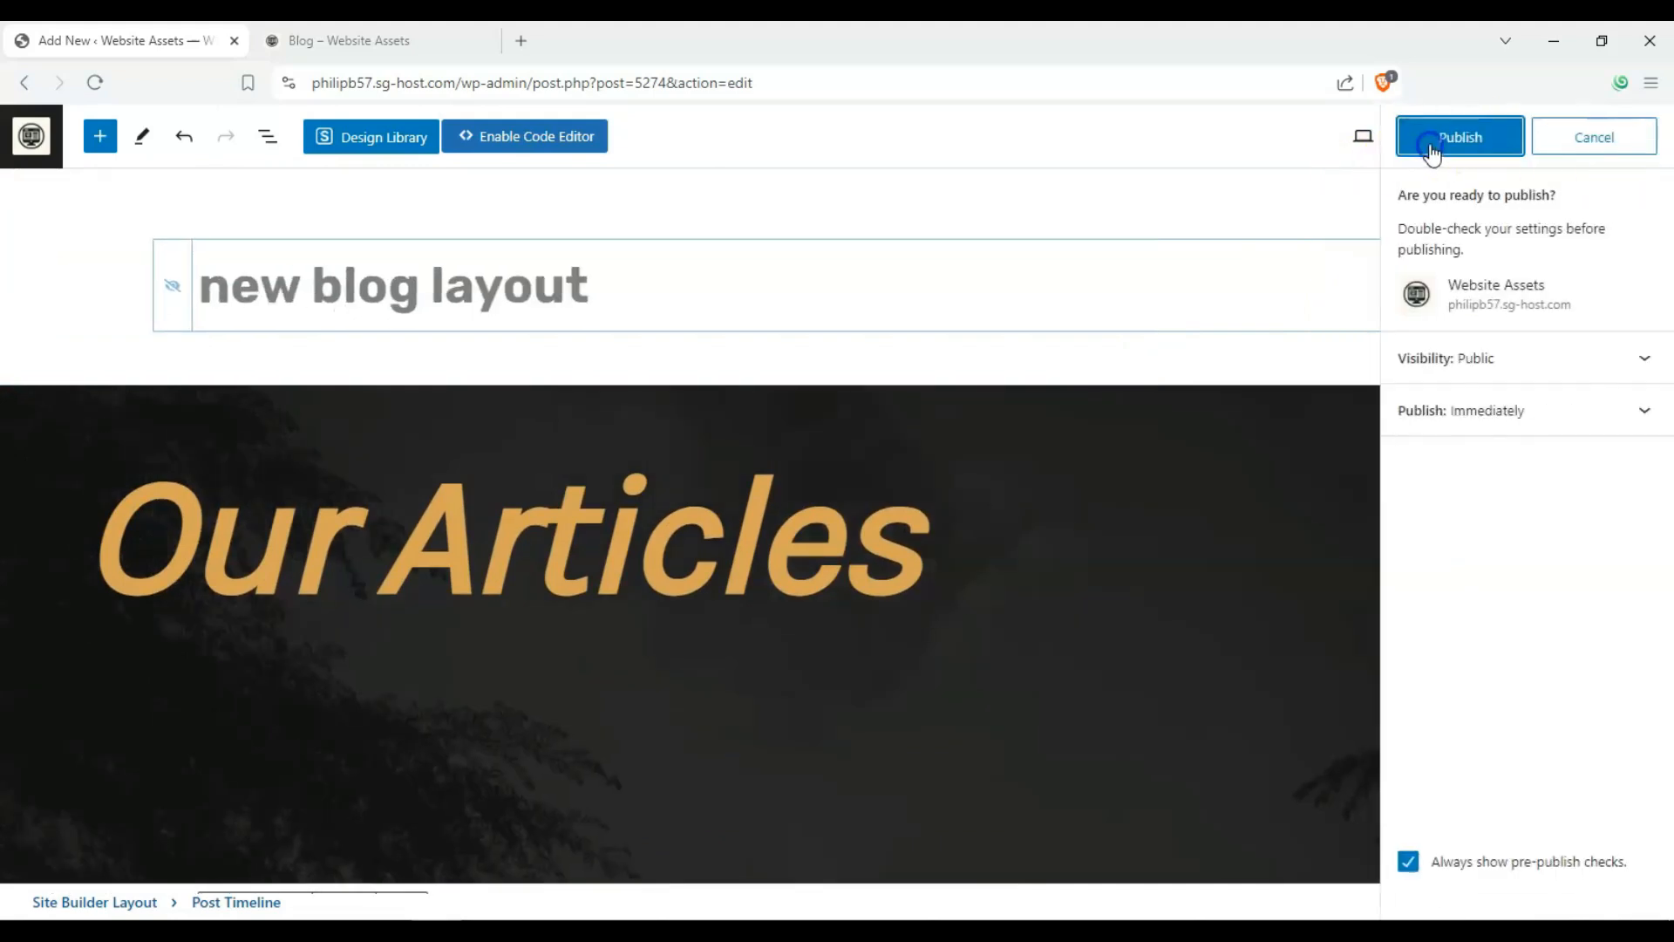
left_click(1456, 136)
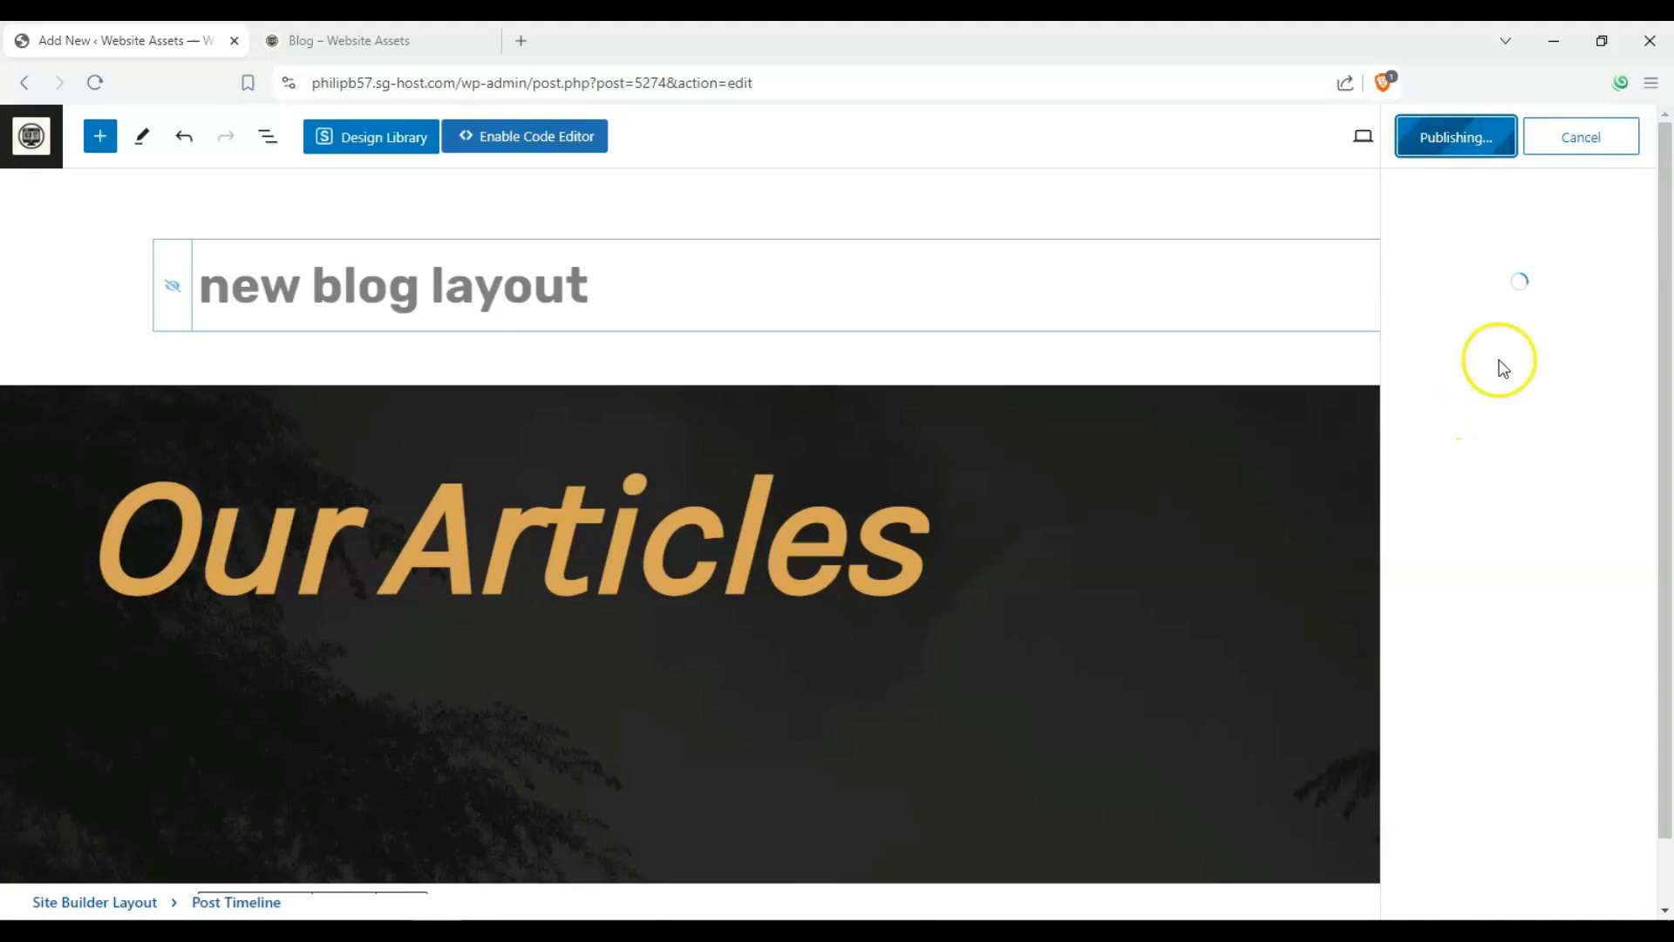
scroll("down", 3)
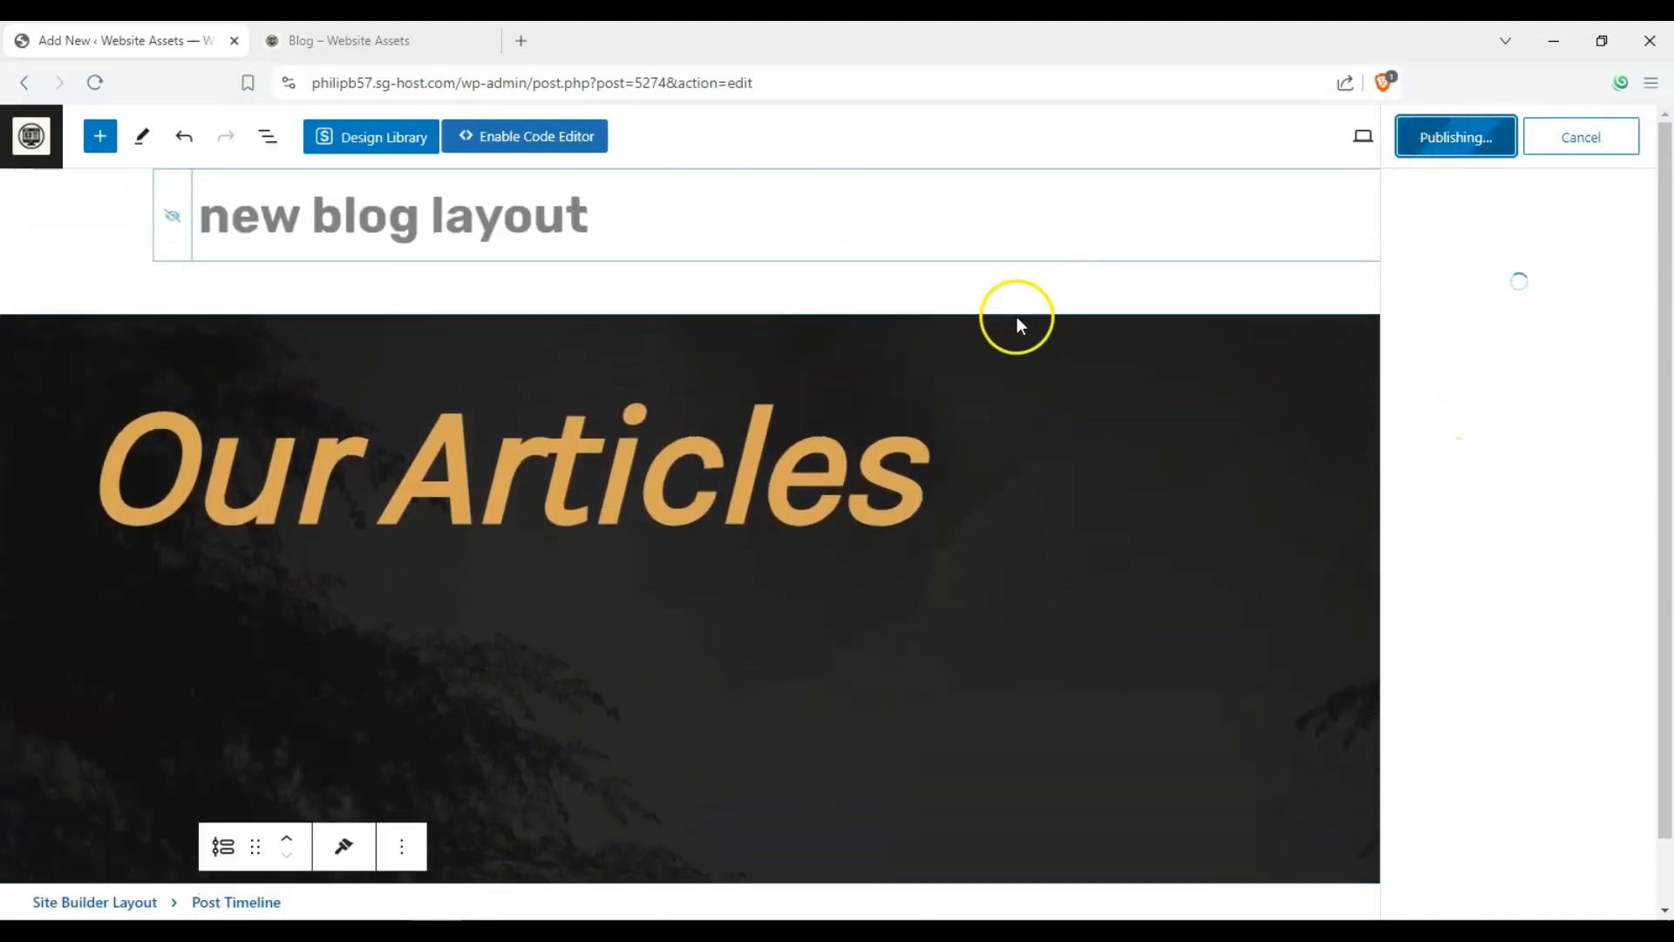
scroll("down", 3)
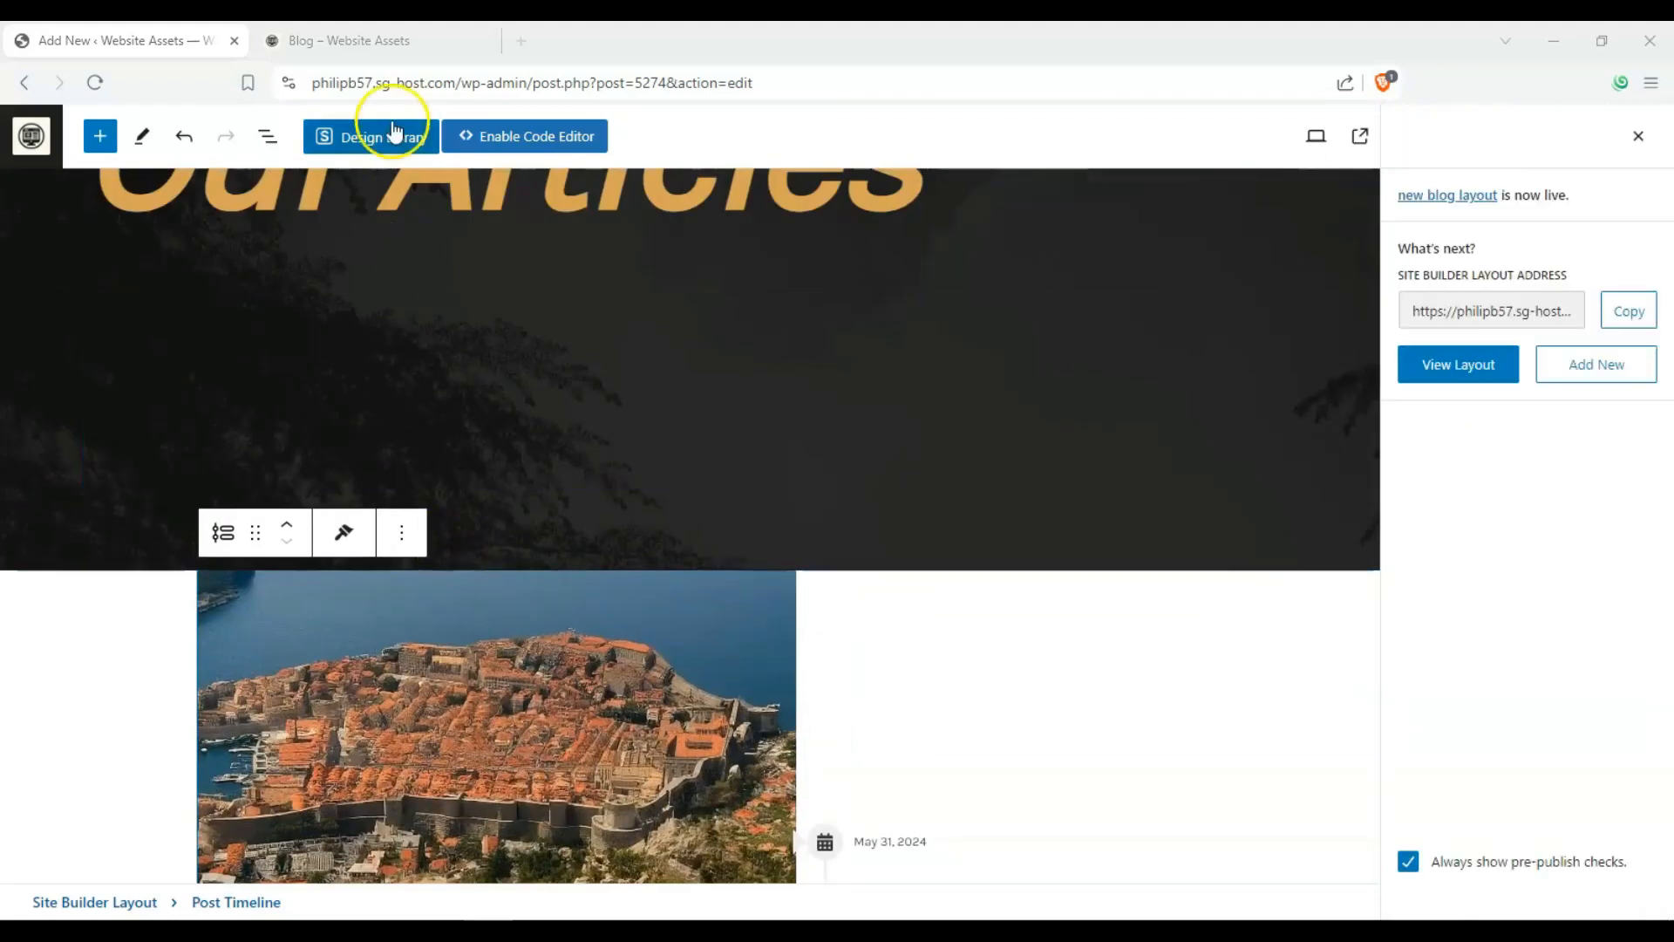
left_click(347, 40)
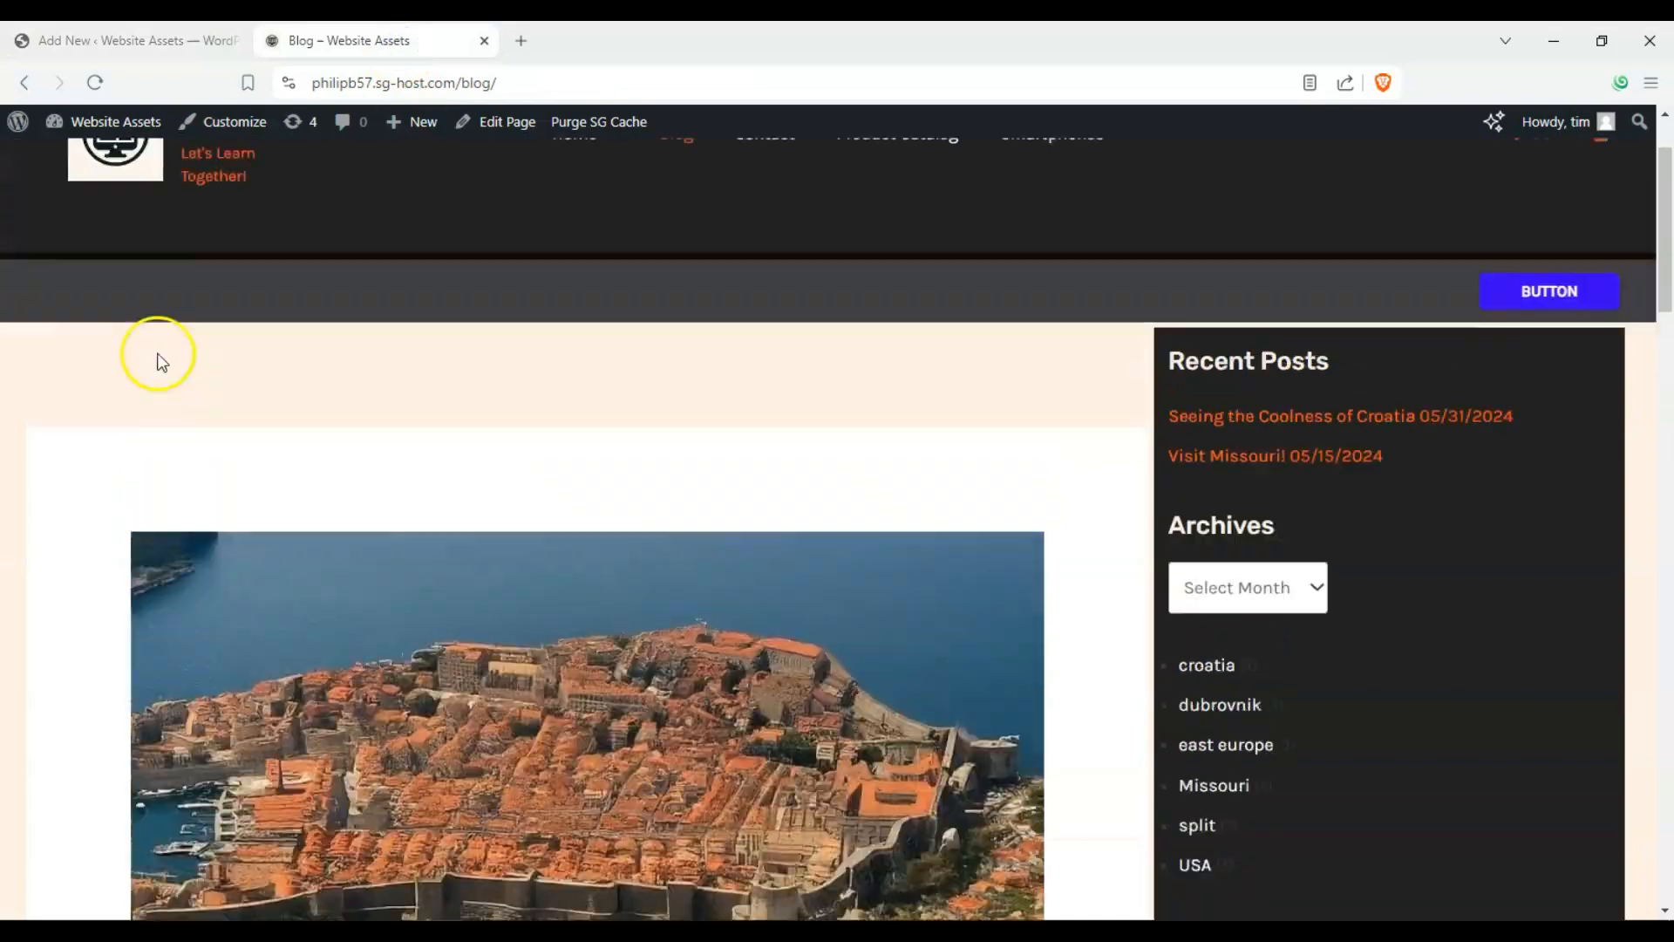
- Scroll down the live Blog page past the 'Our Articles' banner through the Croatia and Missouri post timeline
scroll("down", 3)
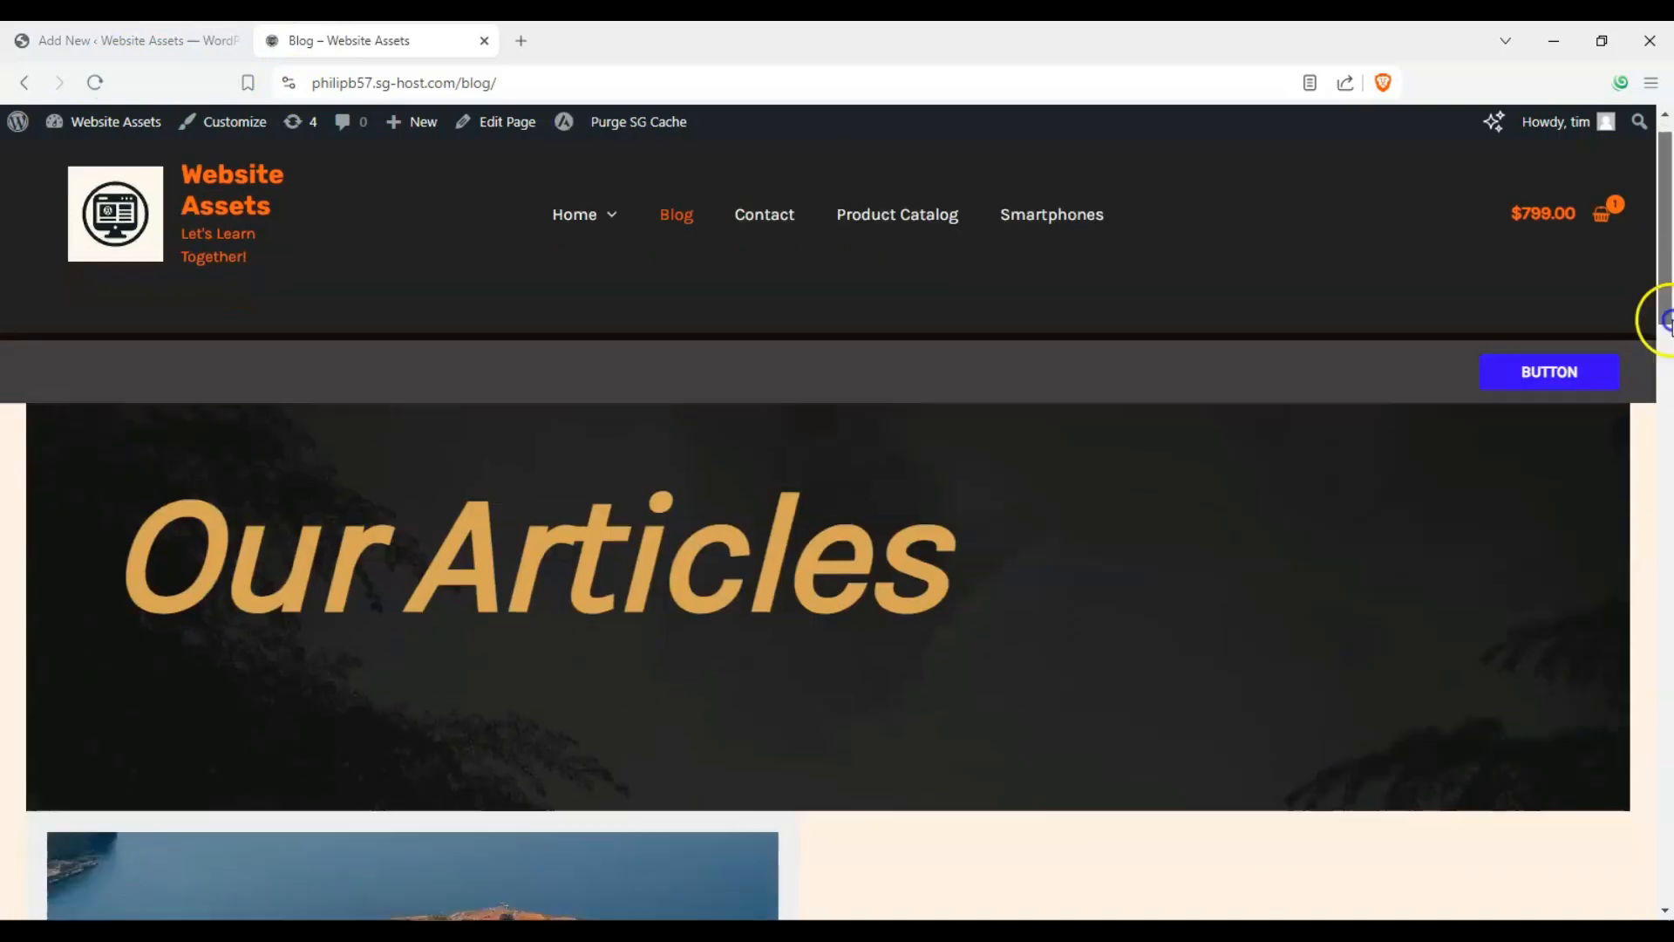
scroll("down", 3)
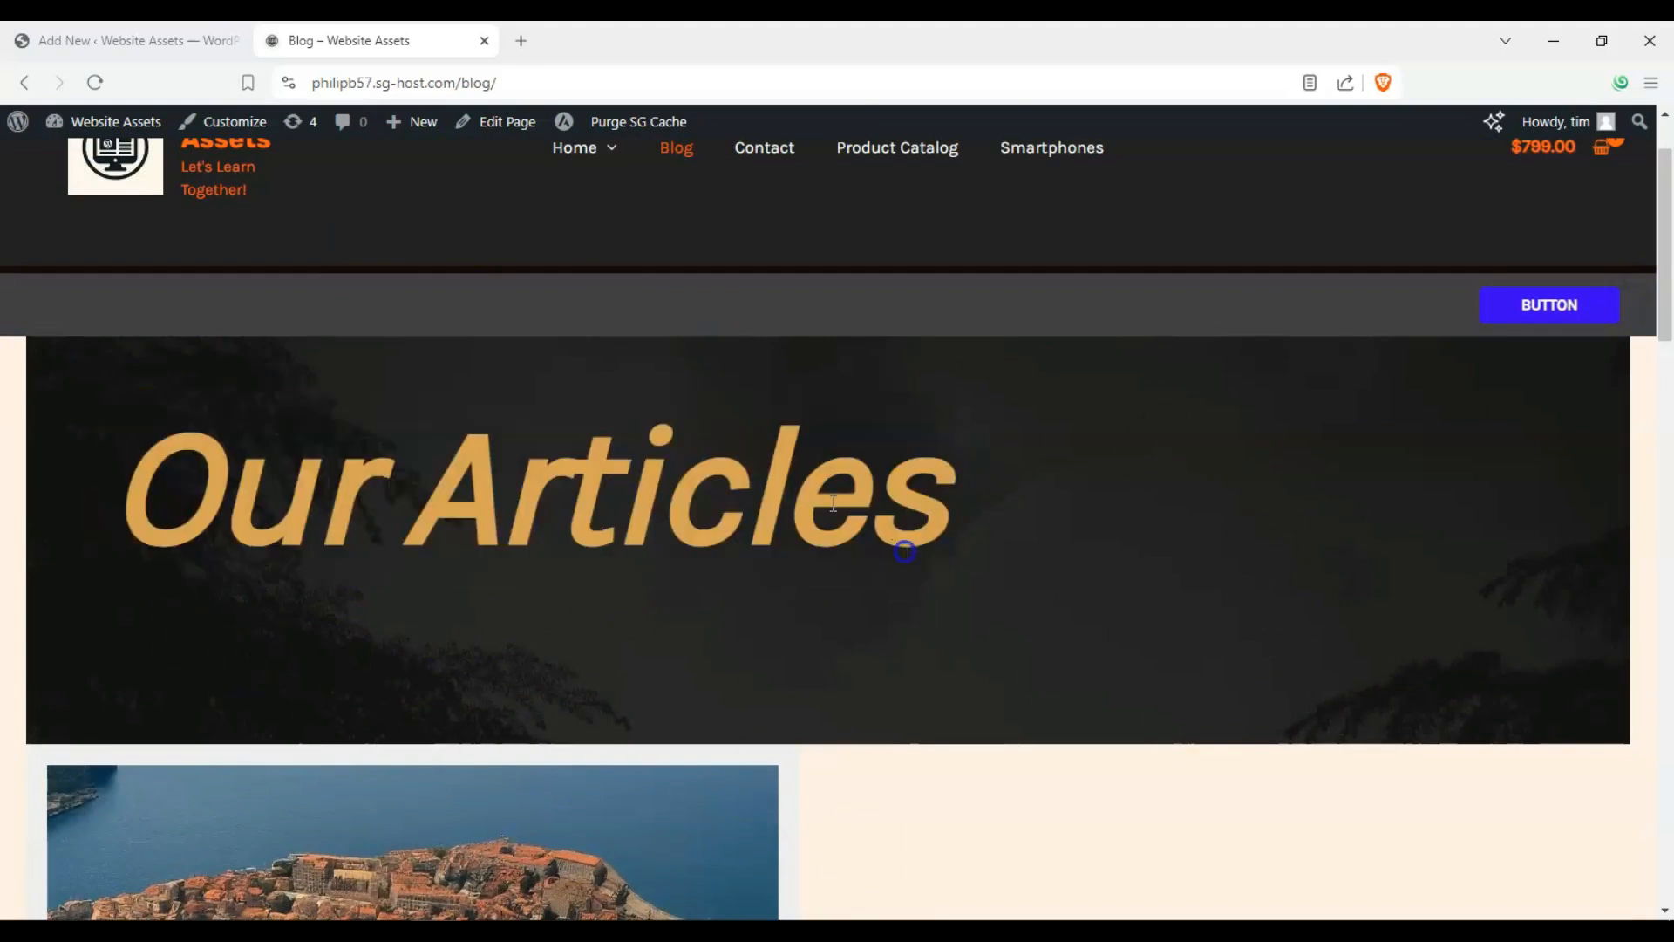
scroll("down", 3)
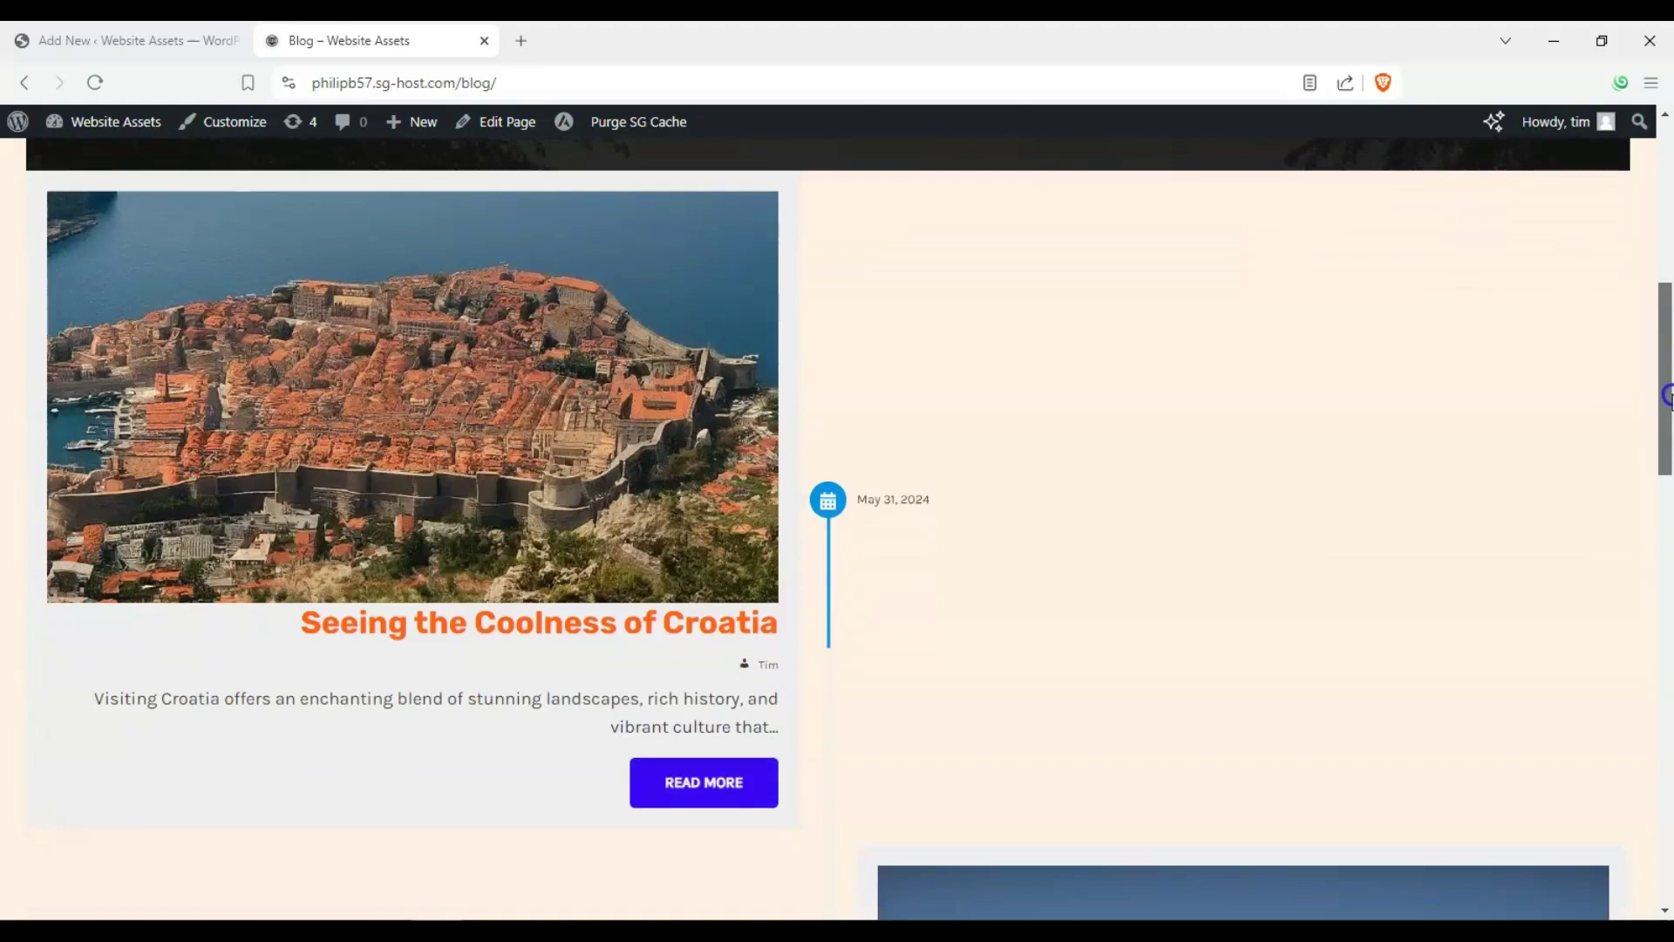
mouse_move(1389, 251)
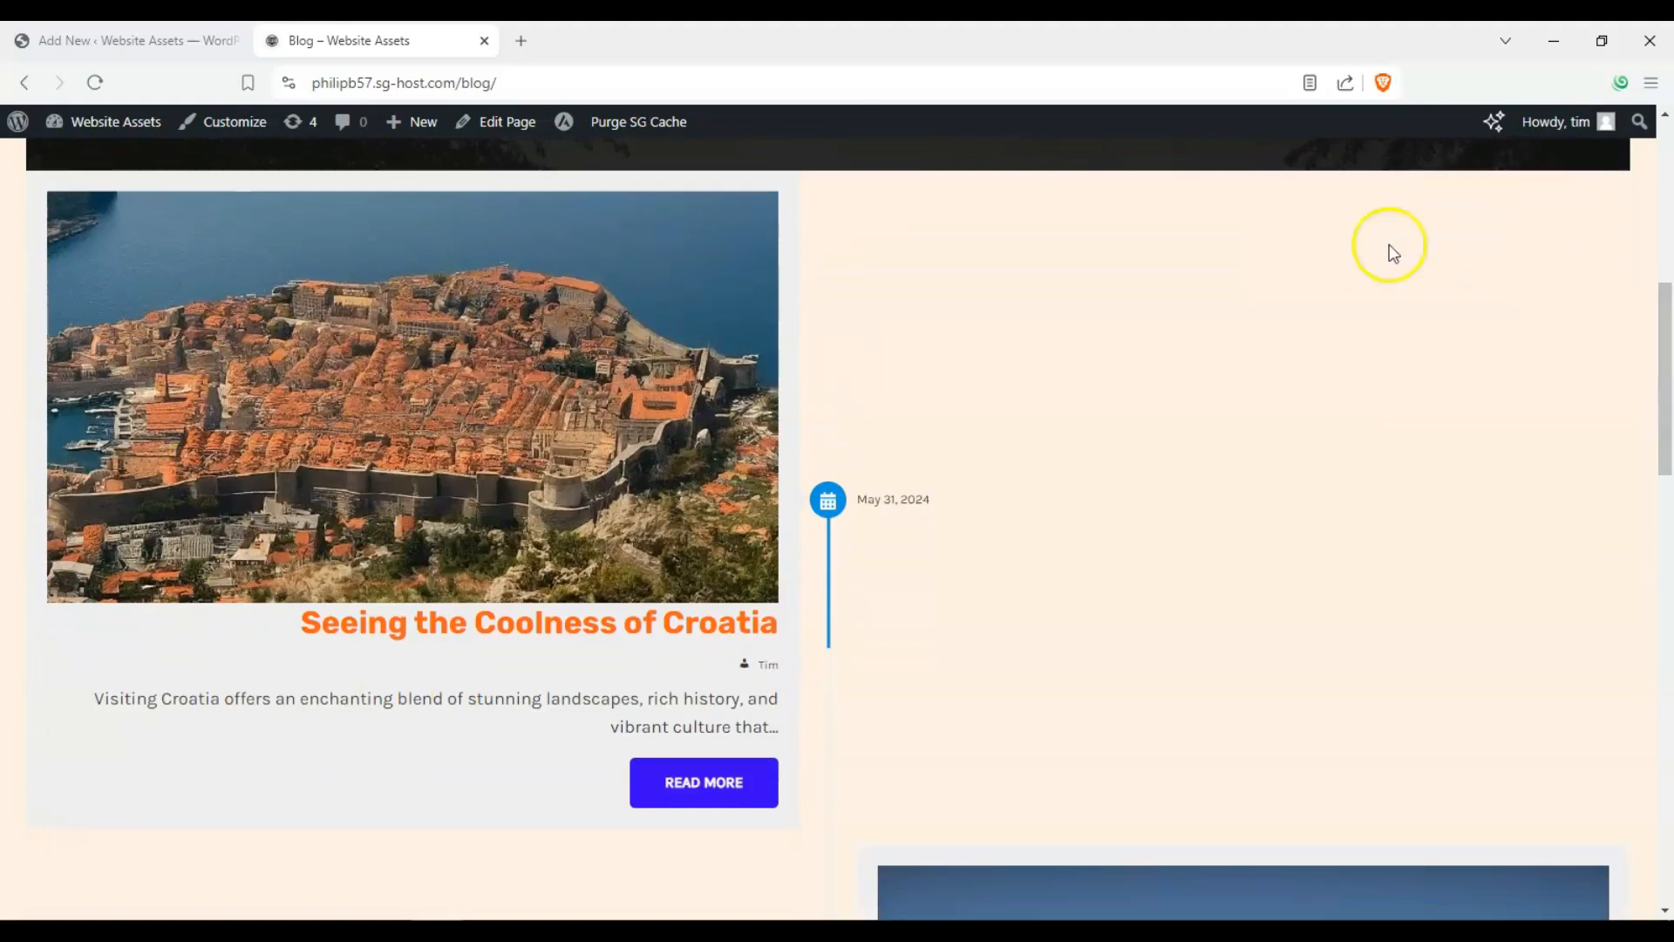
mouse_move(1171, 427)
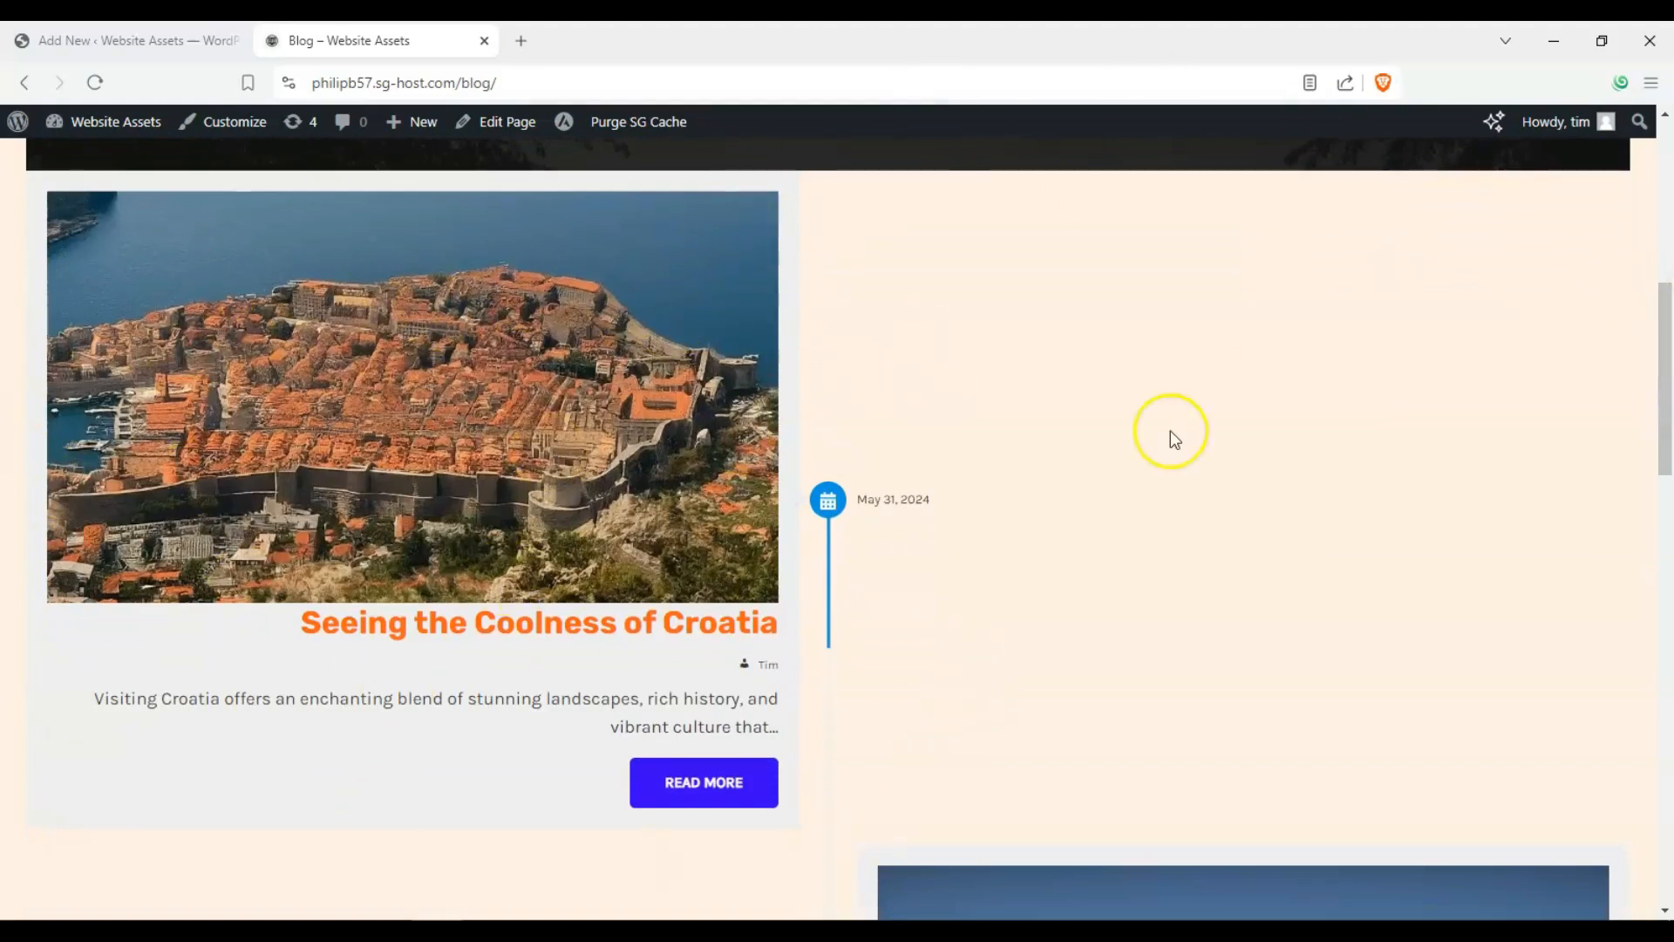
mouse_move(922, 457)
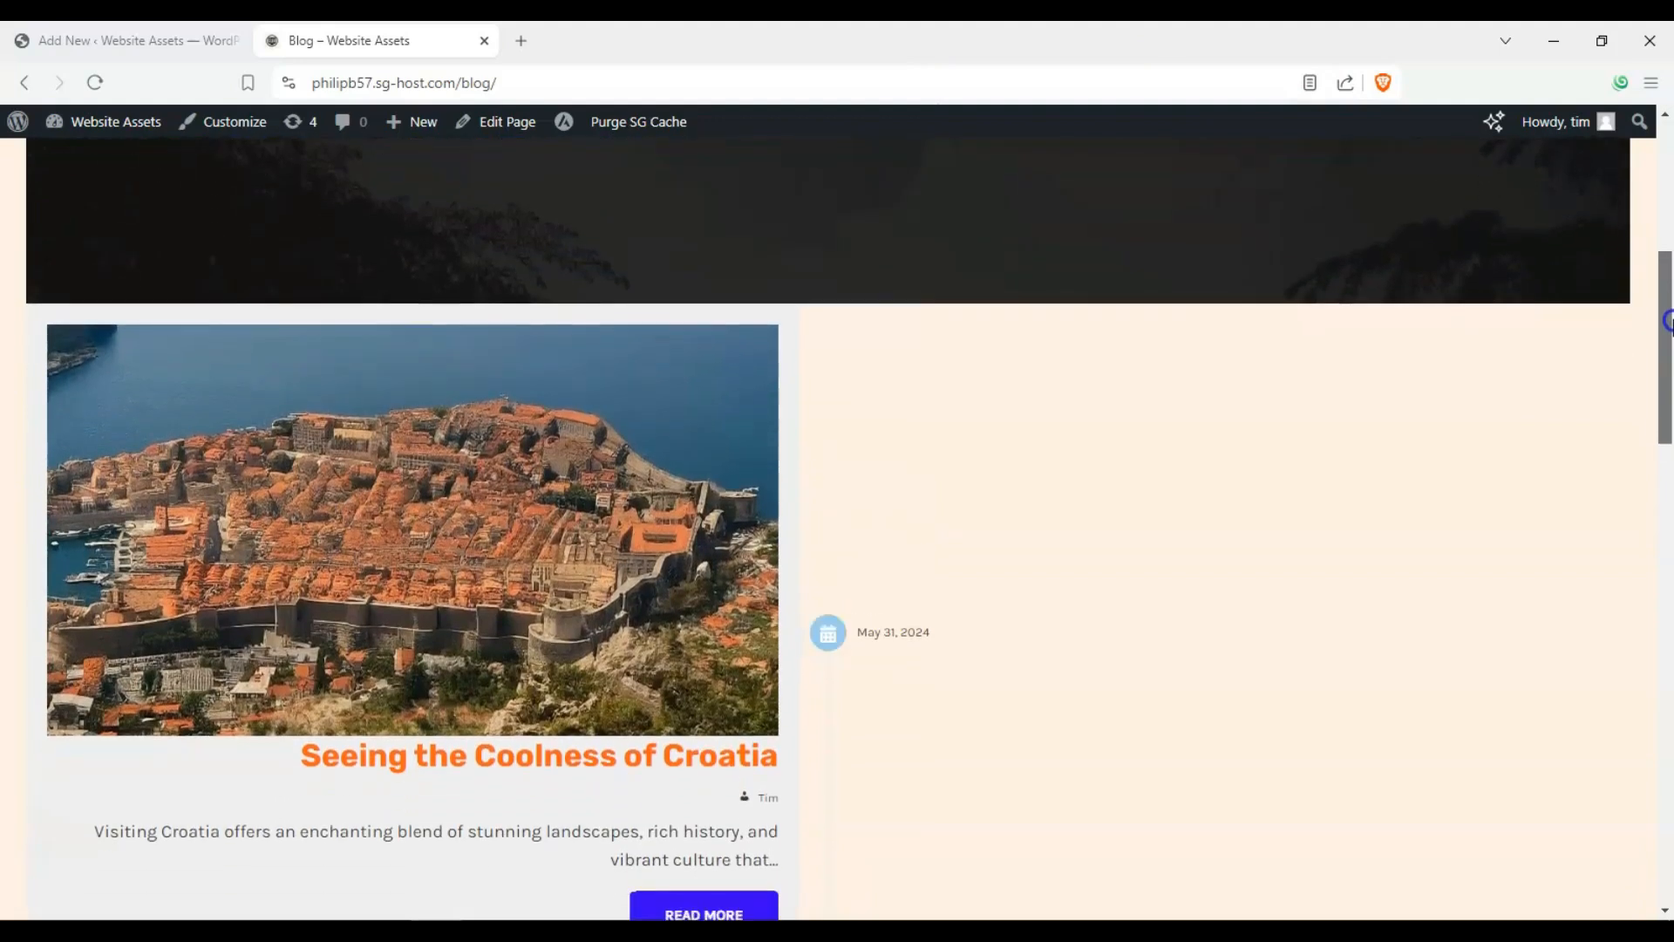
scroll("down", 3)
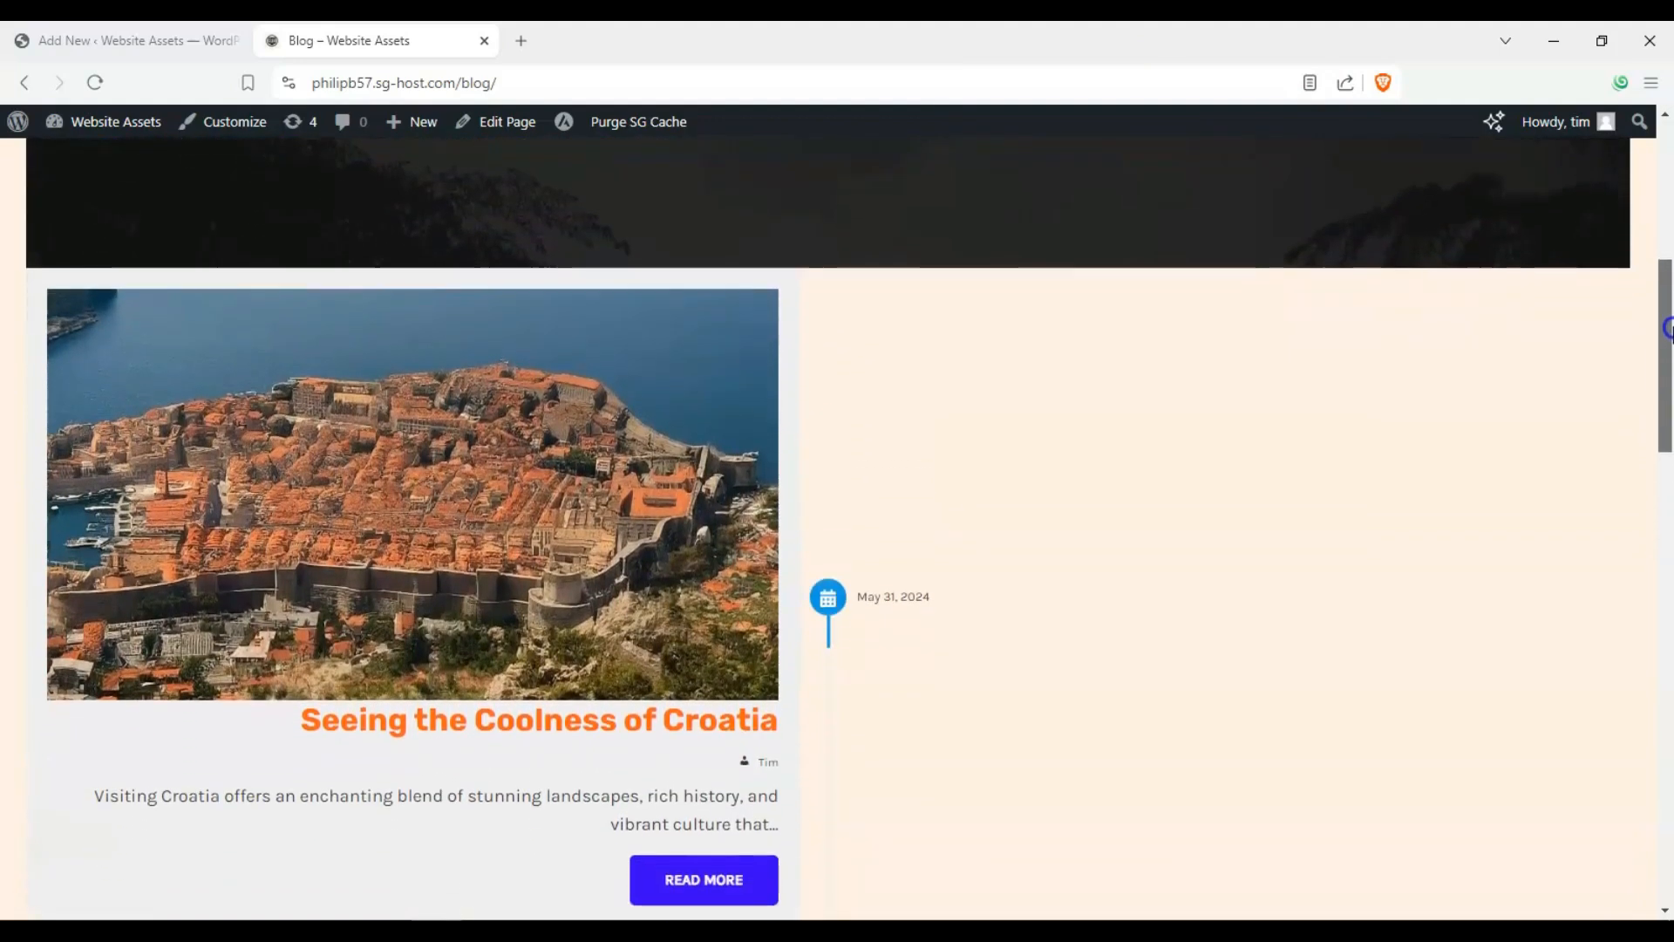
scroll("down", 3)
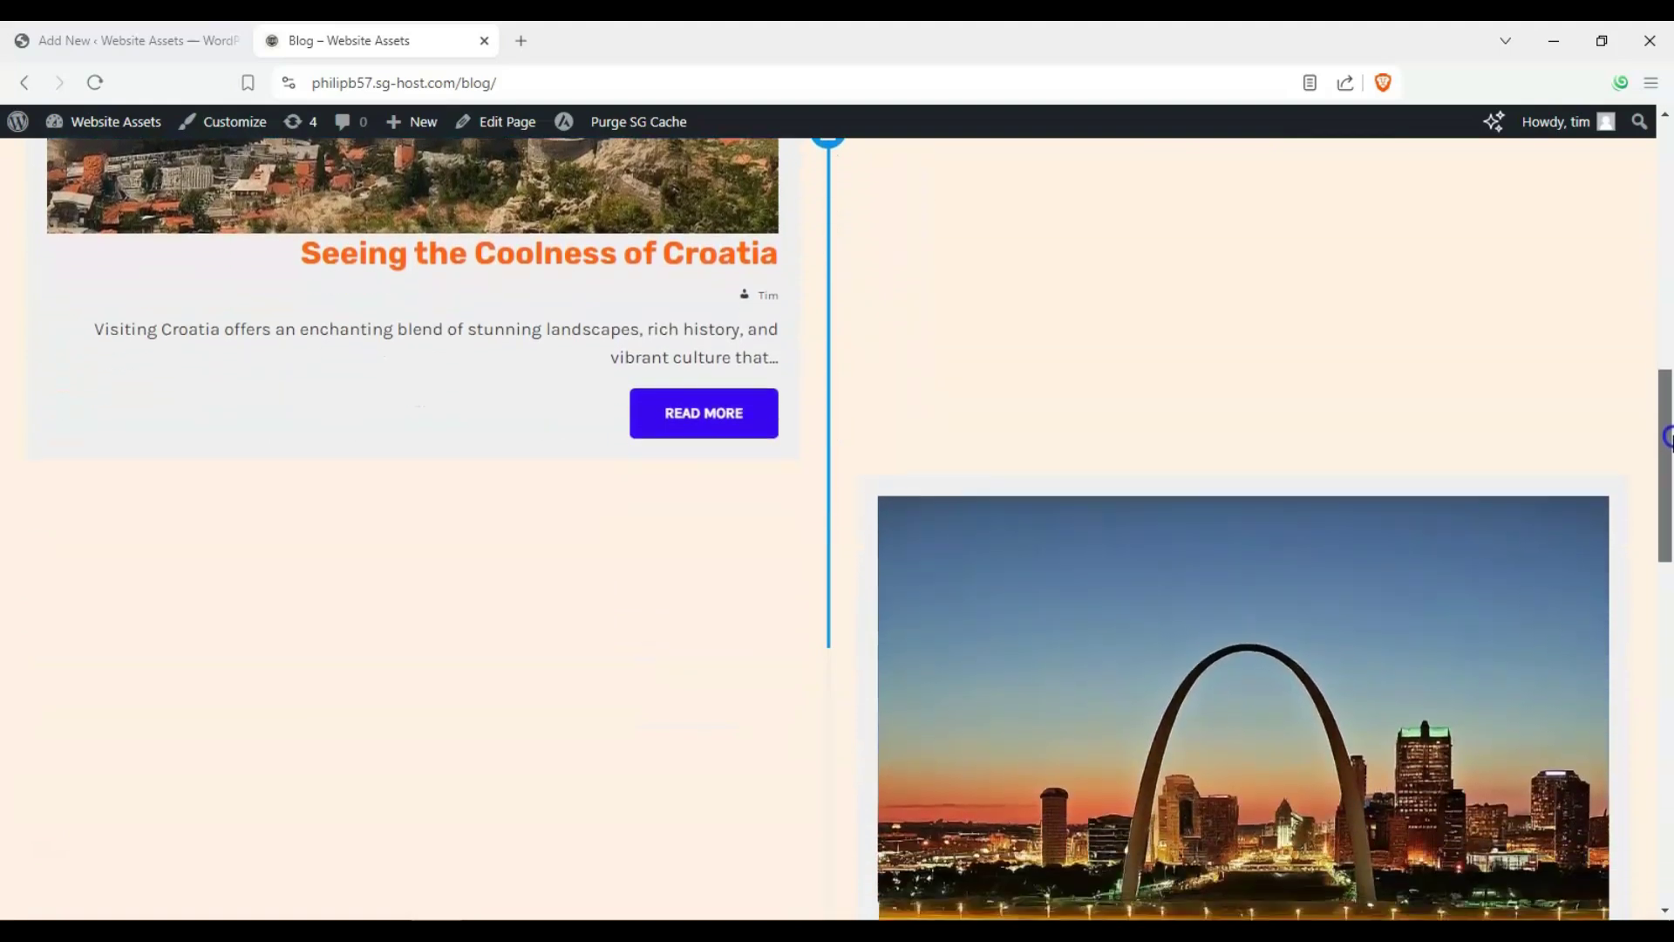
scroll("down", 3)
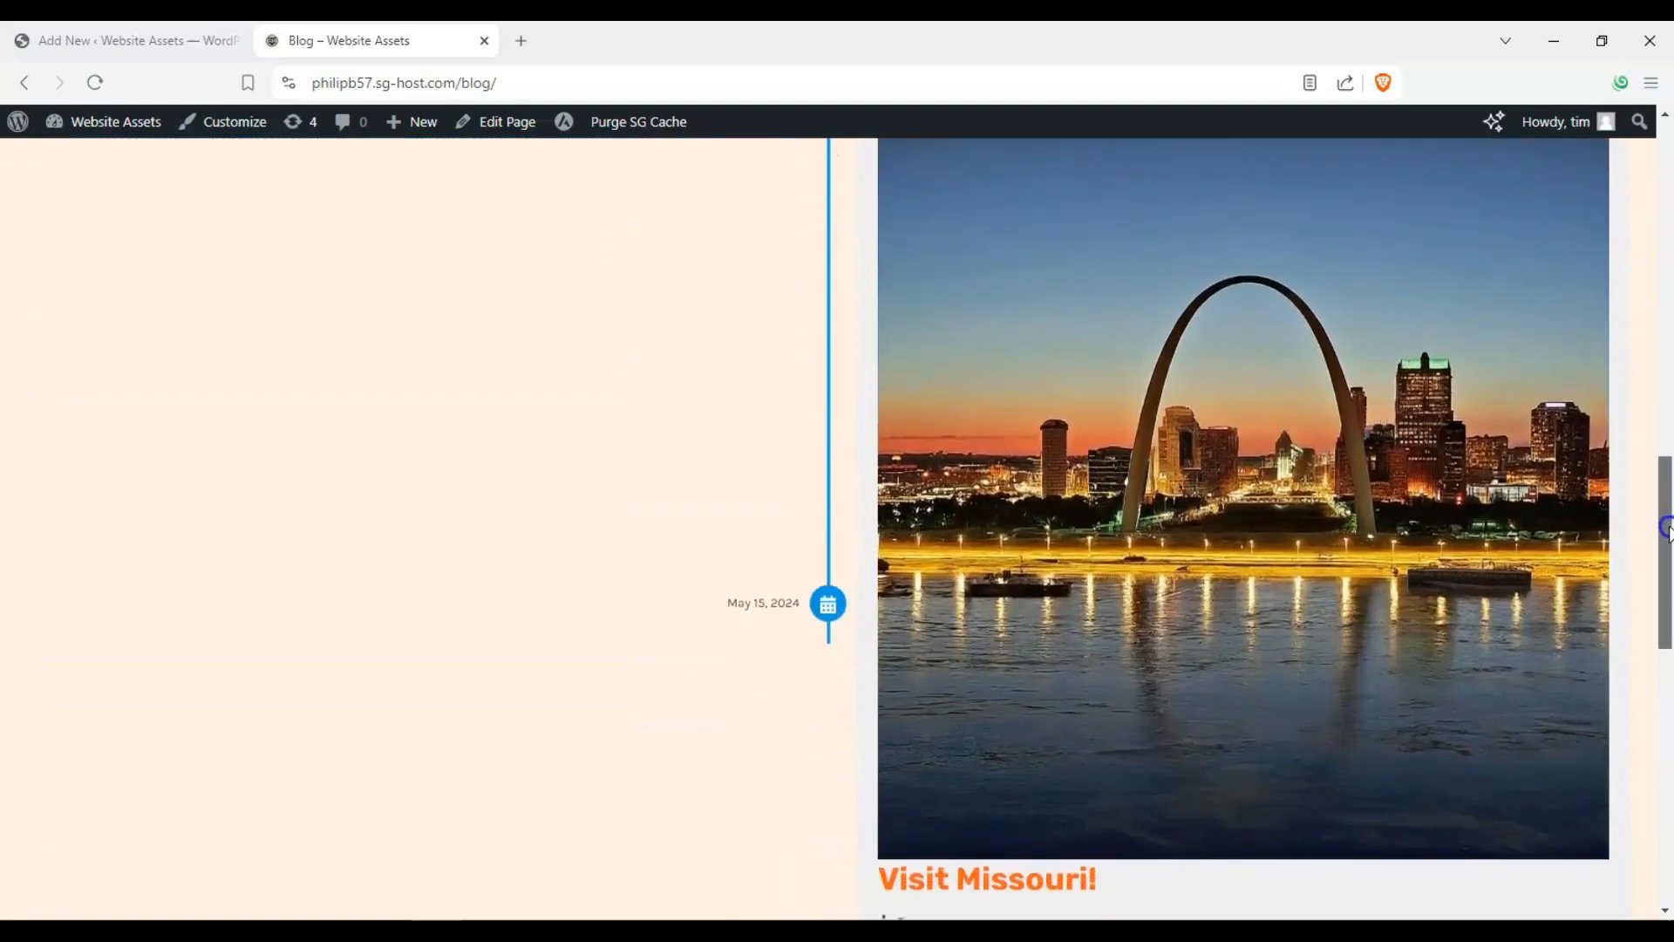
scroll("down", 3)
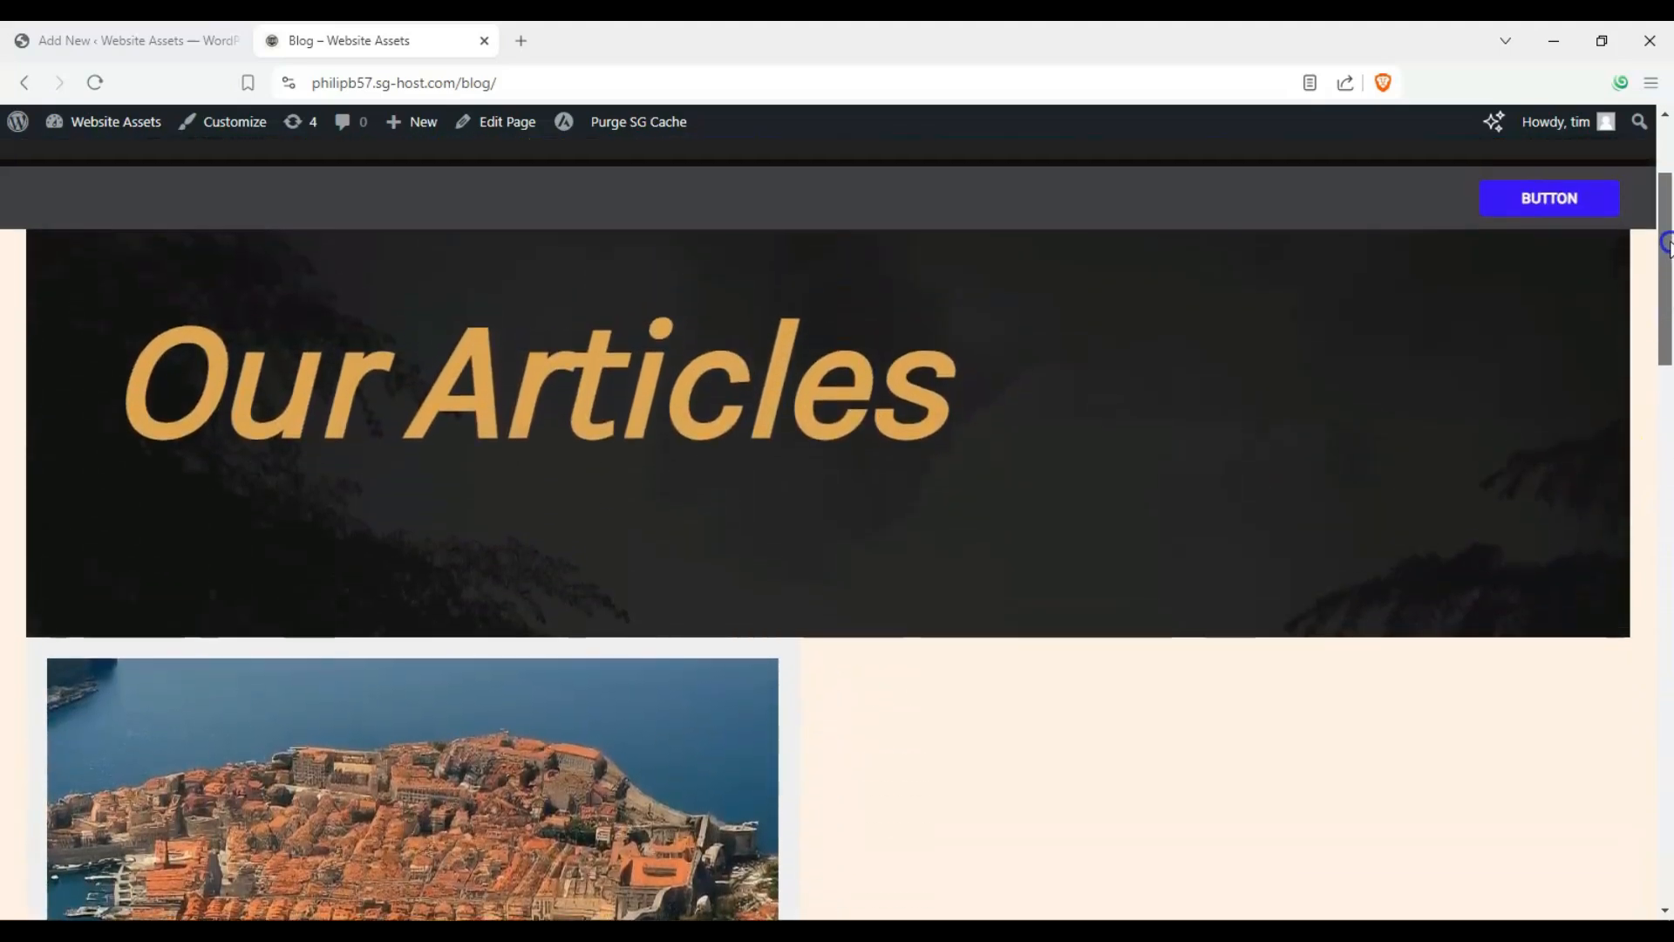
scroll("down", 3)
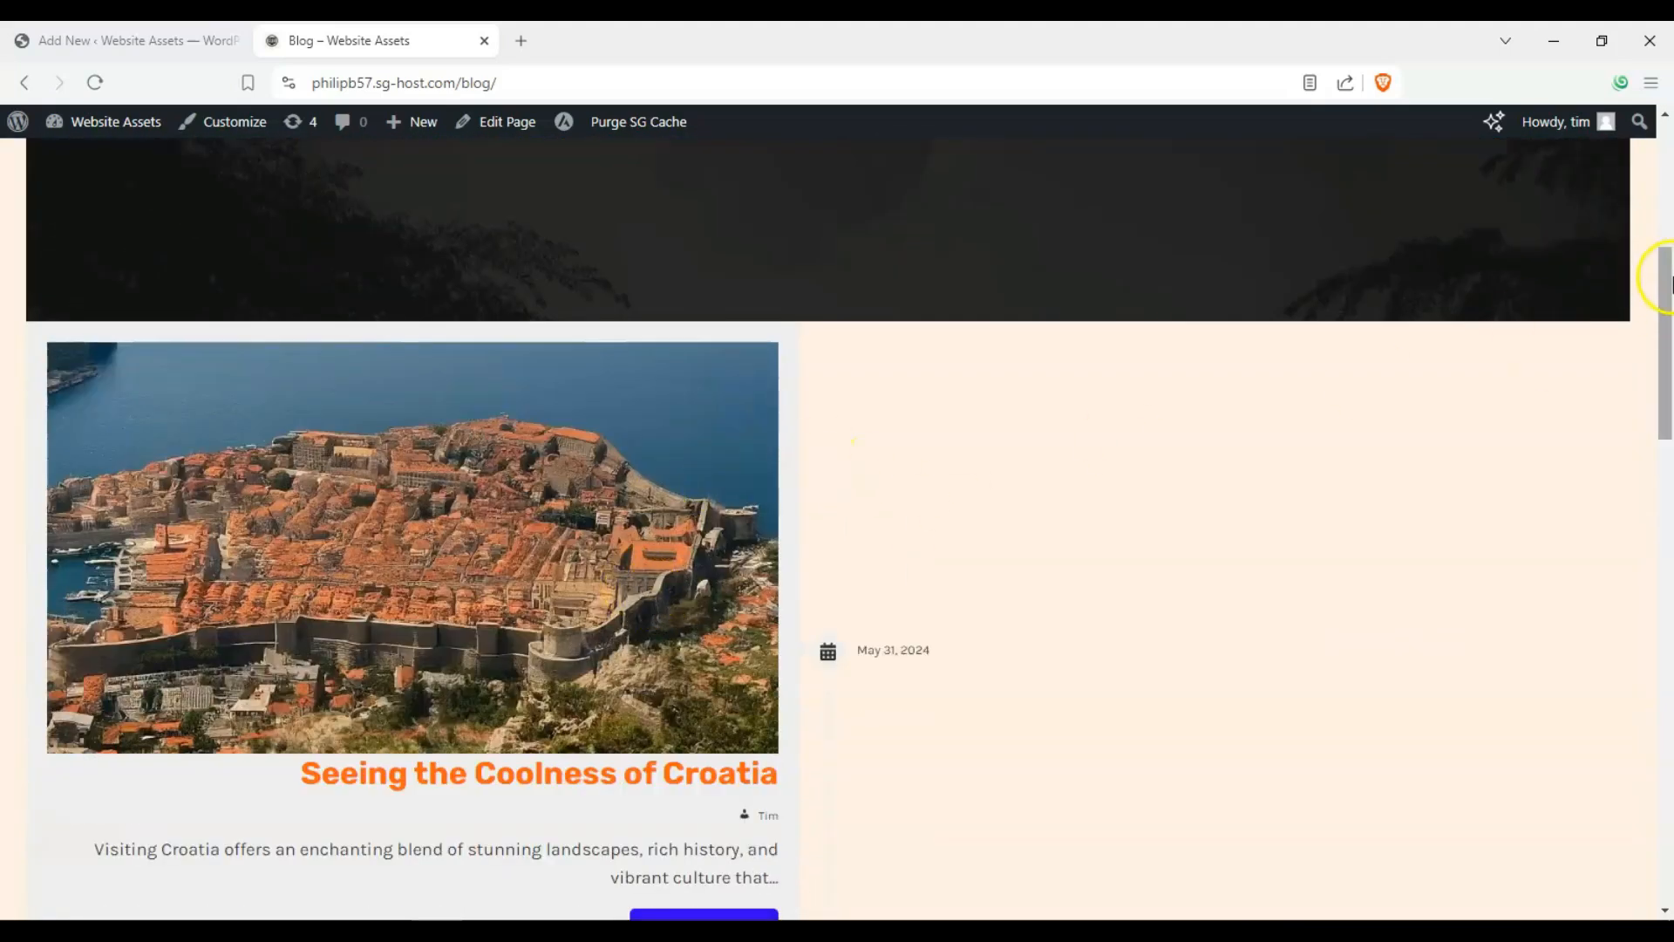
scroll("down", 3)
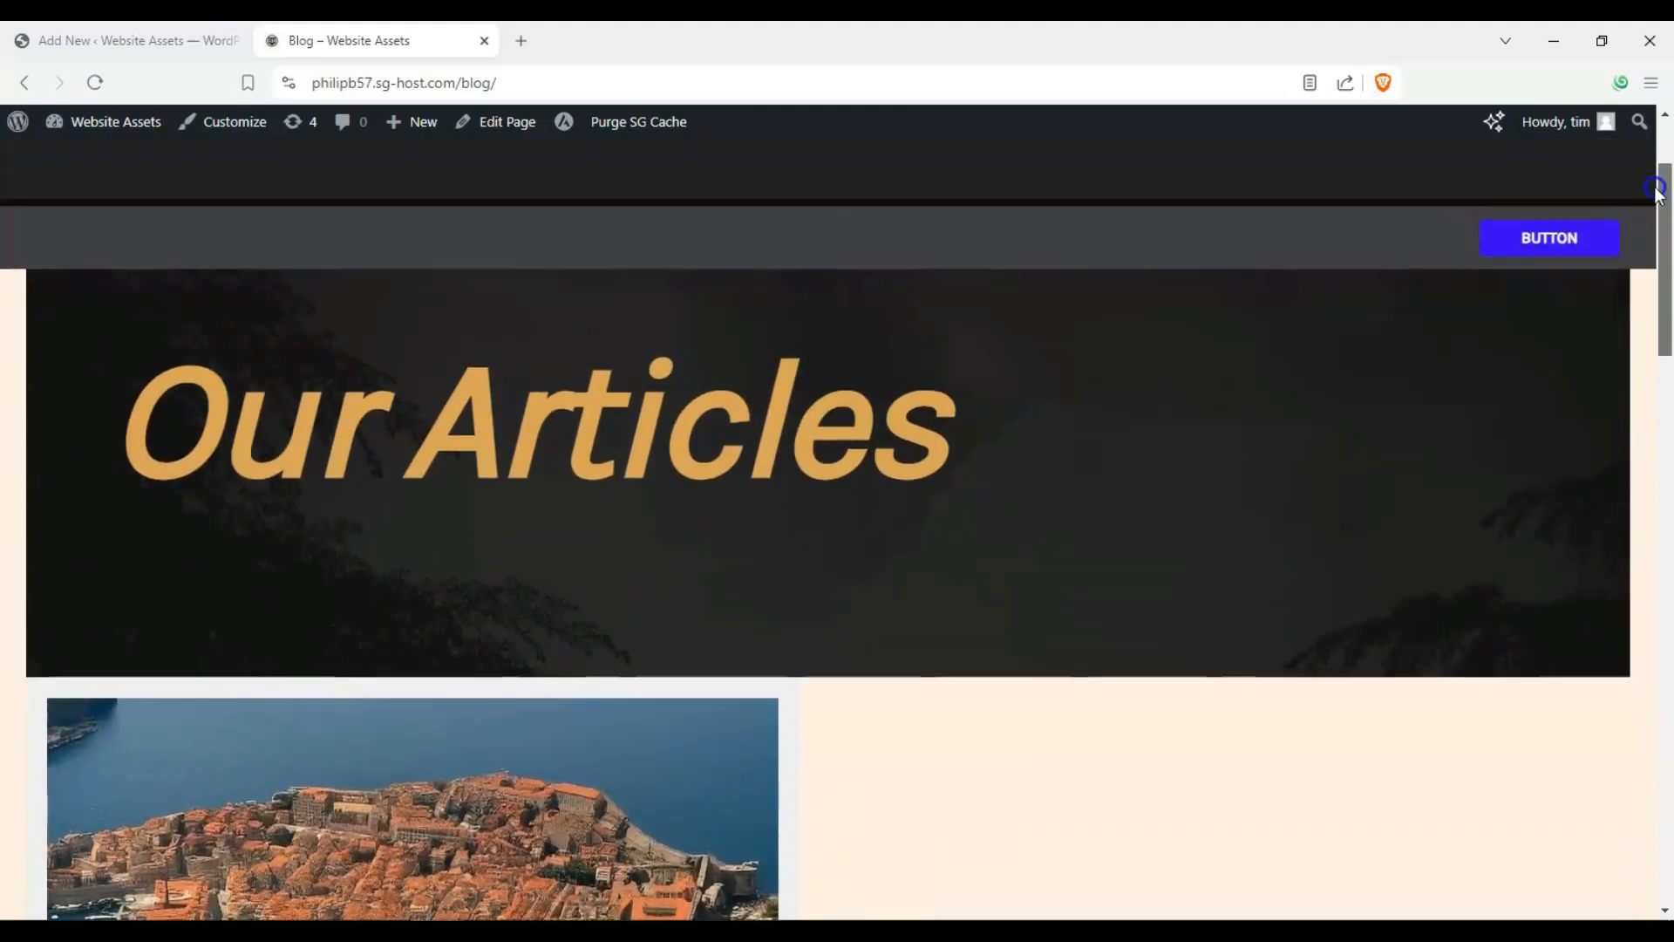
scroll("down", 3)
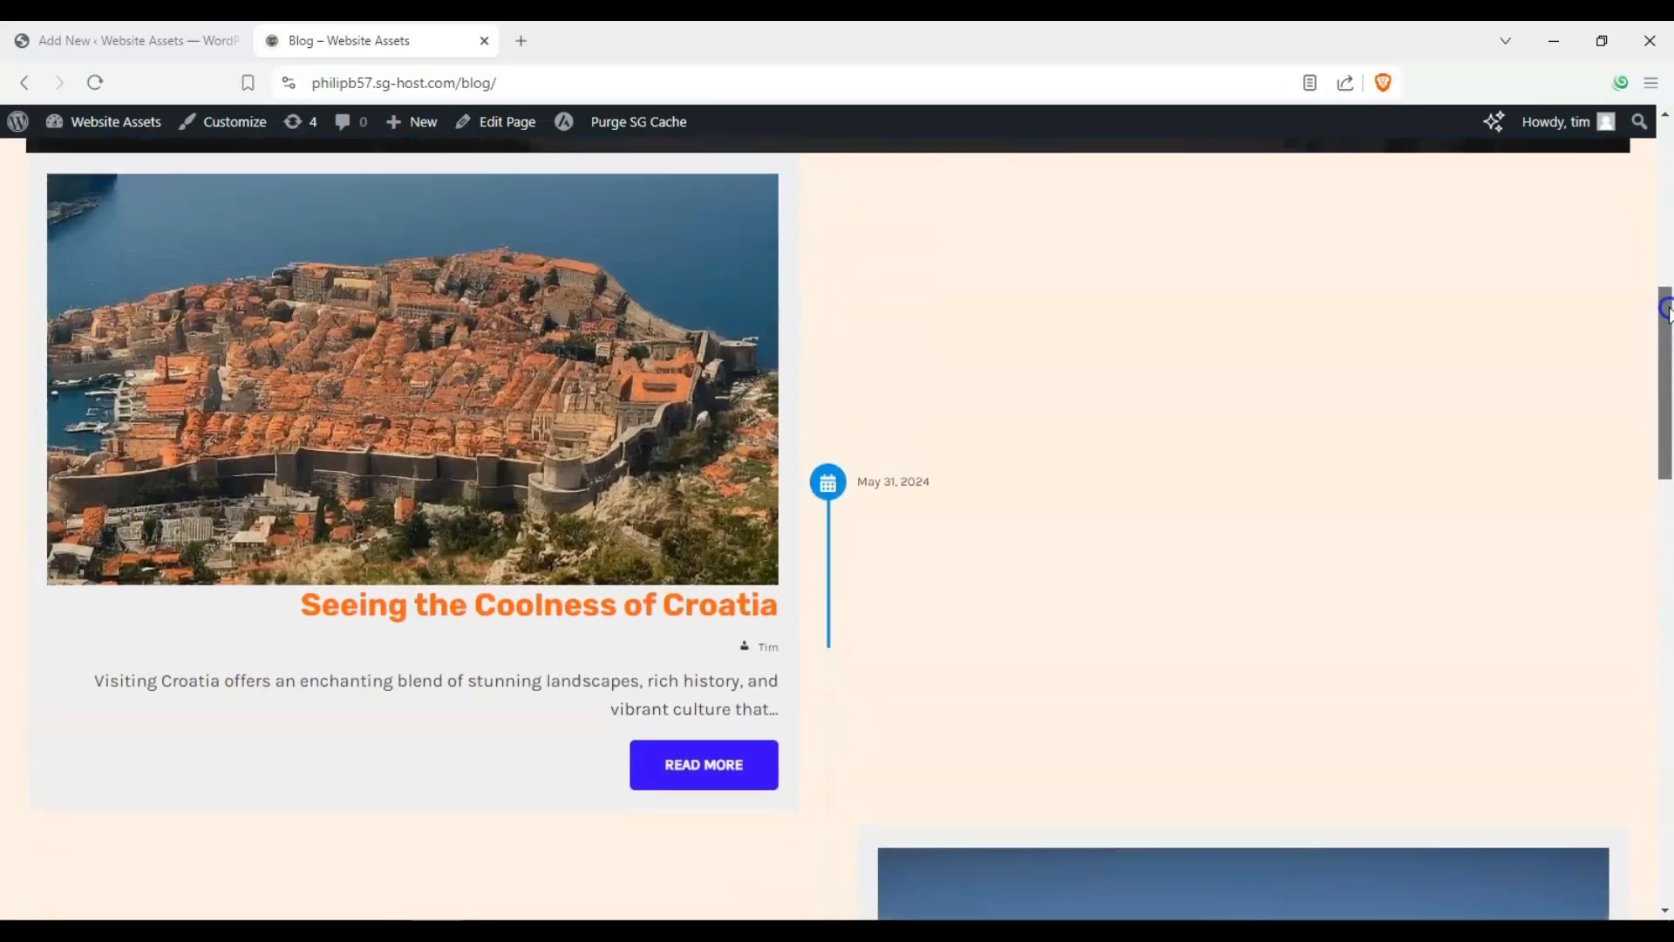
scroll("down", 3)
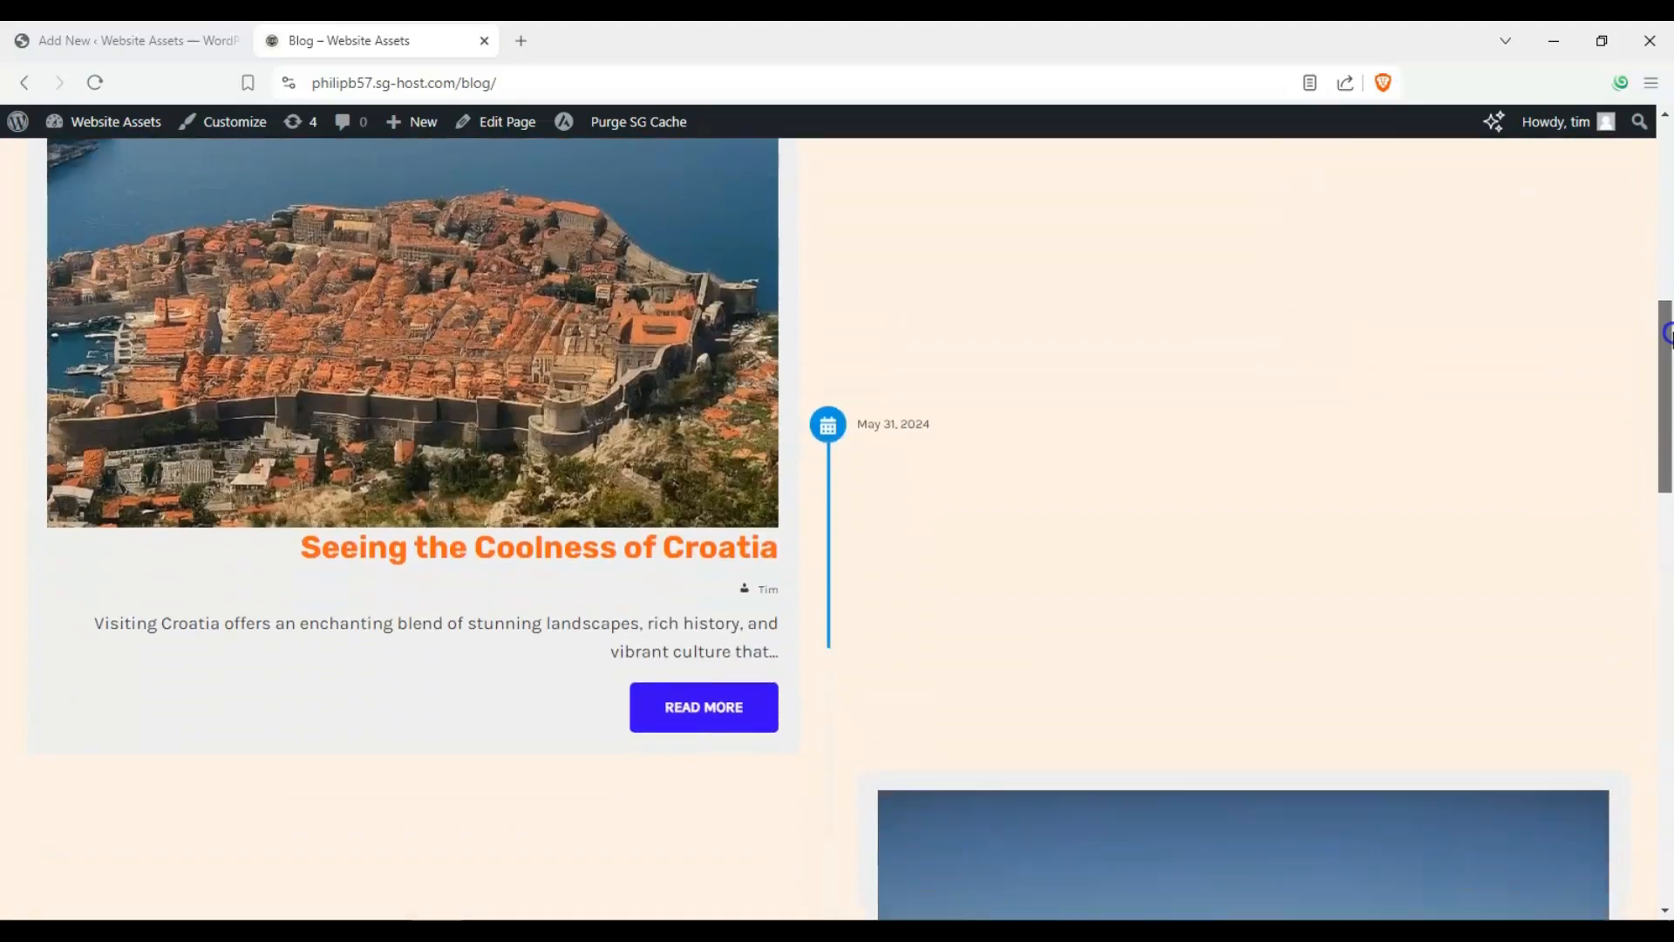
scroll("down", 3)
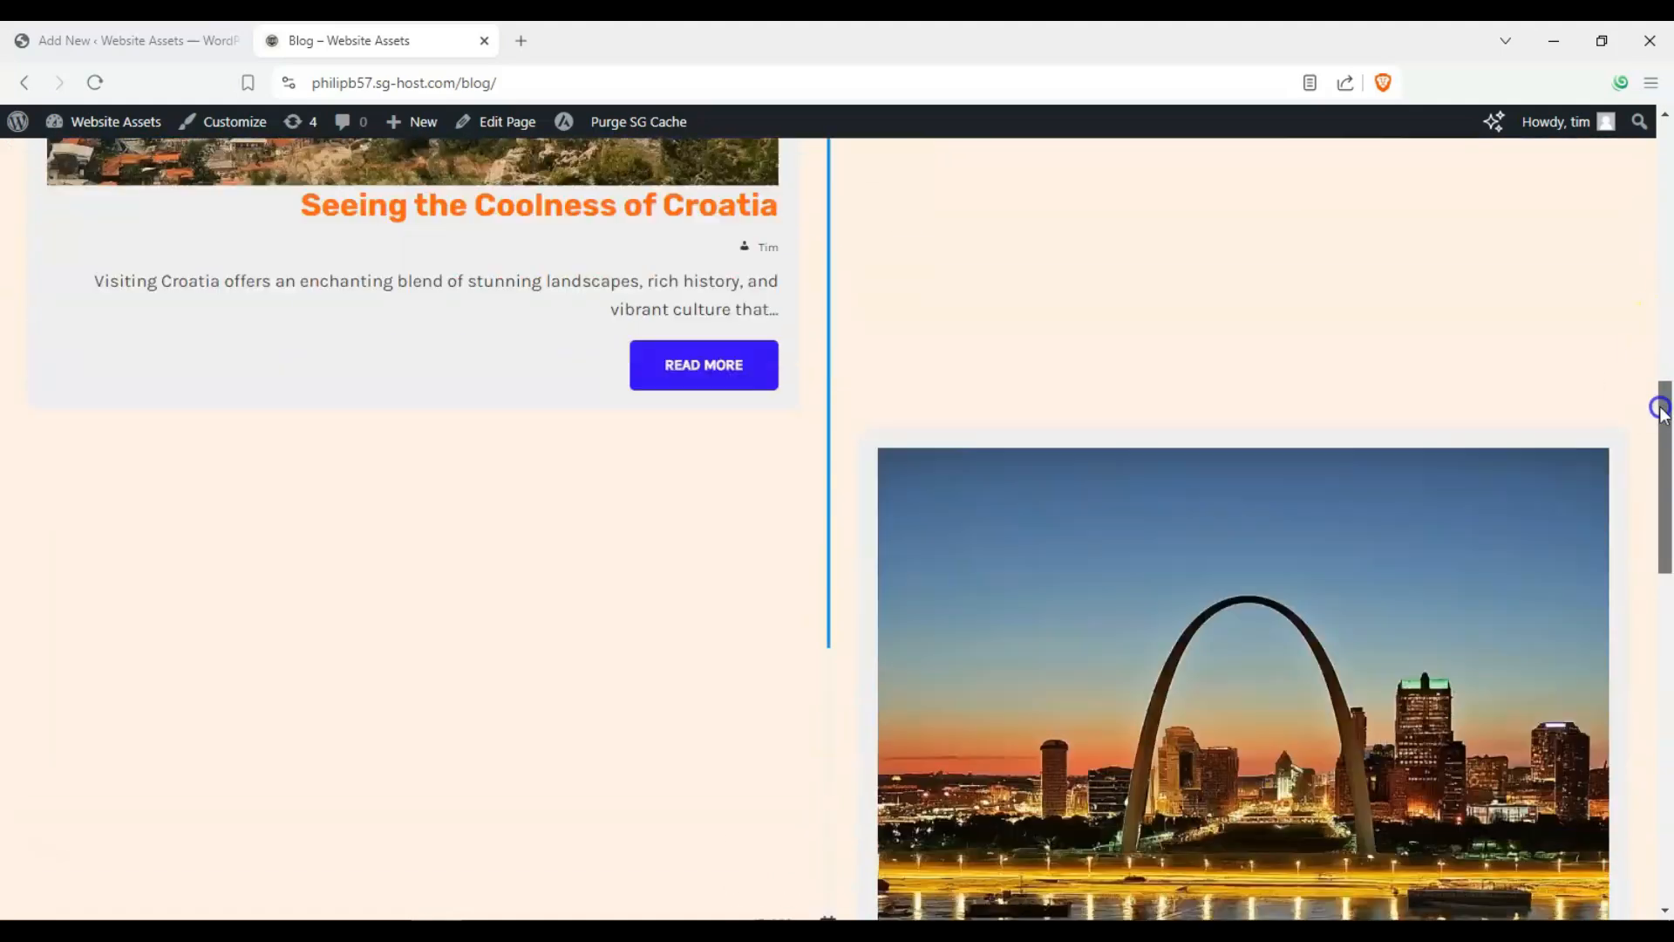
scroll("down", 3)
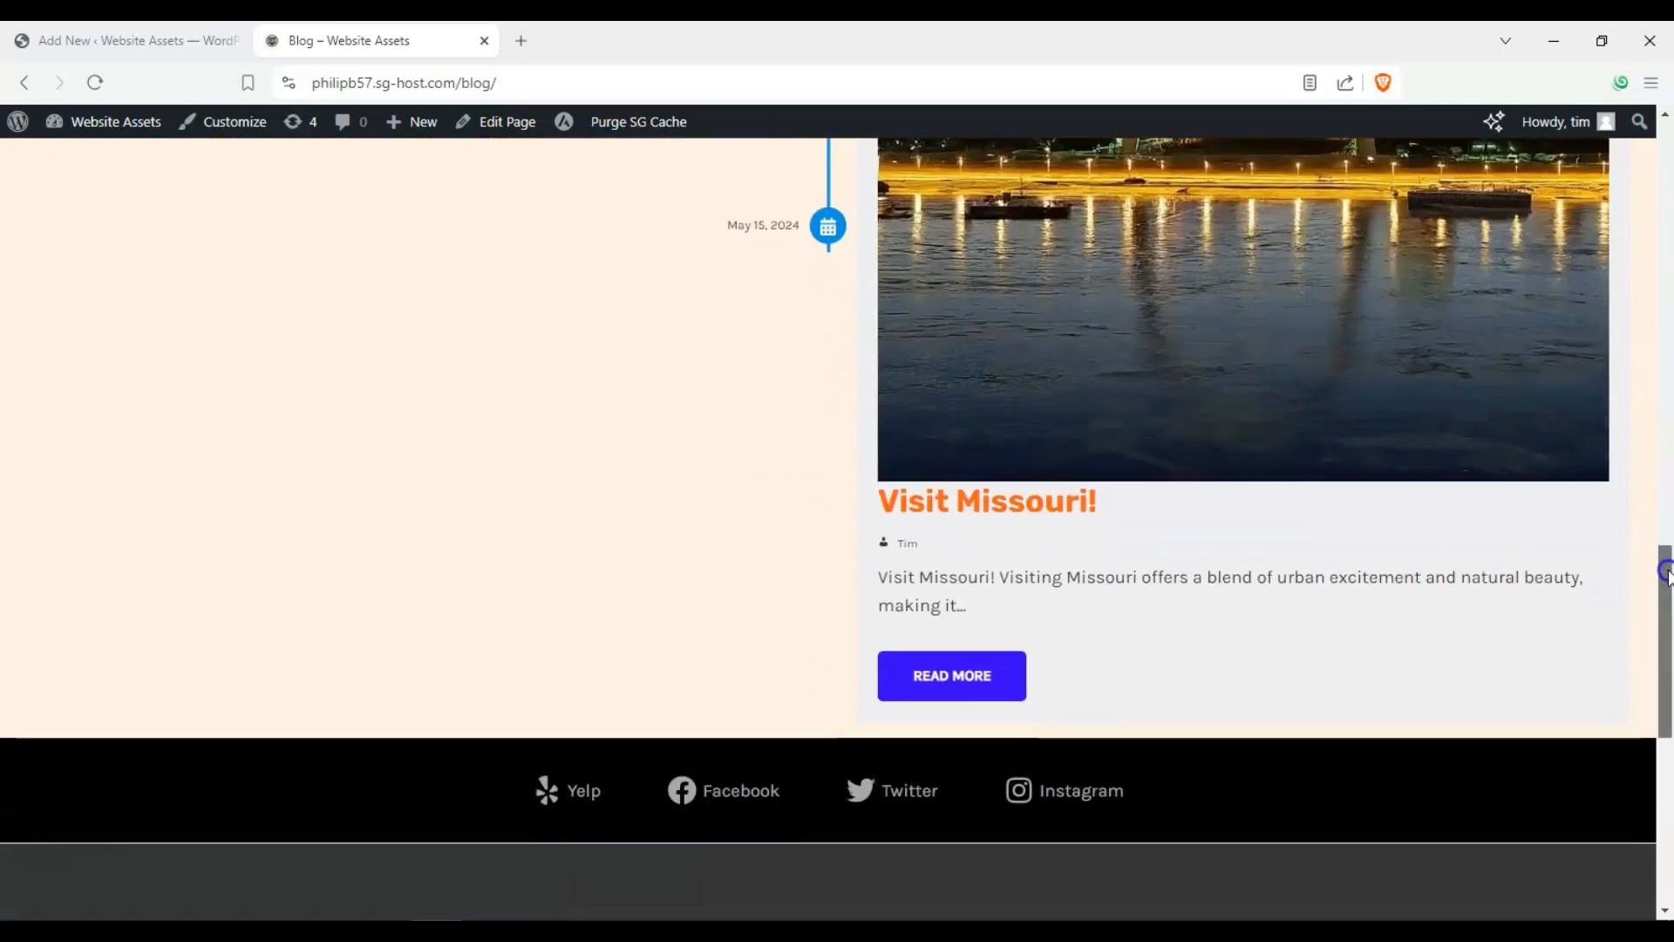